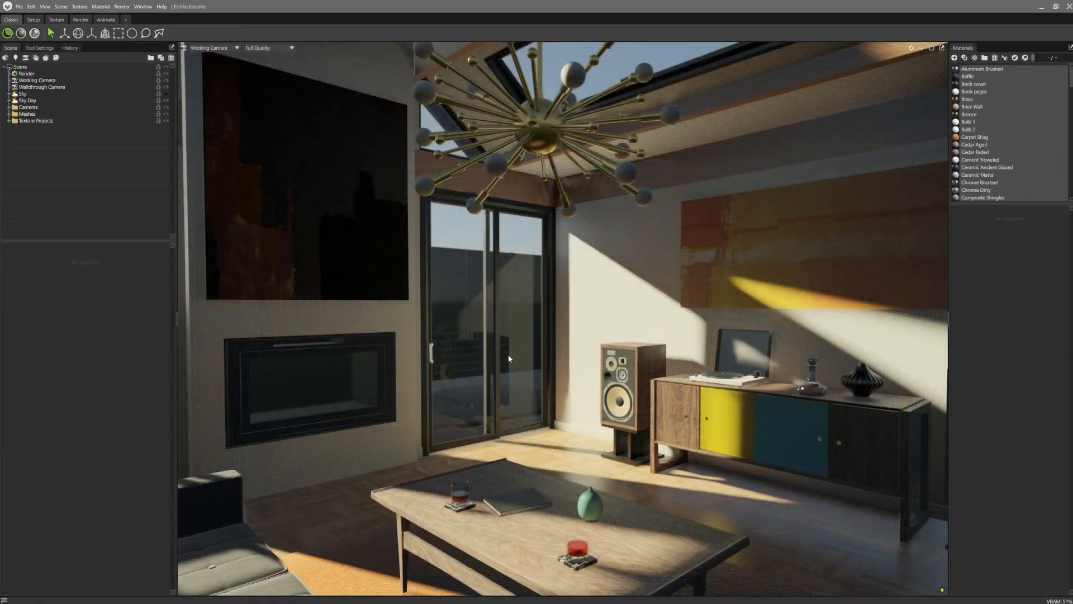
Step: Compare raster, ray-traced and hybrid viewport rendering using the mode buttons and Ctrl+R
click(40, 48)
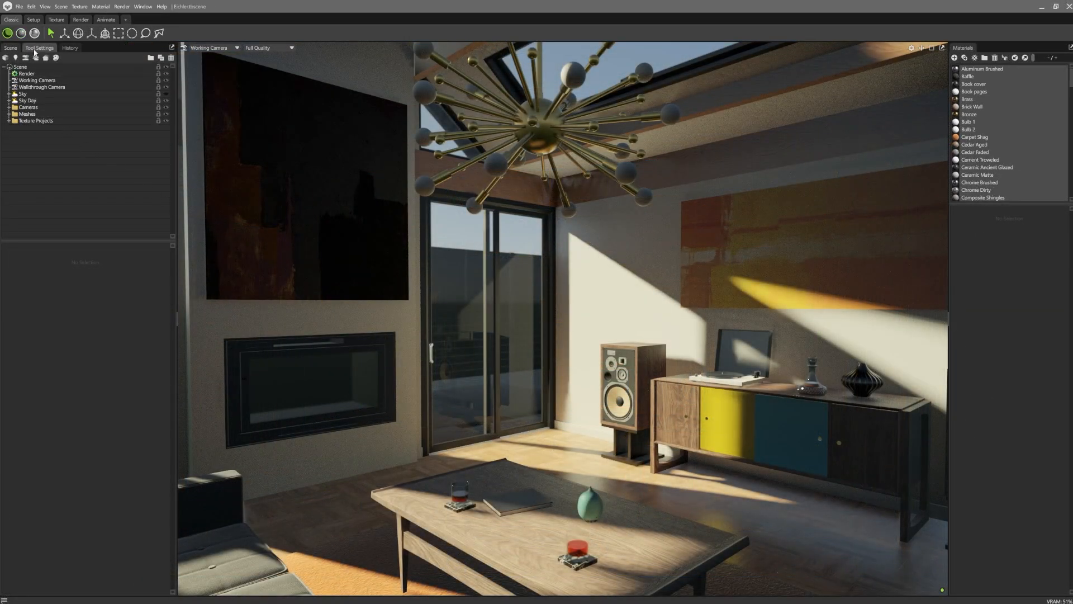
click(10, 47)
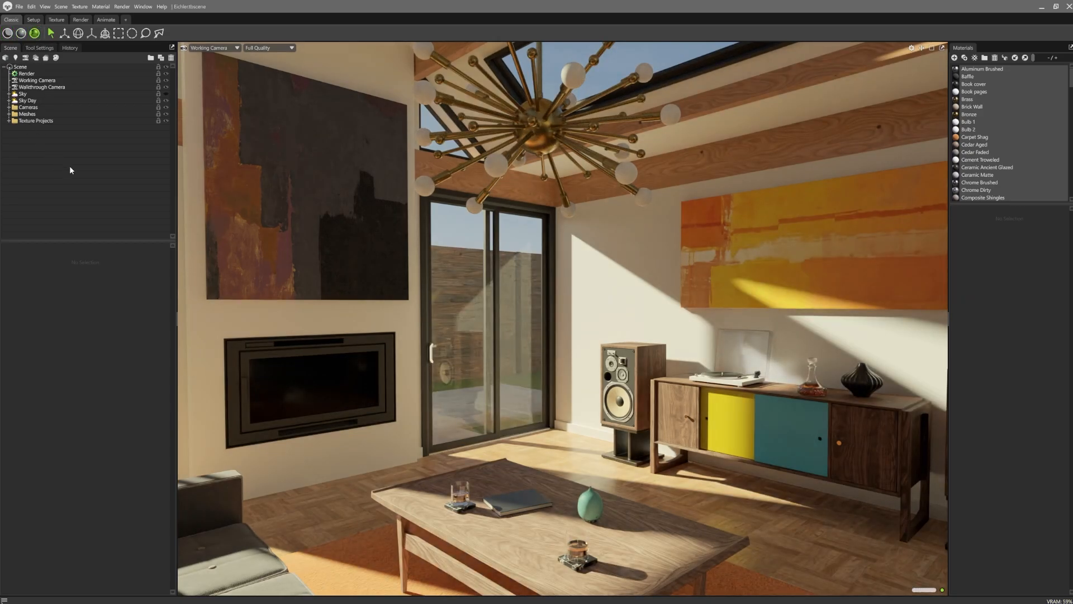
key(Ctrl+R)
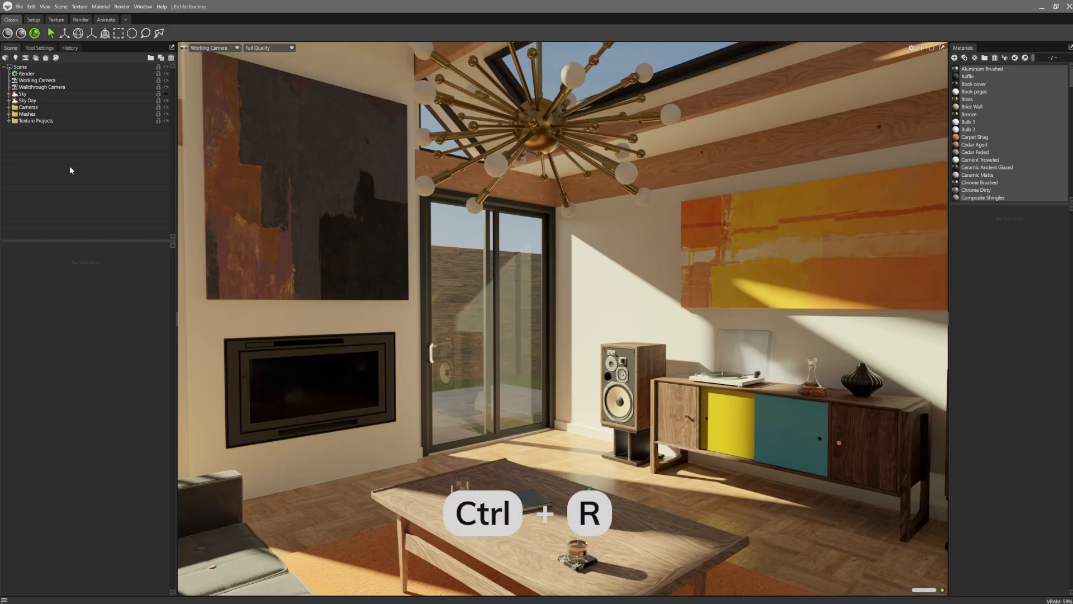
key(ctrl+r)
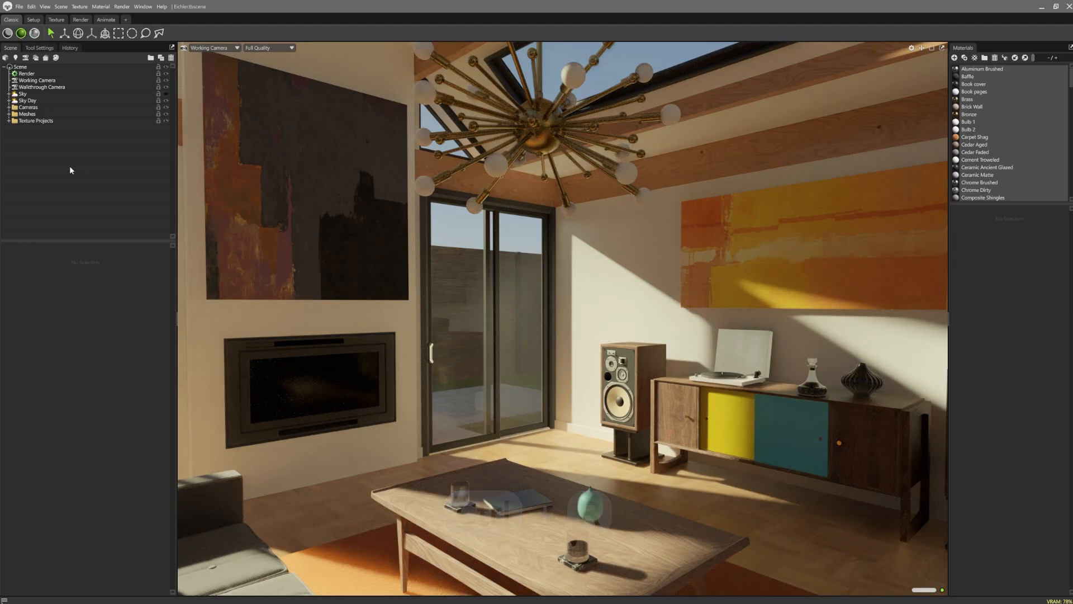
key(Ctrl+Shift+R)
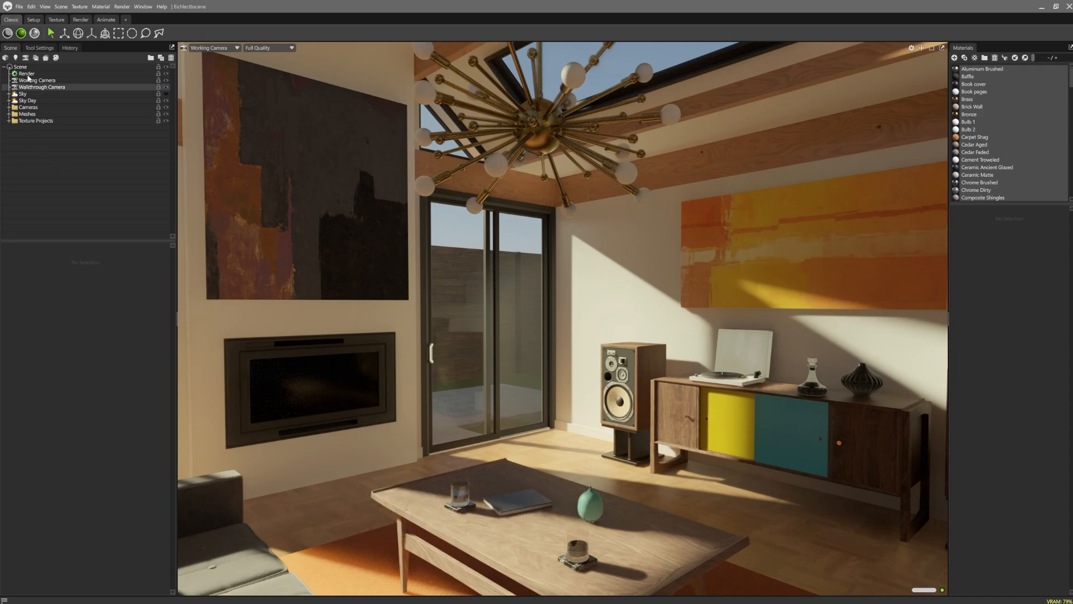
Step: Show the scene's Render settings and review the Light Sampling Quality options
click(26, 73)
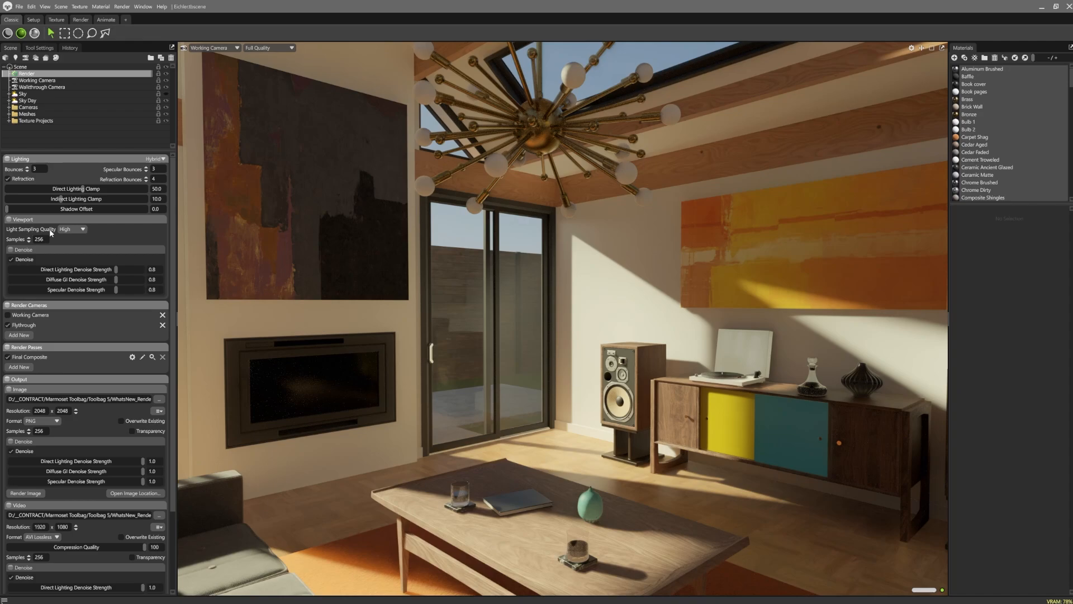
click(82, 229)
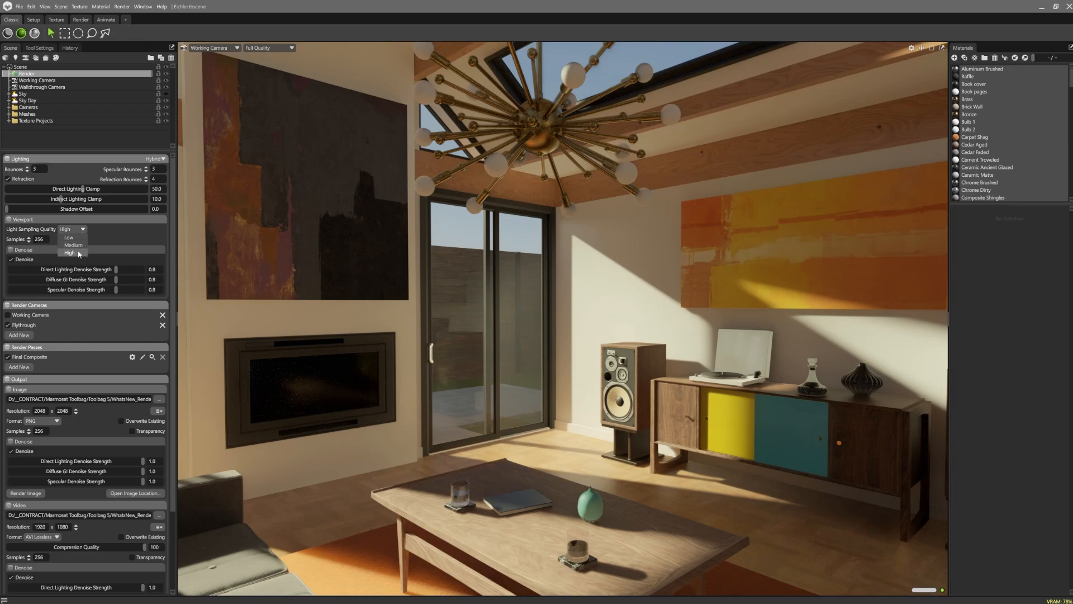
mouse_move(80, 255)
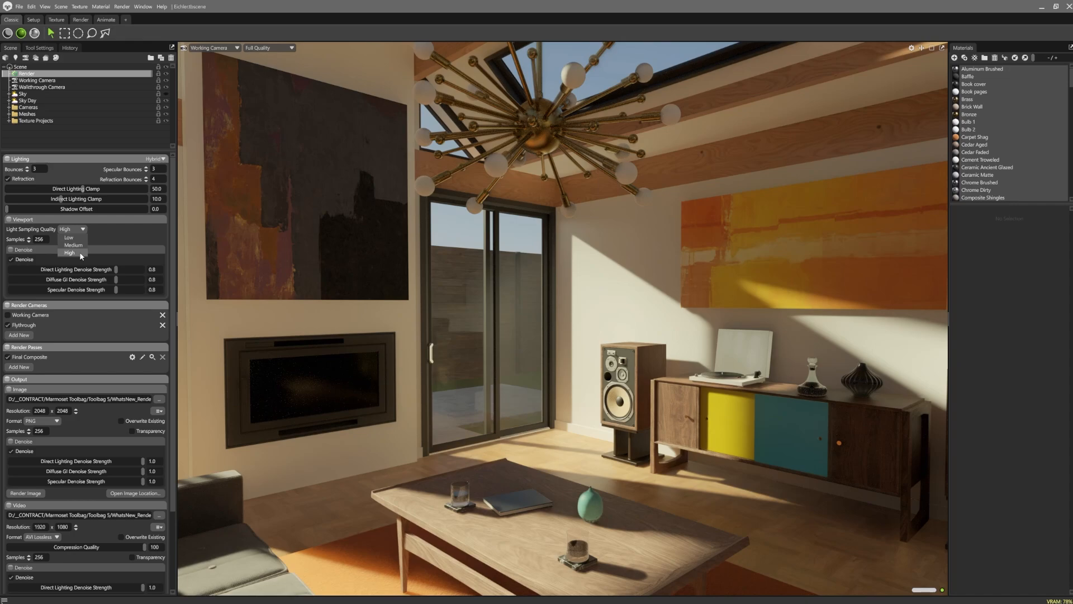
mouse_move(68, 238)
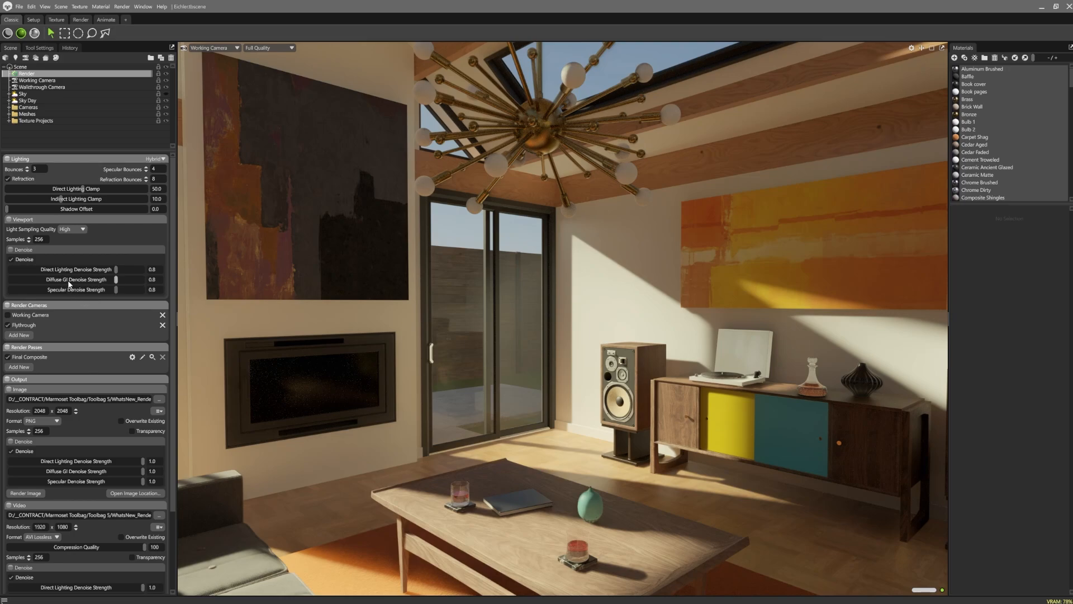
mouse_move(62, 296)
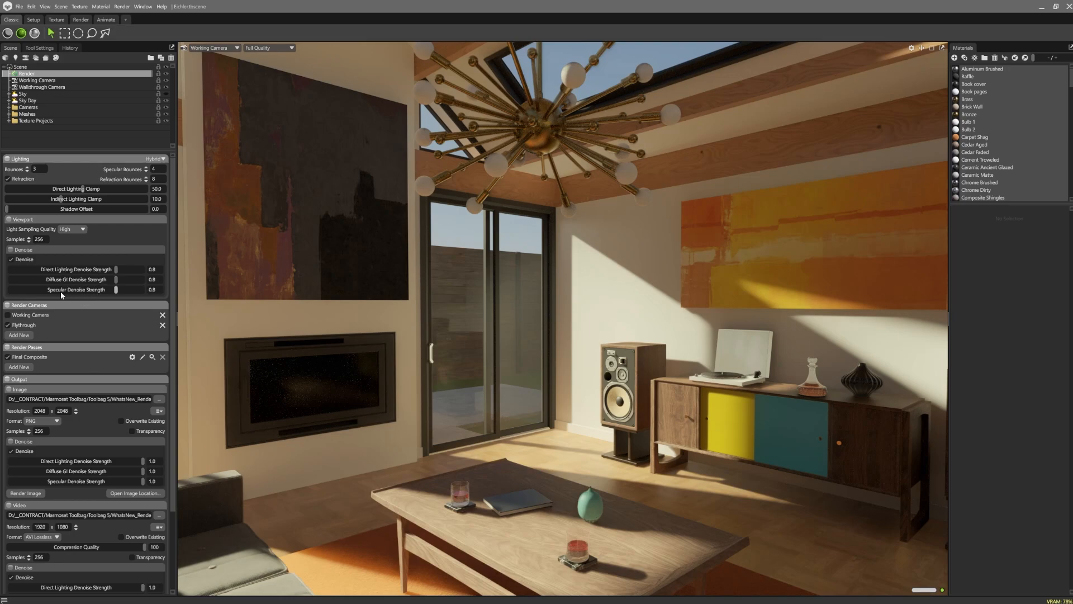
Step: Scroll down the Render settings and lower the Image output's denoise strength
scroll(down, 3)
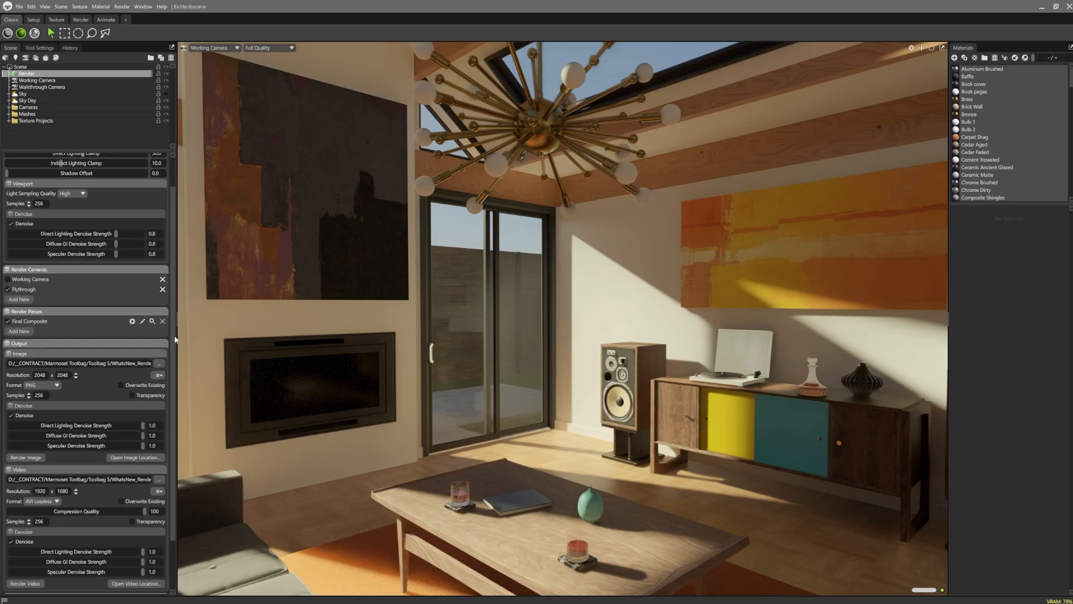
scroll(down, 3)
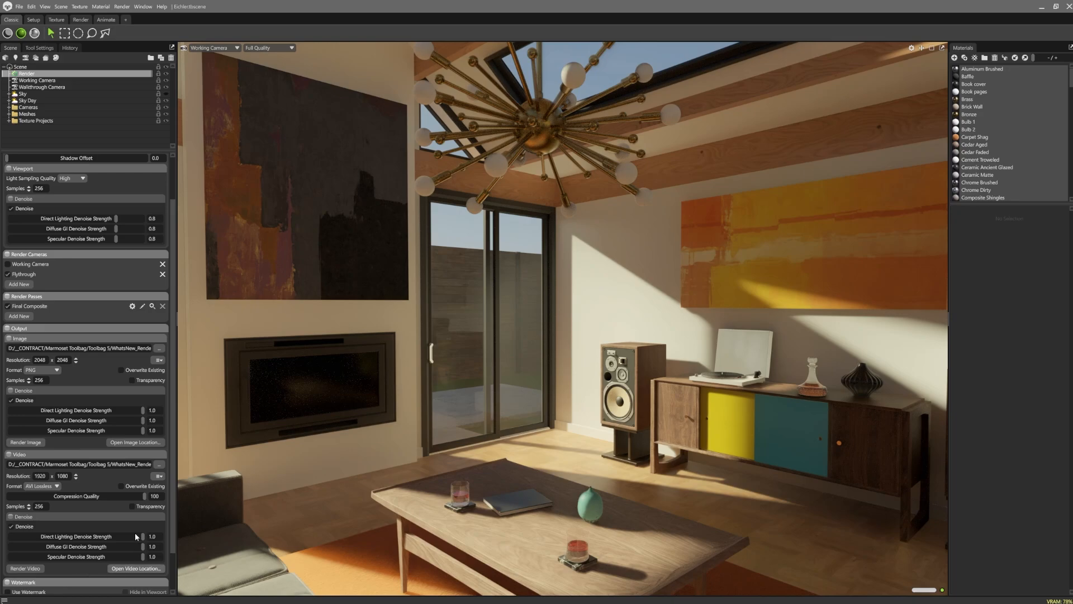
mouse_move(149, 258)
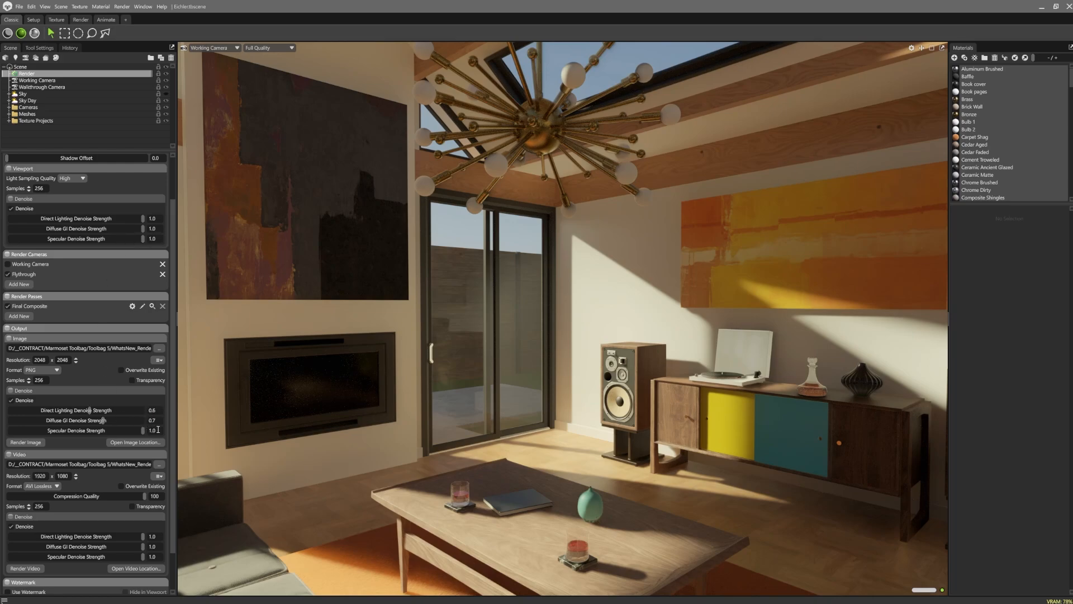
drag(152, 430, 130, 430)
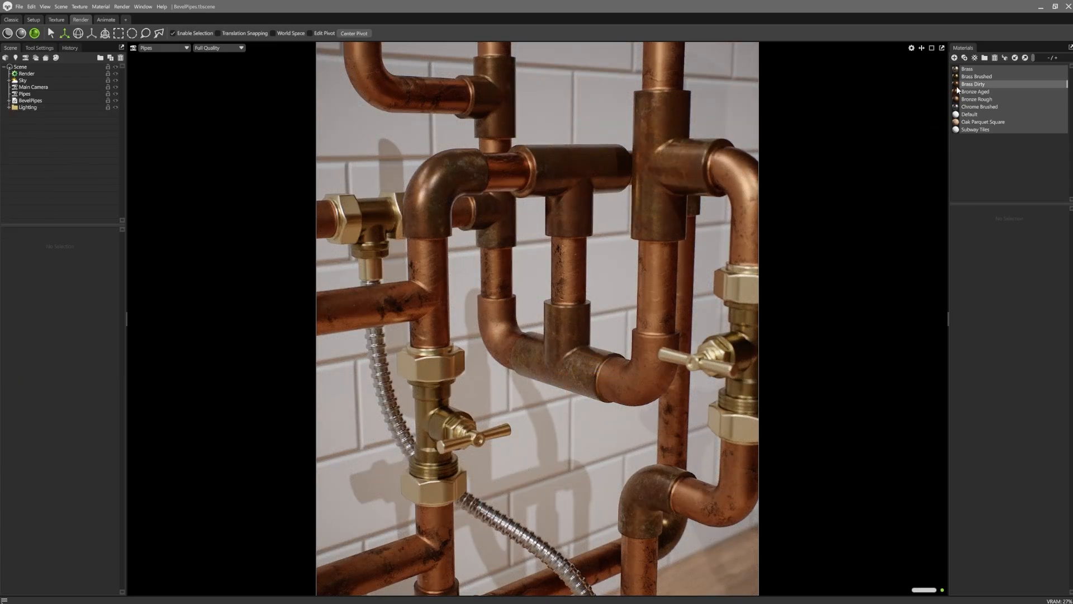
Step: Limit the Brass Dirty bevel to same-surface edges, then inspect Bronze Aged's bevel
click(973, 84)
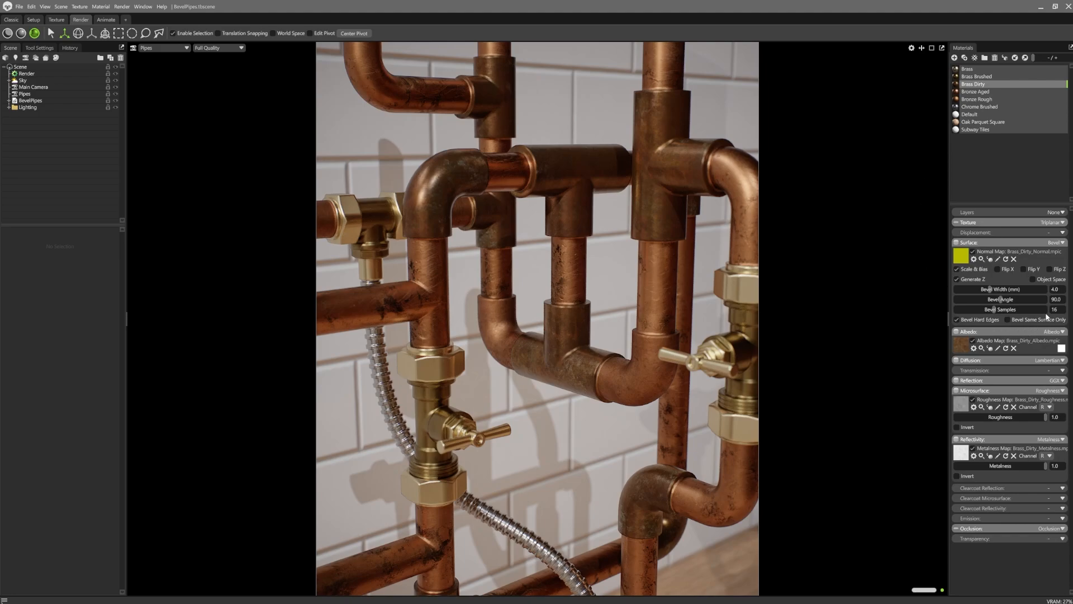
click(1007, 320)
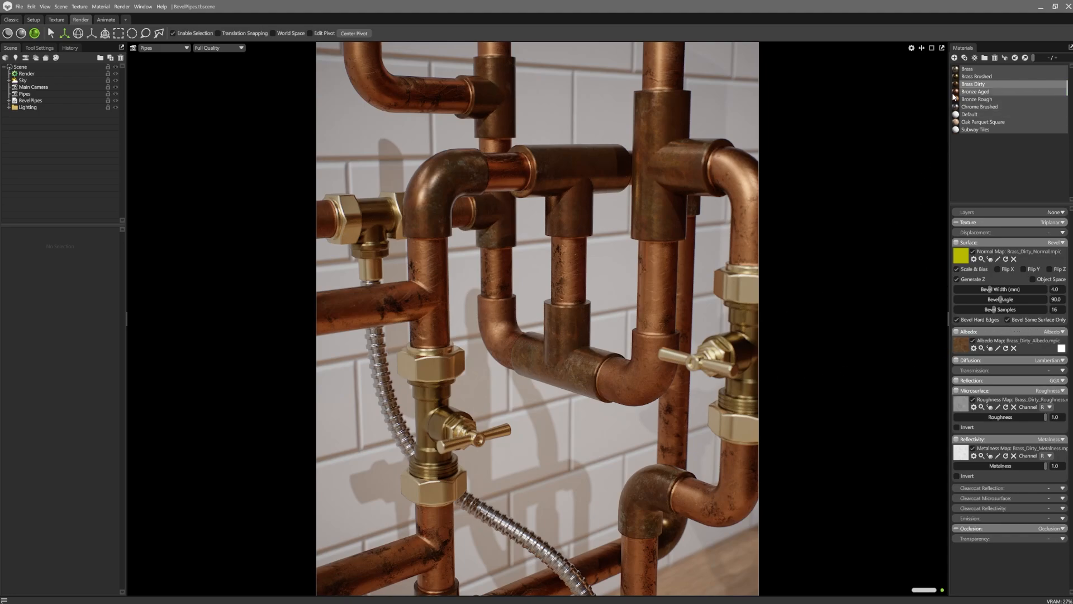
click(976, 91)
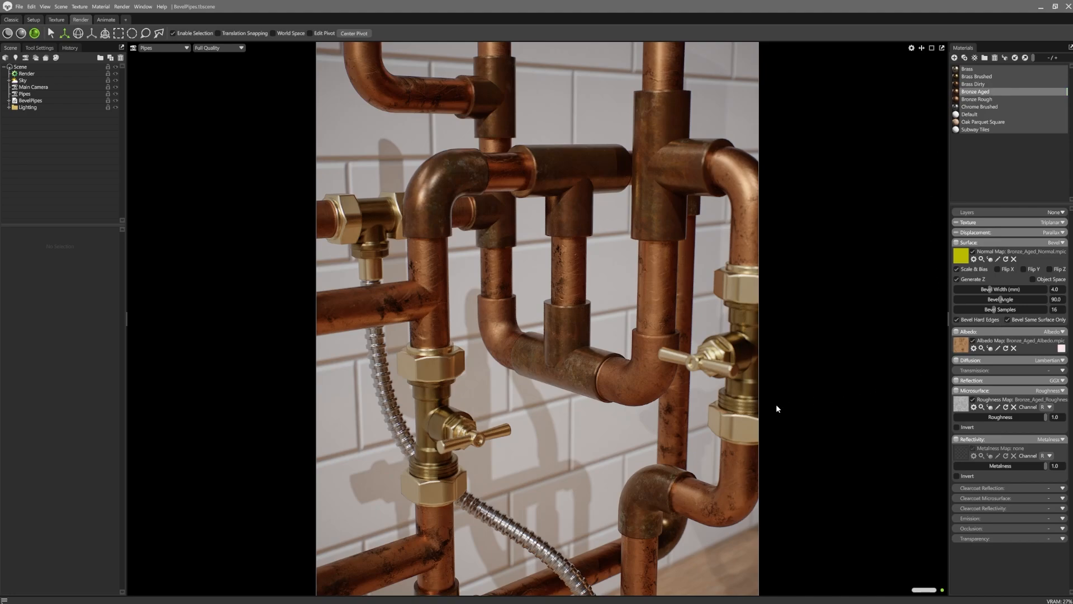
click(977, 99)
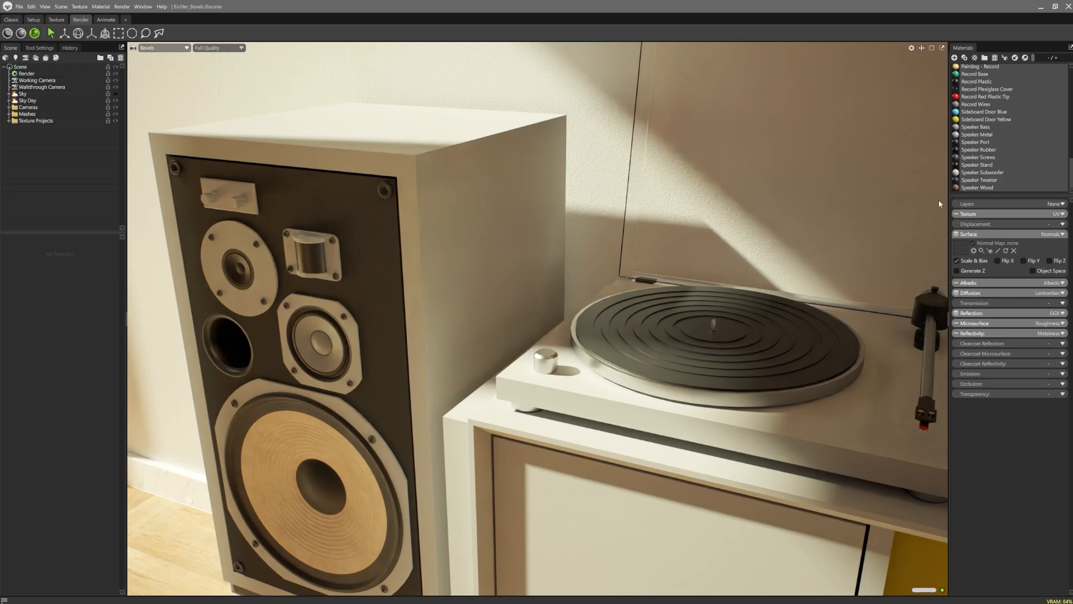
Step: Give Speaker Wood a Bevel surface (width 8.0, 12 samples) and check Speaker Metal's 2.0 bevel
click(978, 187)
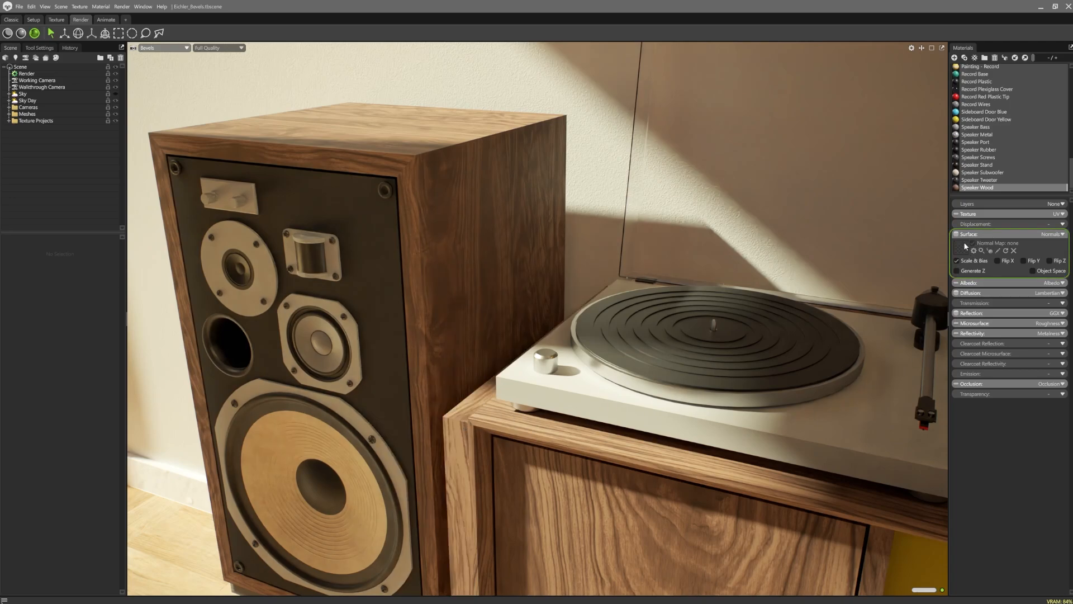
click(1061, 234)
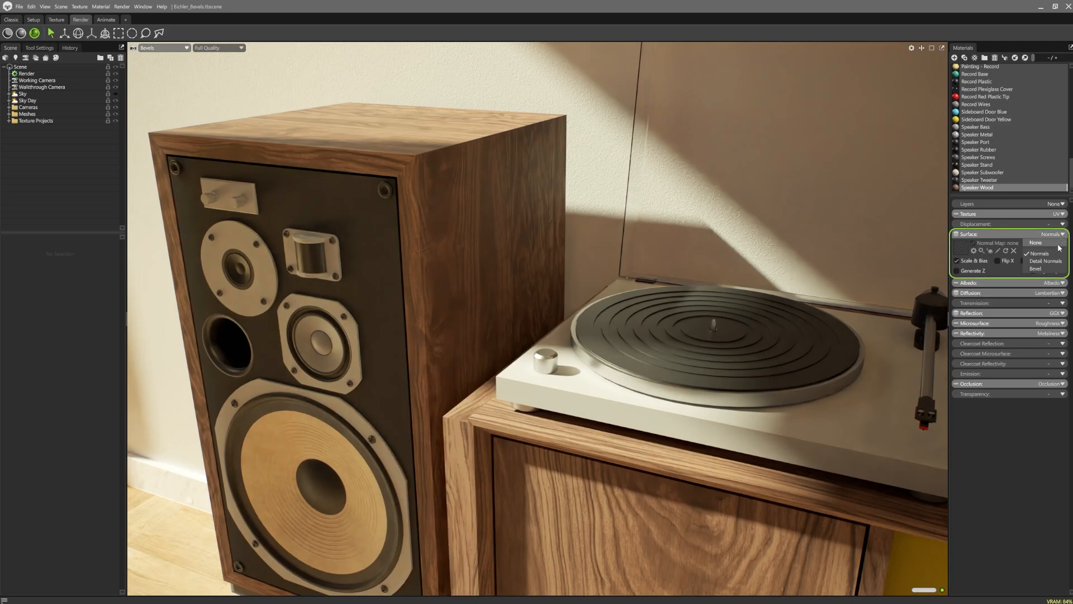
click(1048, 268)
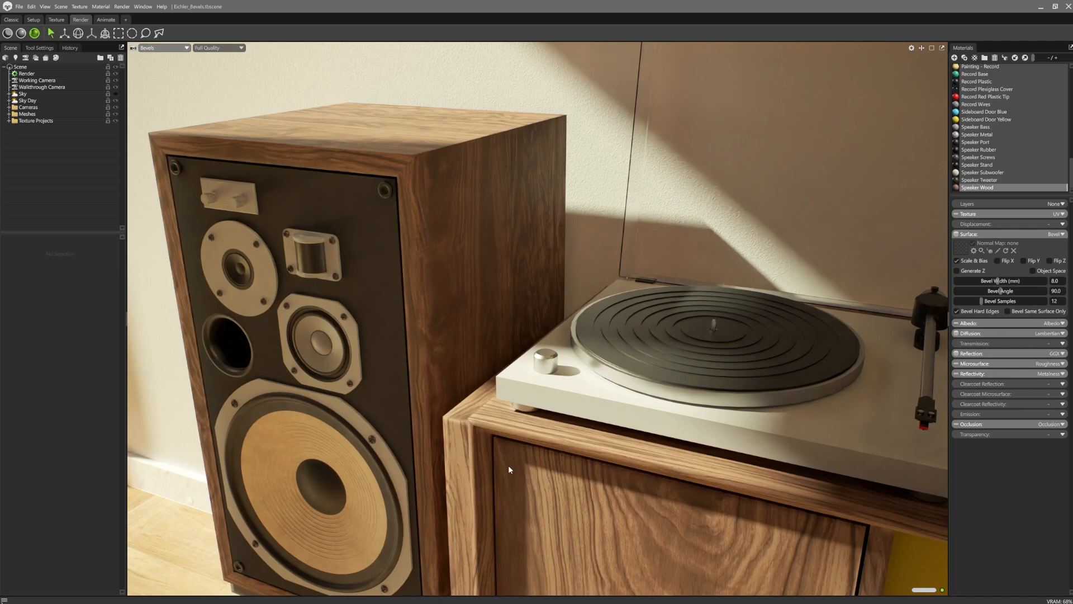
mouse_move(445, 446)
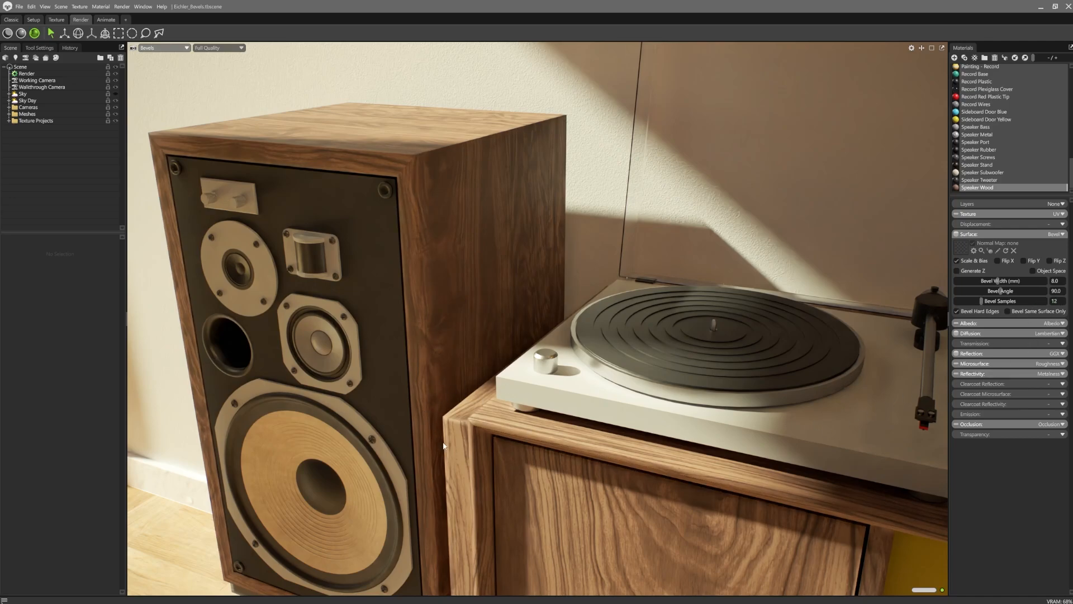
mouse_move(873, 212)
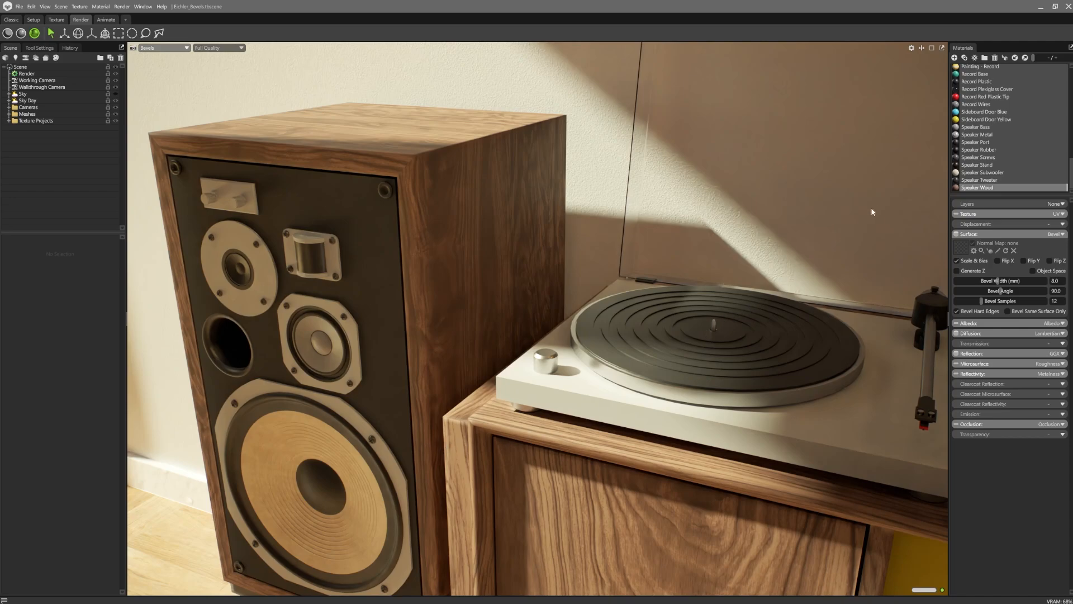
click(978, 135)
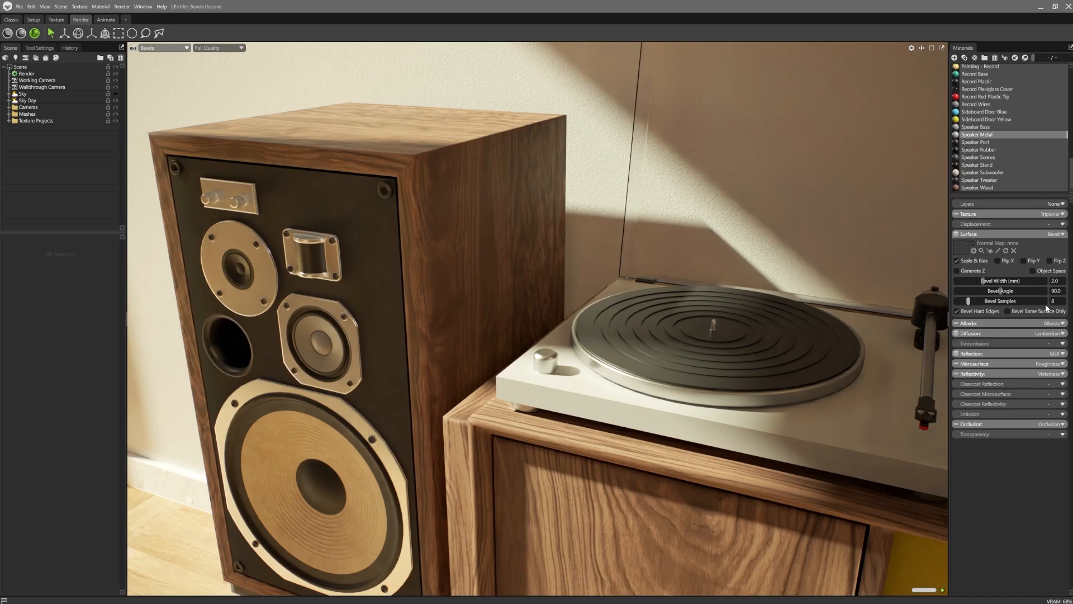
click(974, 73)
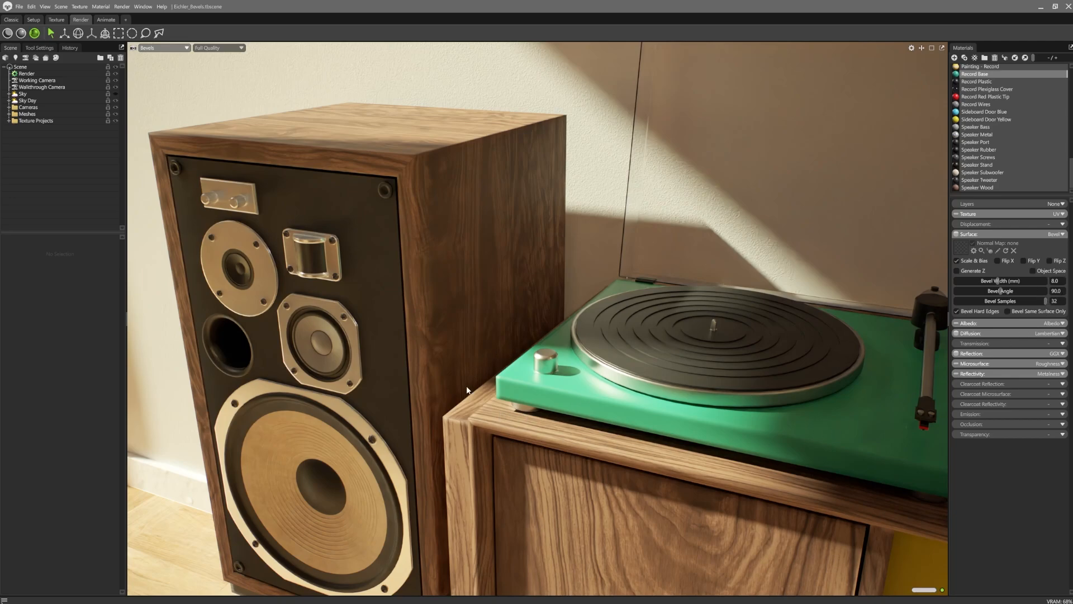
mouse_move(513, 427)
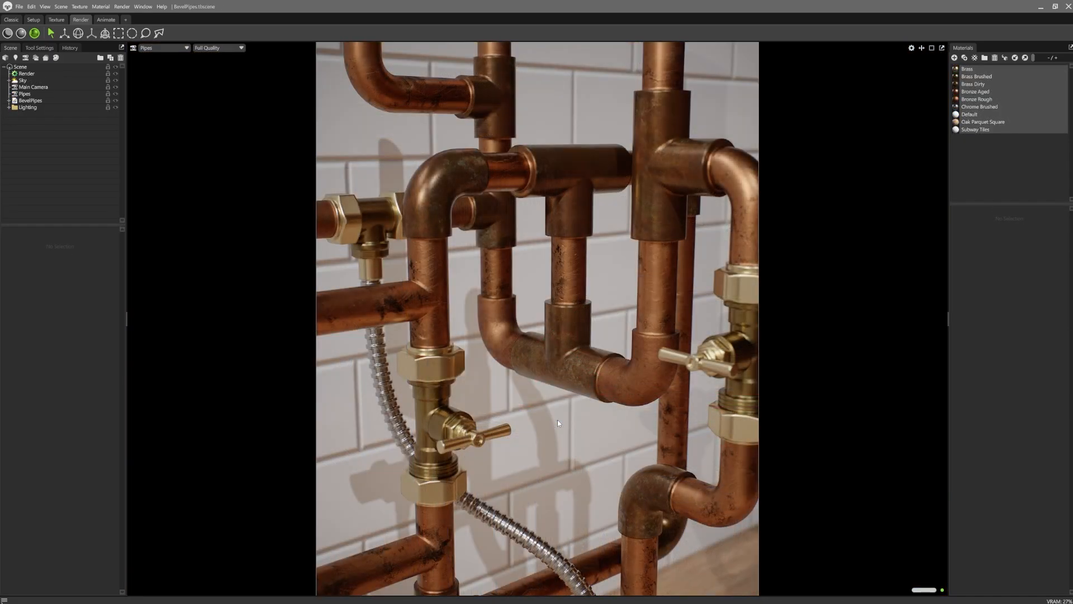
mouse_move(524, 342)
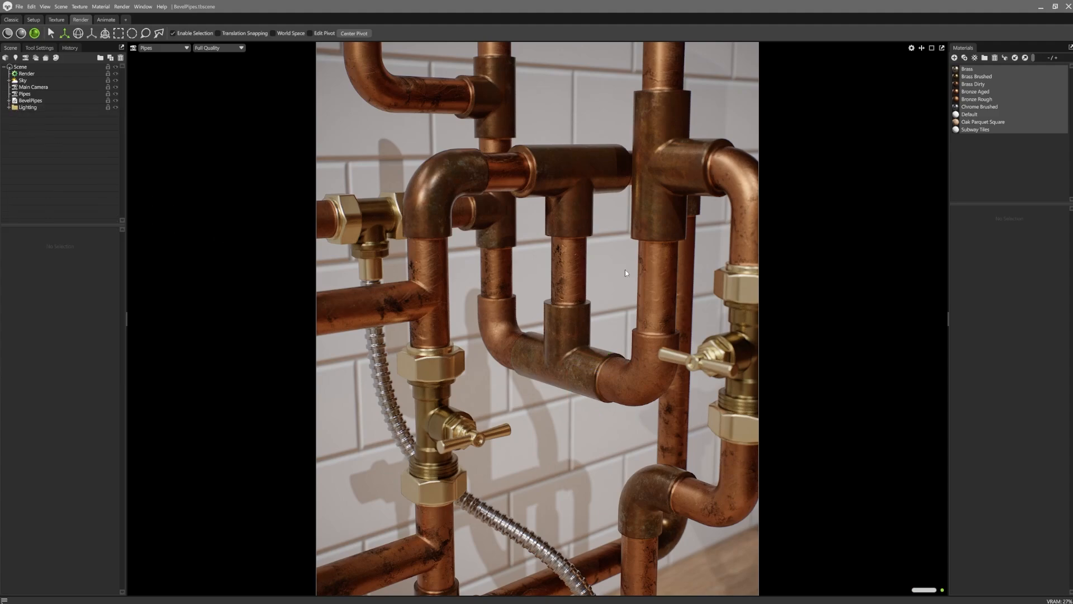
Step: Select the pipe materials in turn and toggle Bevel Same Surface Only
click(972, 84)
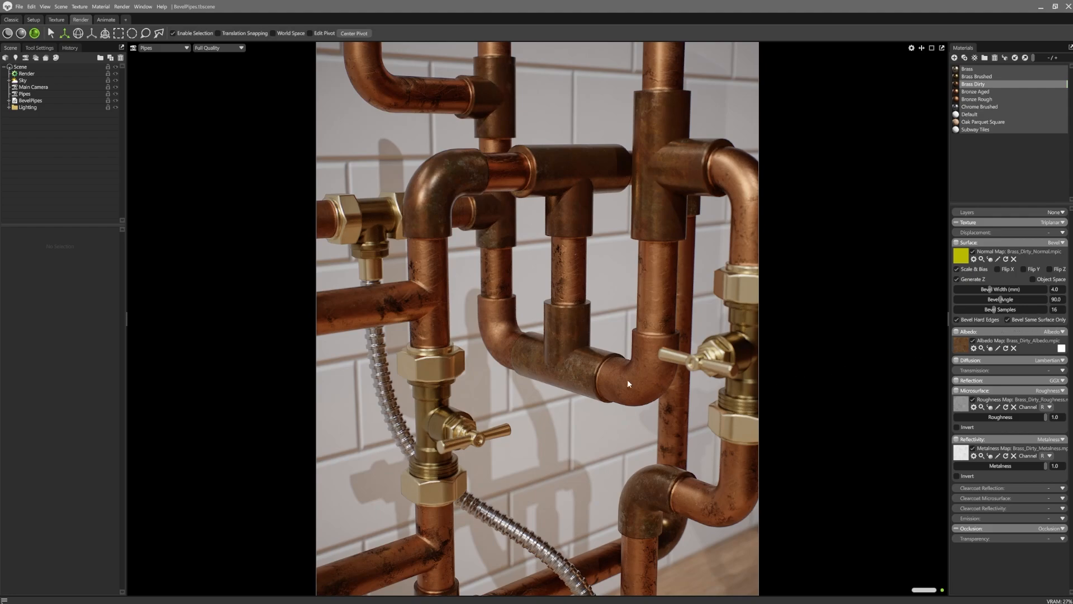
mouse_move(926, 163)
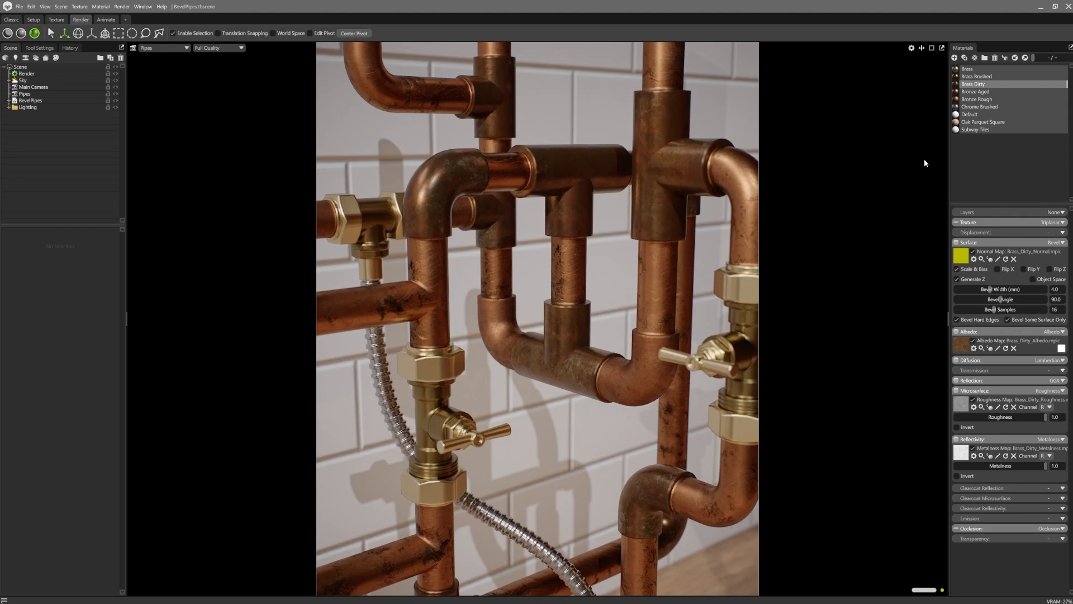
click(976, 92)
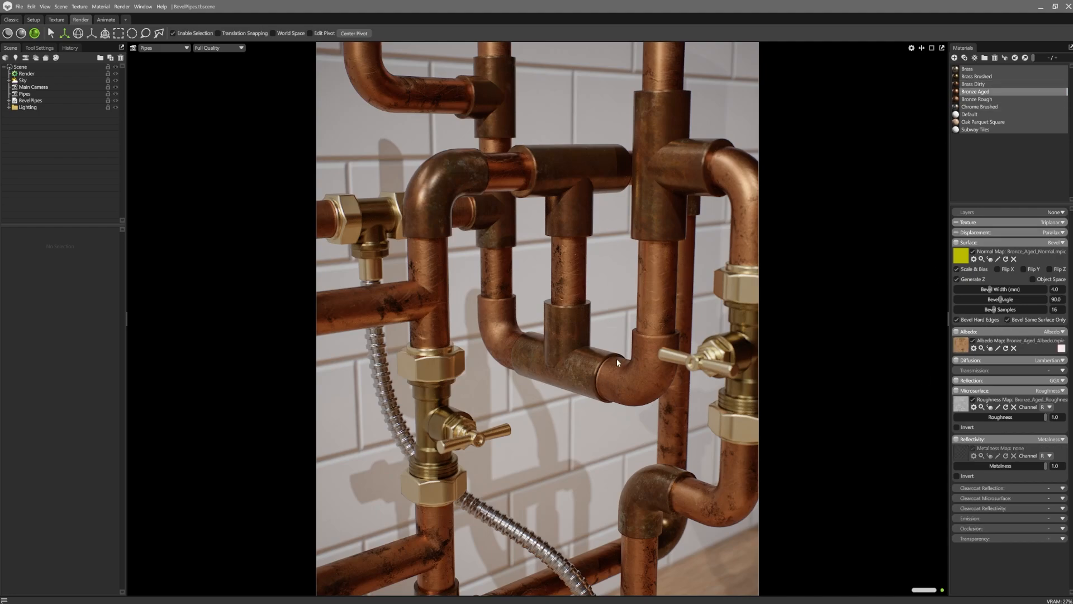
click(977, 99)
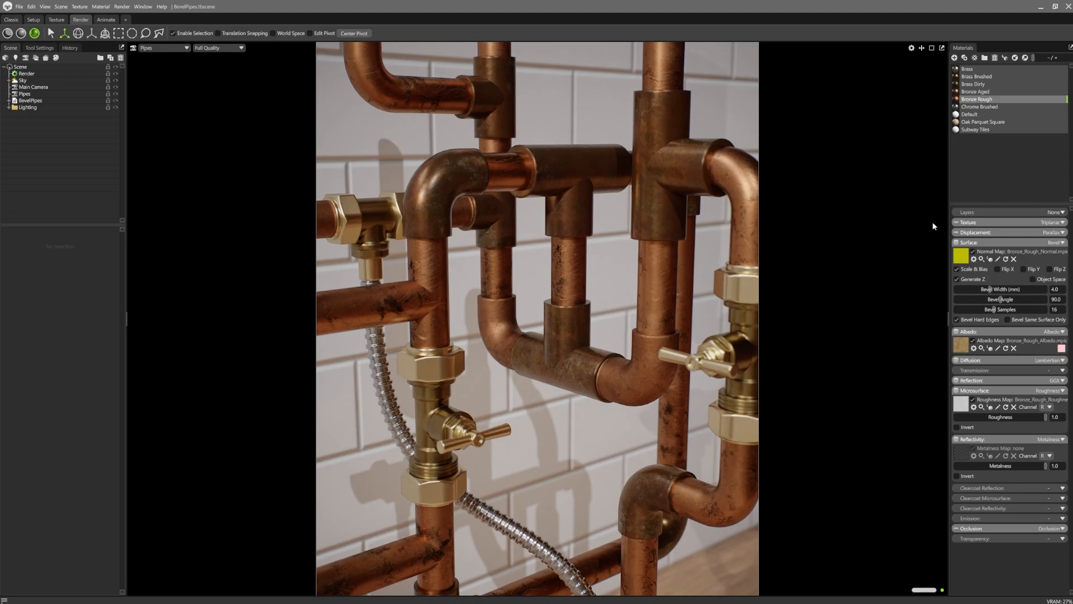
click(1008, 319)
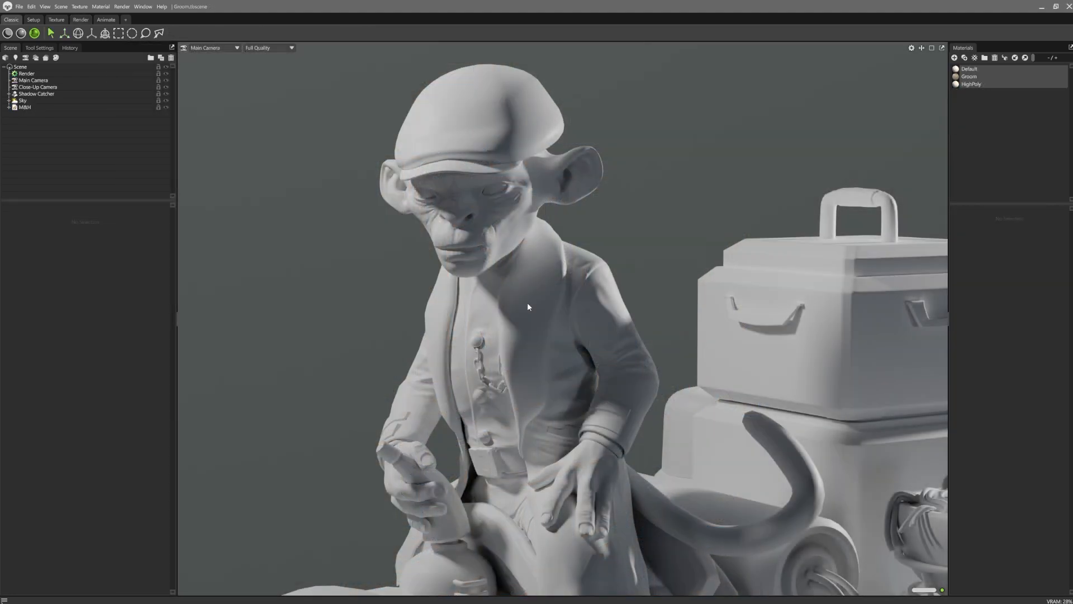
mouse_move(343, 317)
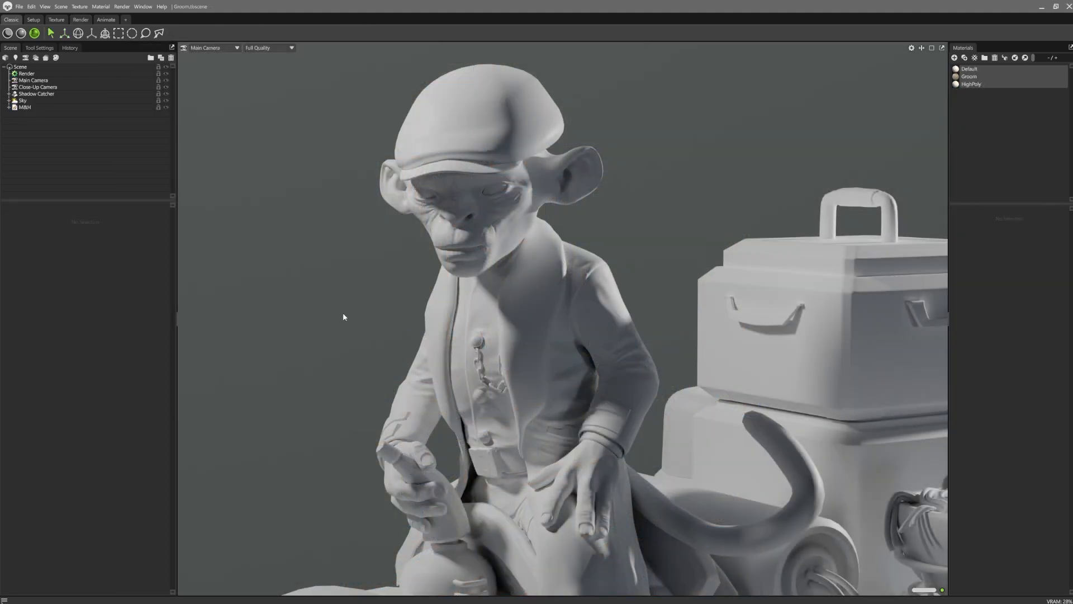
Step: Import GROOM_RIG.abc and expand its spline groups in the Scene outliner
click(24, 7)
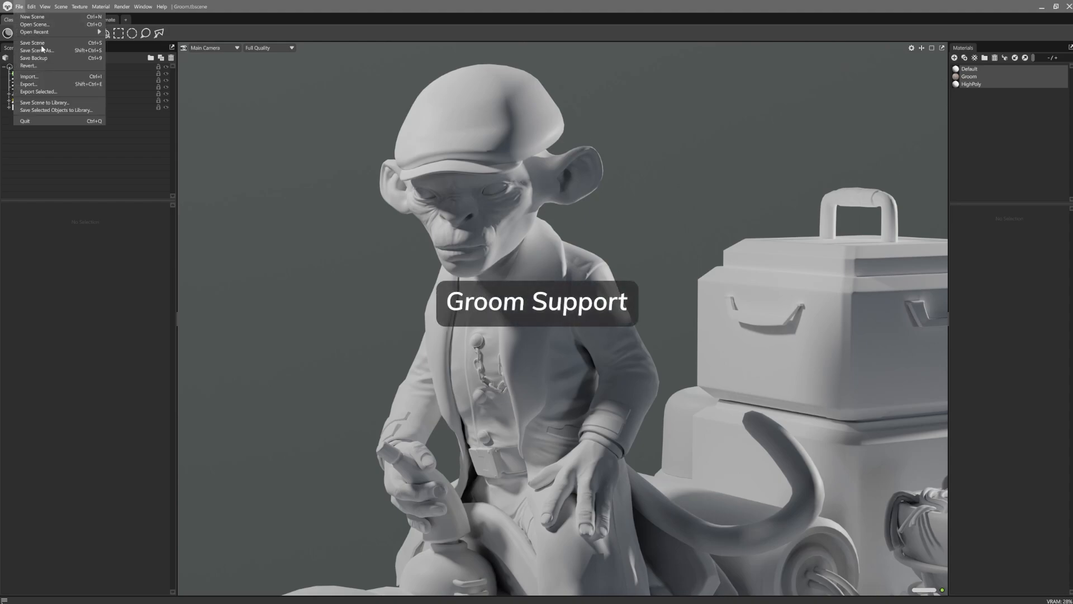
click(29, 76)
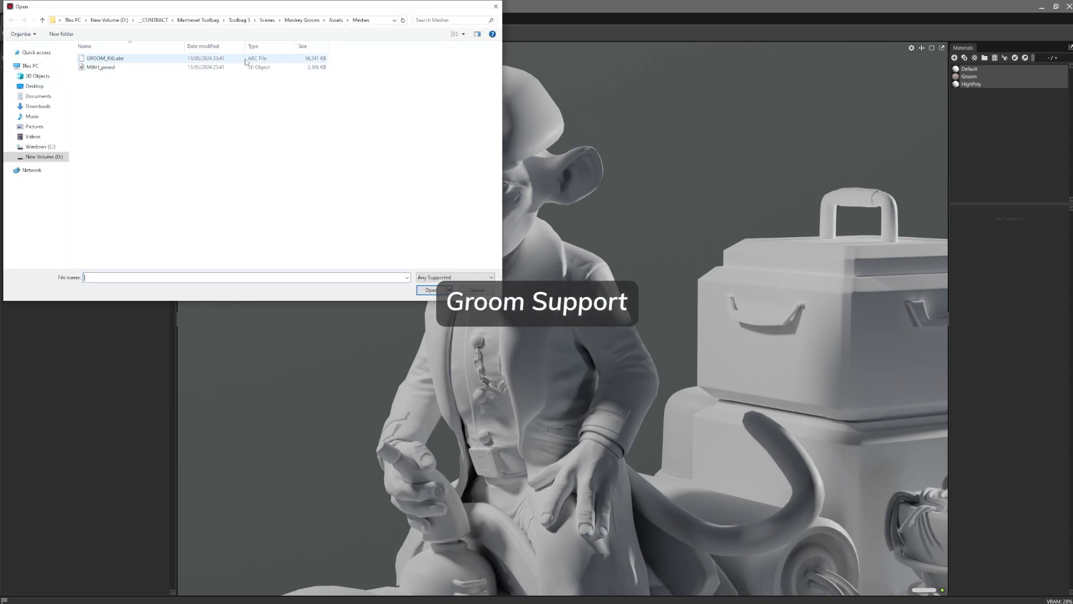
click(431, 290)
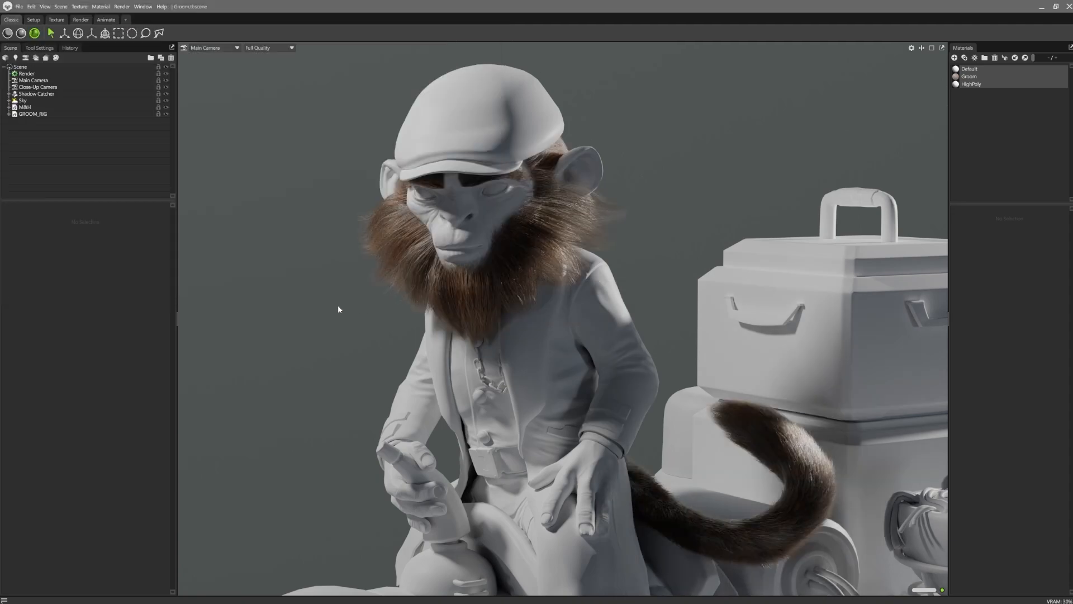
click(6, 114)
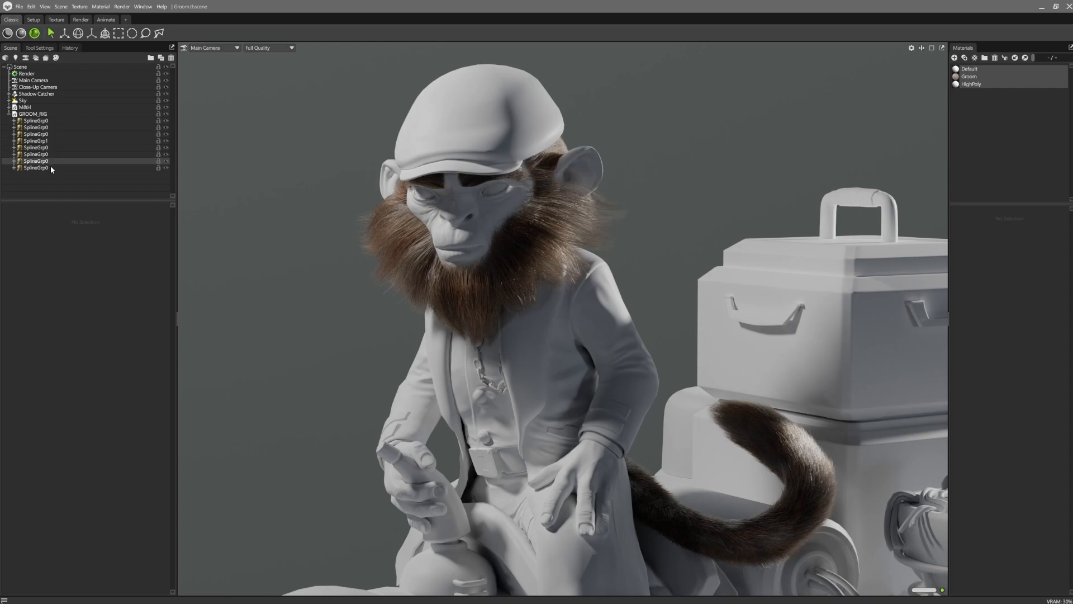
Step: Select a beard spline group, view it through the Close-Up Camera, and adjust strand density
click(34, 160)
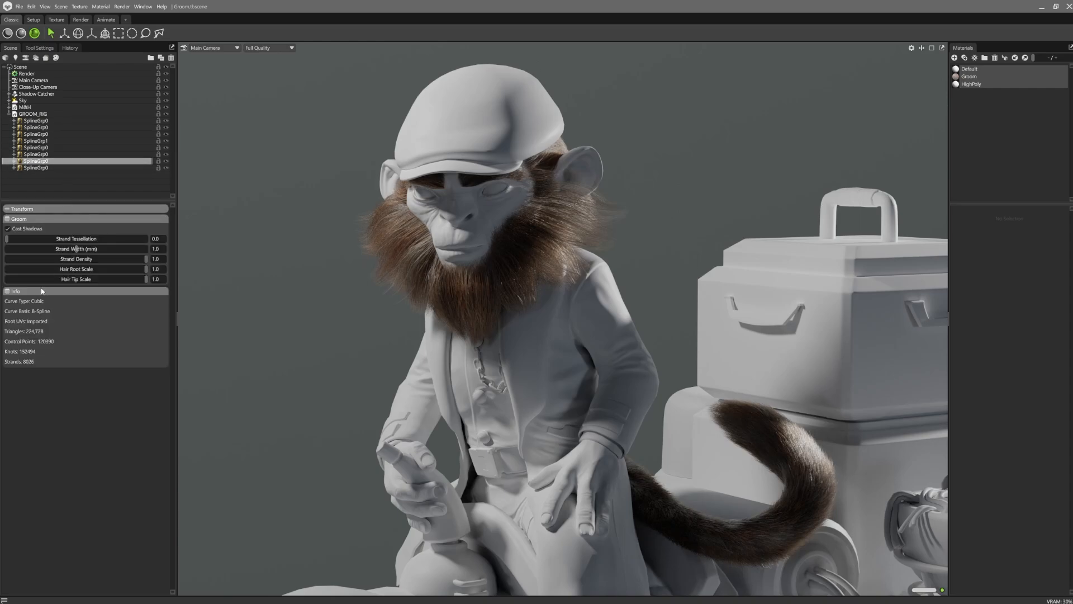
mouse_move(218, 91)
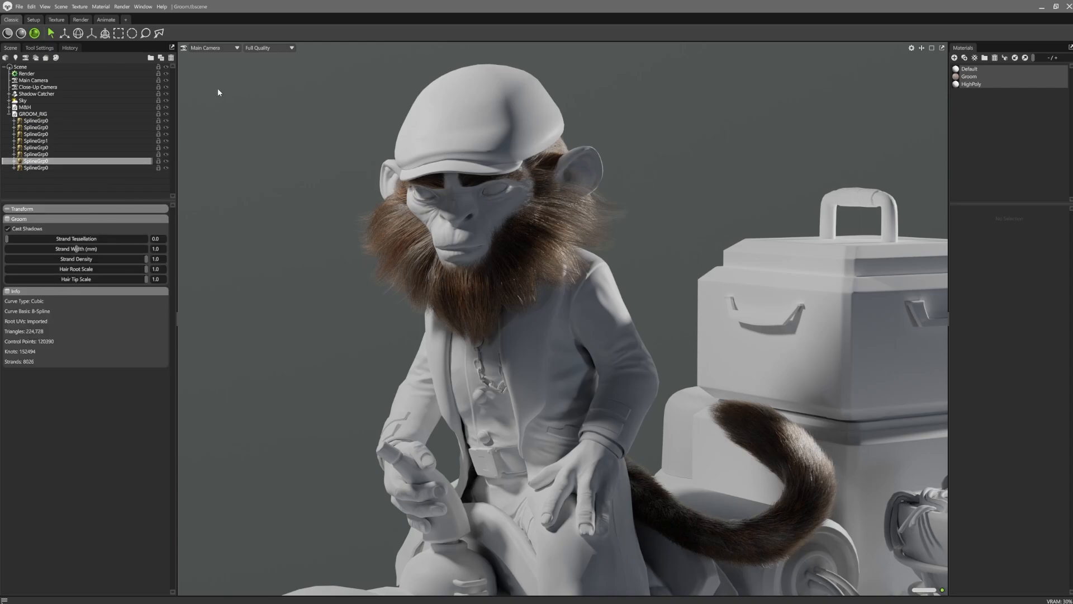
click(215, 47)
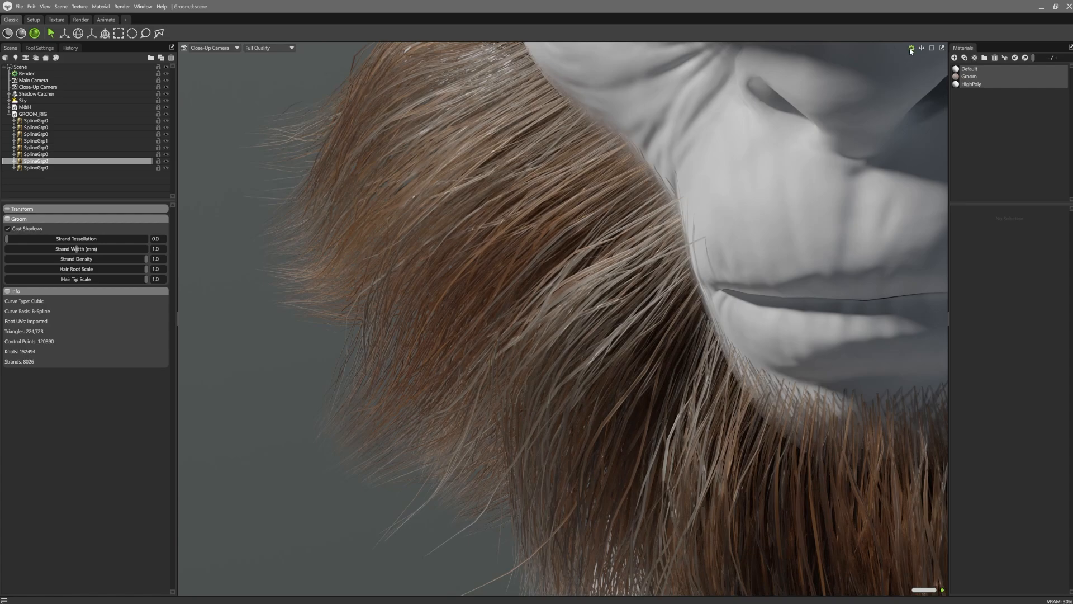
click(909, 48)
text(0)
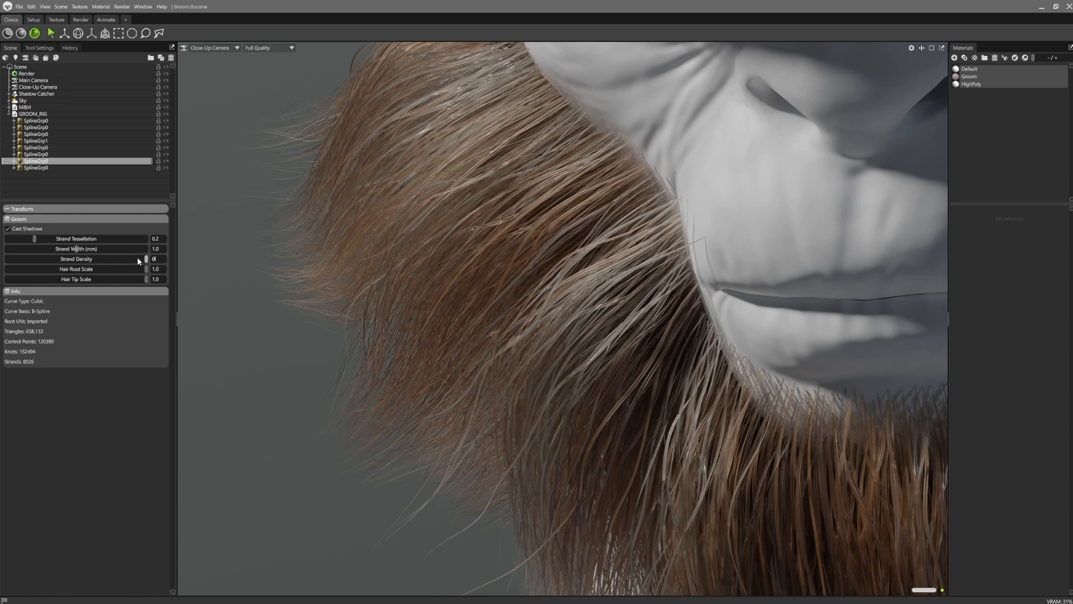
drag(146, 259, 158, 259)
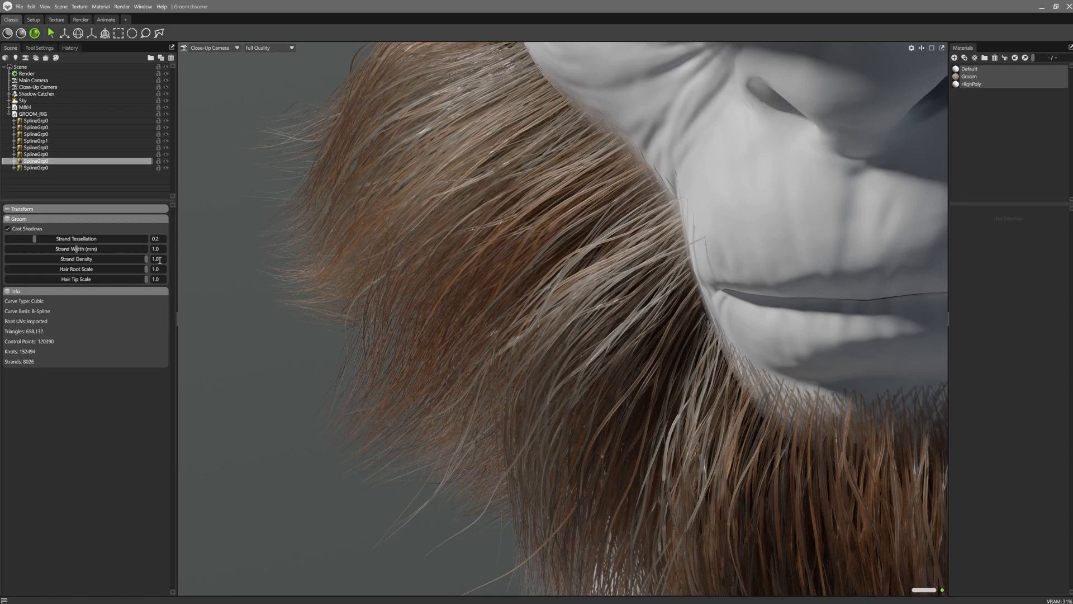
mouse_move(54, 276)
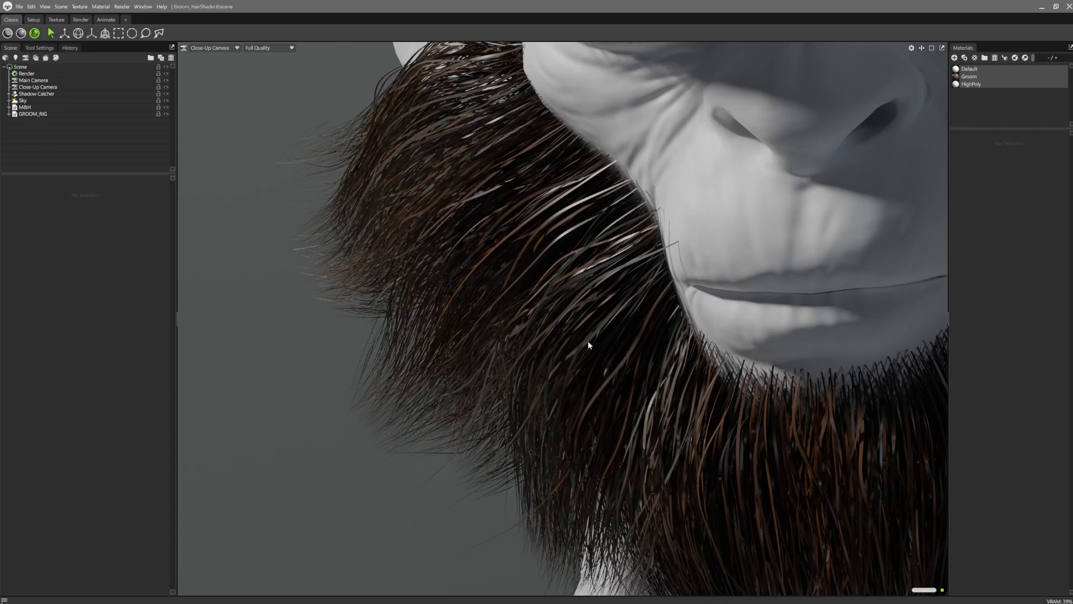
mouse_move(640, 346)
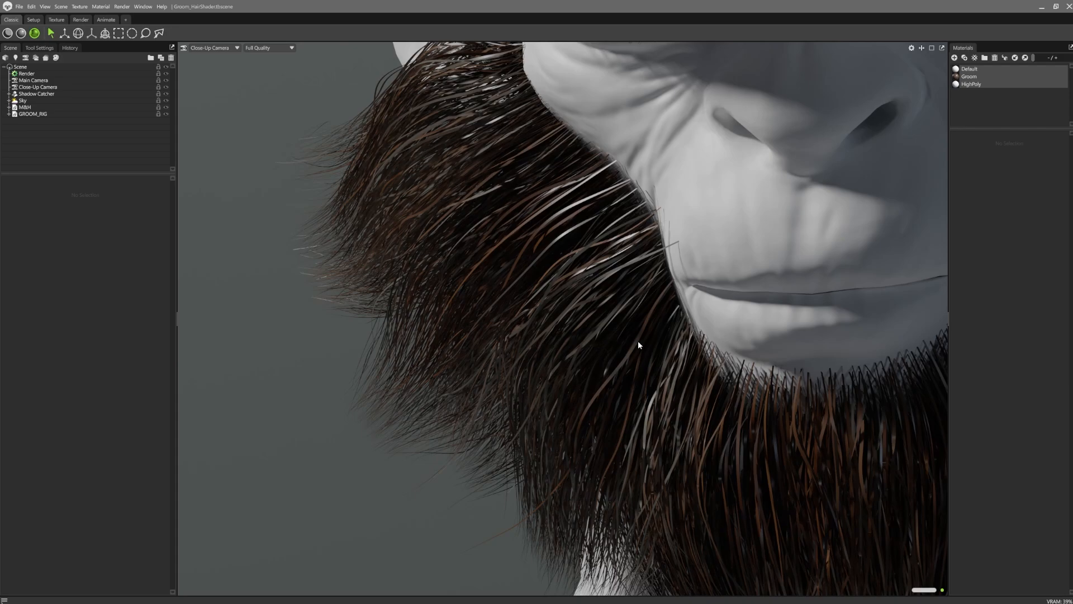
Step: Set the Groom material's Reflection to Hair and lower Roughness to 0.2
click(969, 76)
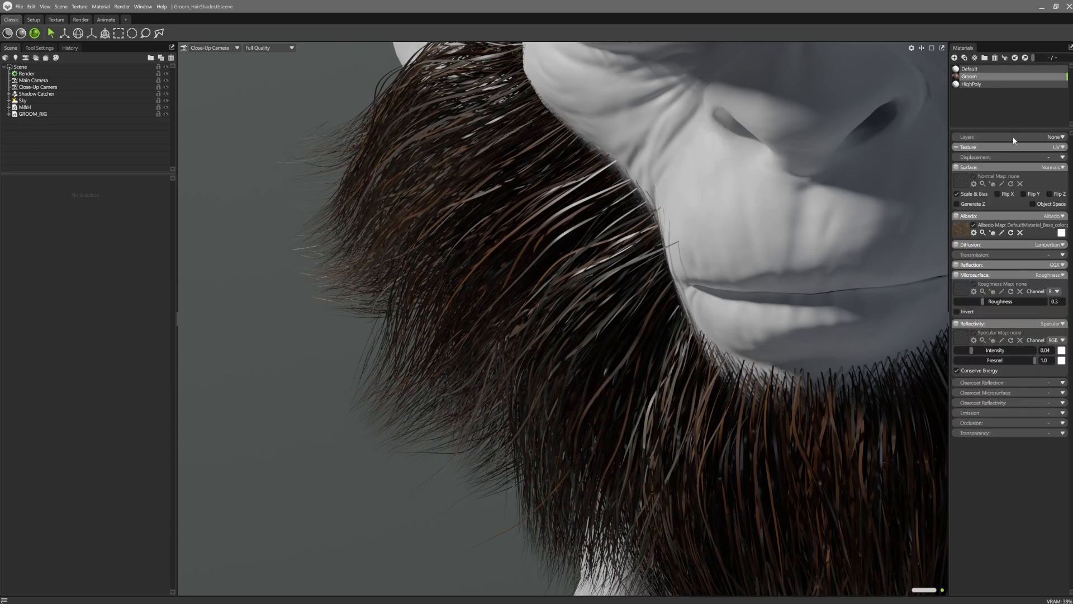
click(957, 265)
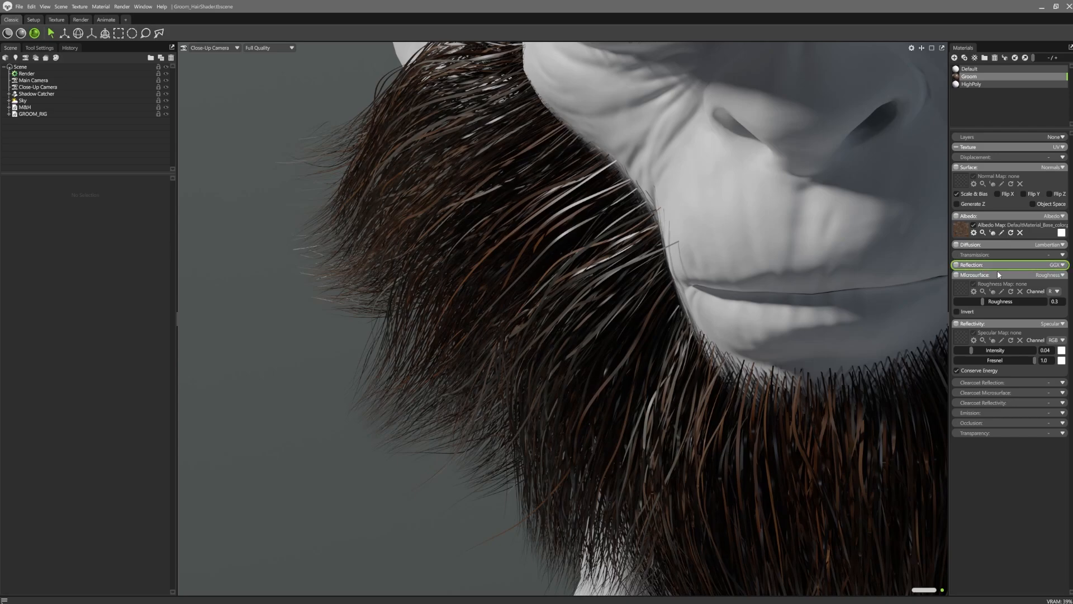
click(1057, 264)
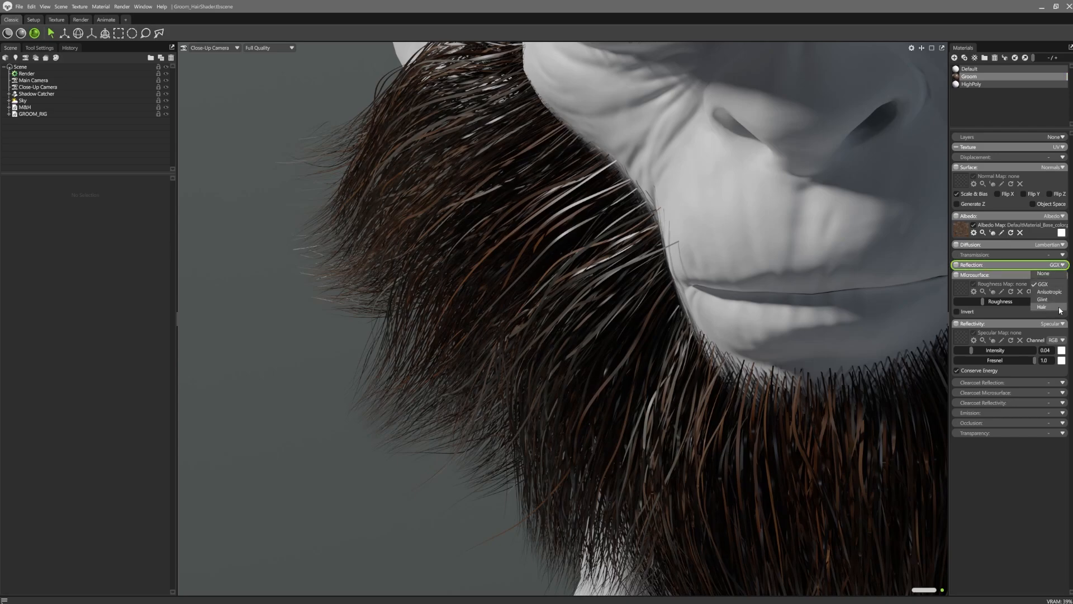
click(1042, 306)
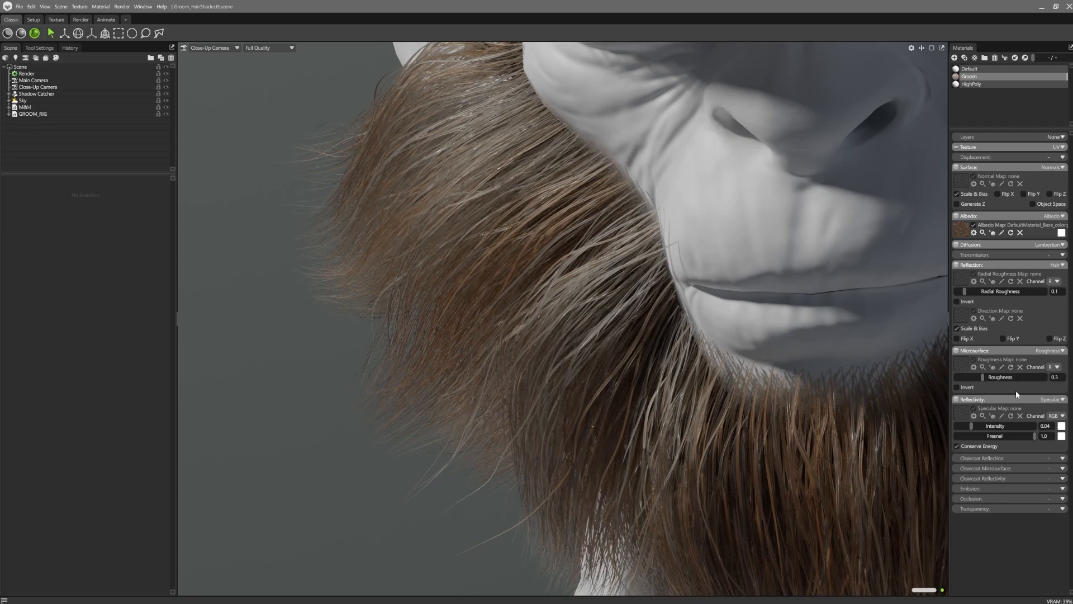
drag(972, 376, 1046, 376)
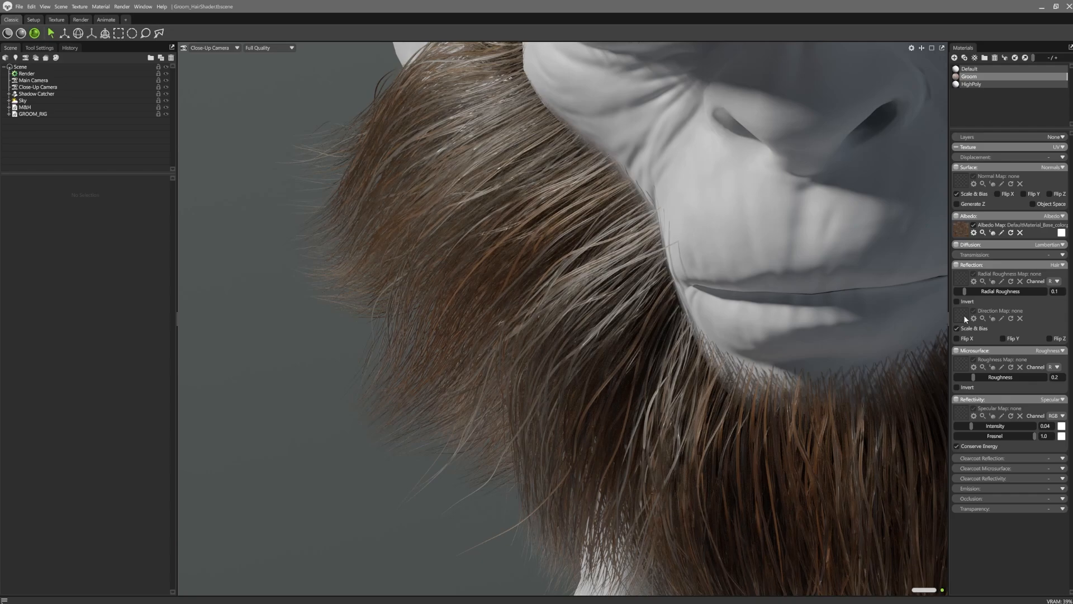
mouse_move(1001, 330)
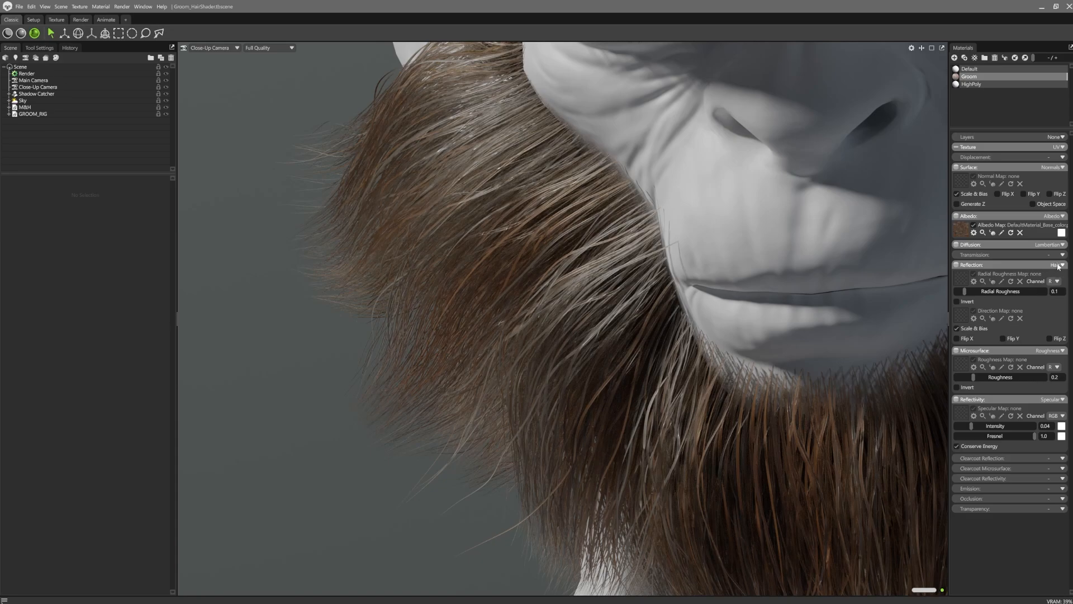
Step: Switch Groom's Albedo to Albedo Gradient, with dark brown roots and pale blond tips
click(1065, 216)
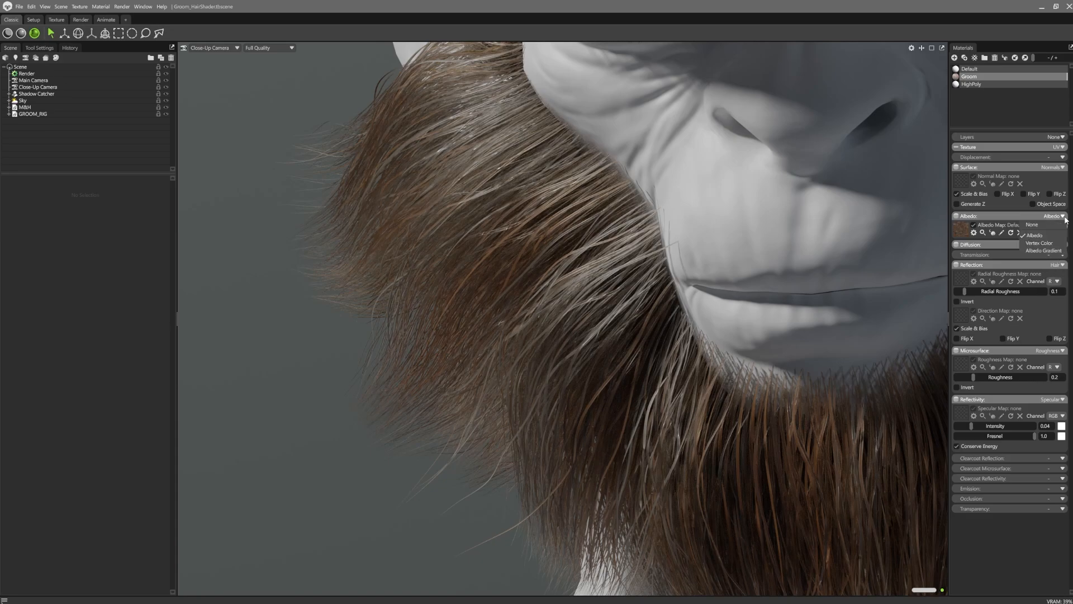
mouse_move(1036, 250)
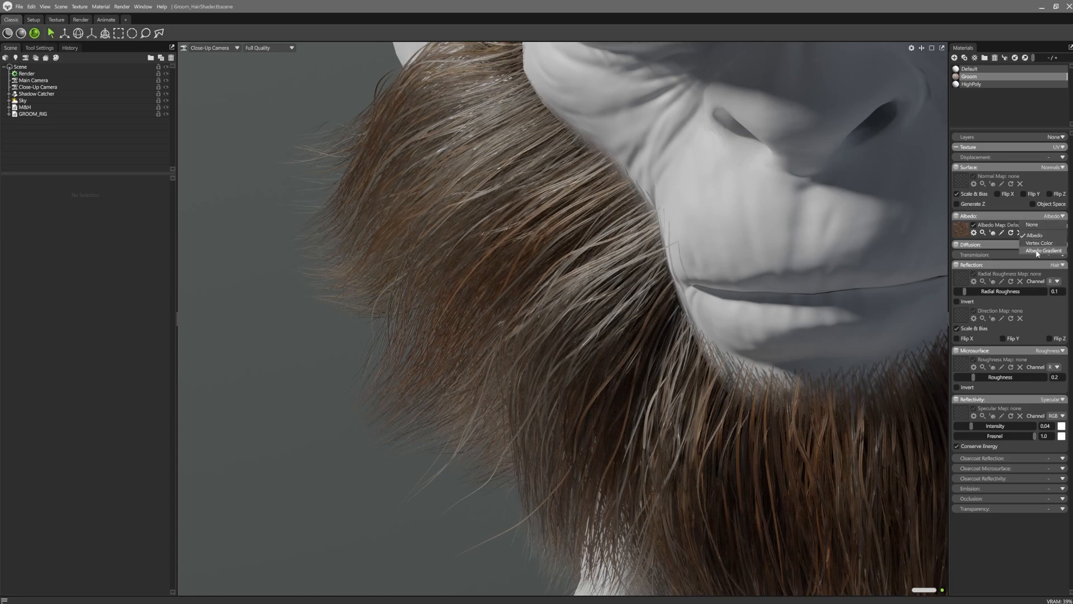
click(1042, 250)
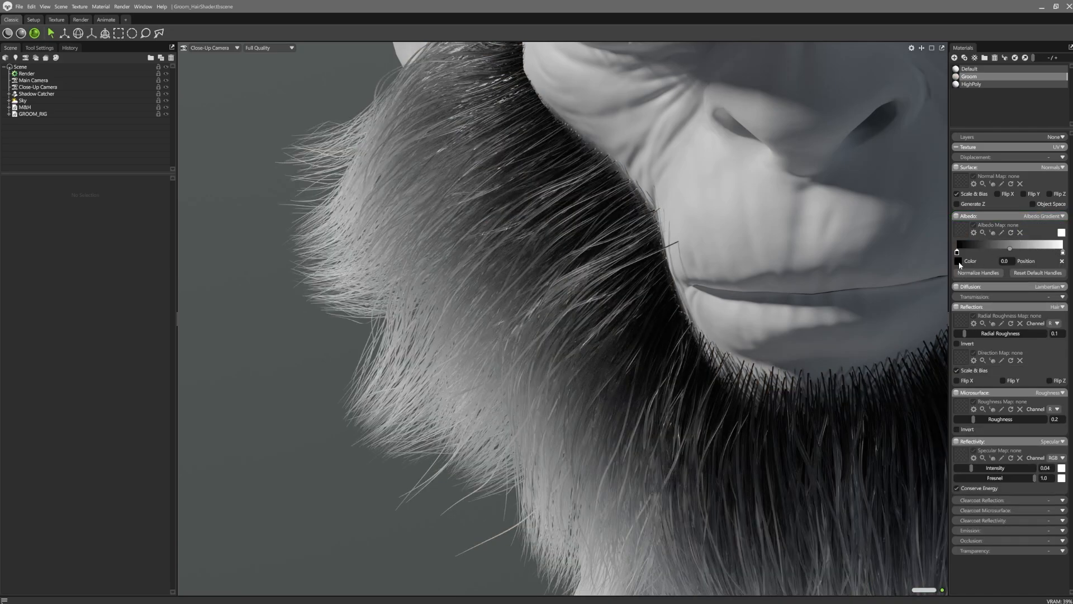
click(956, 260)
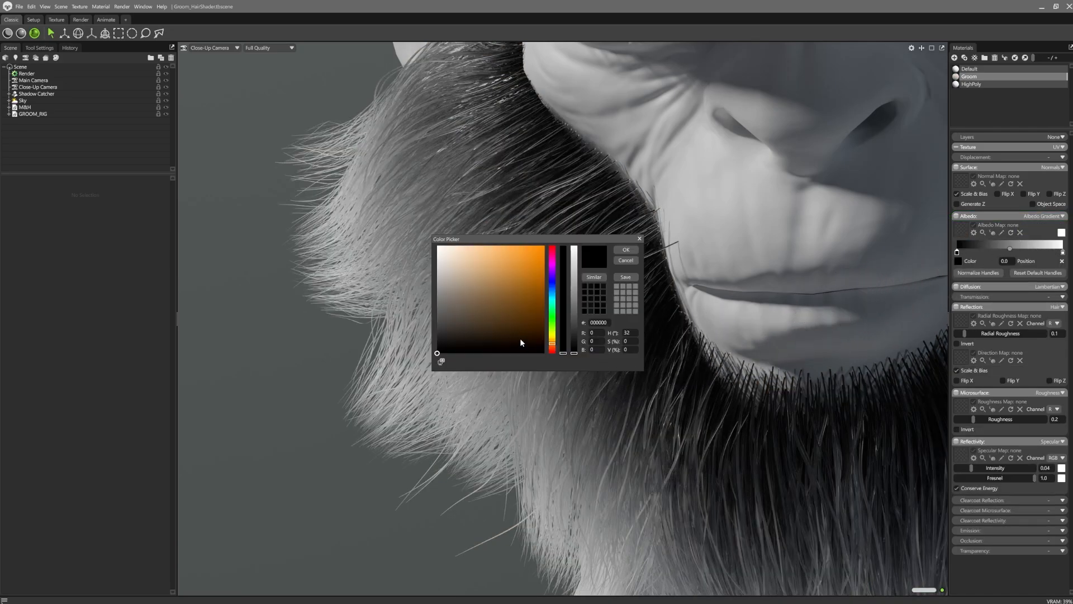
click(510, 322)
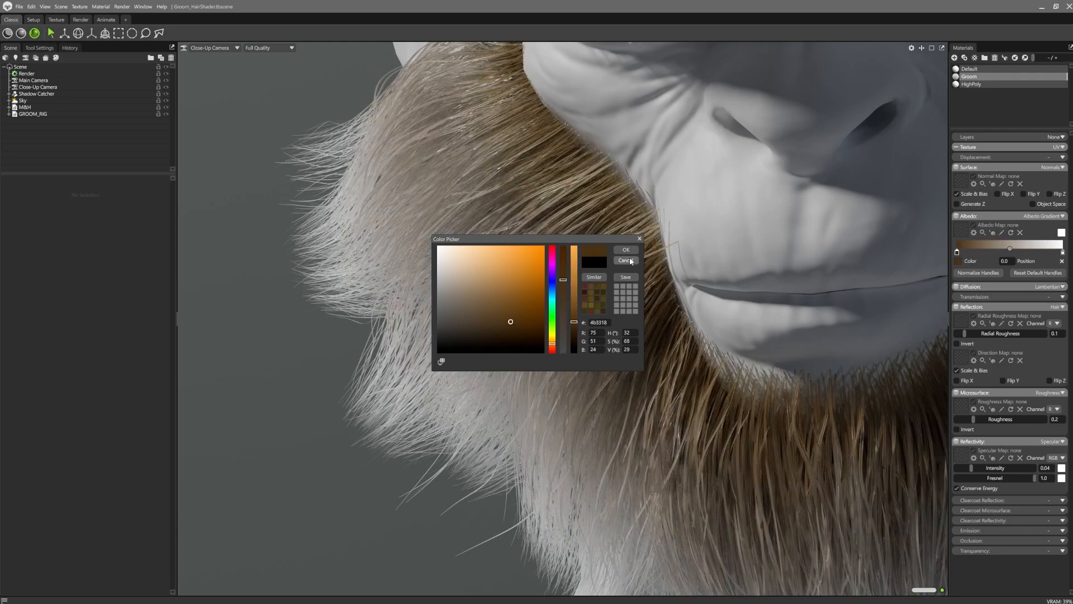
click(623, 260)
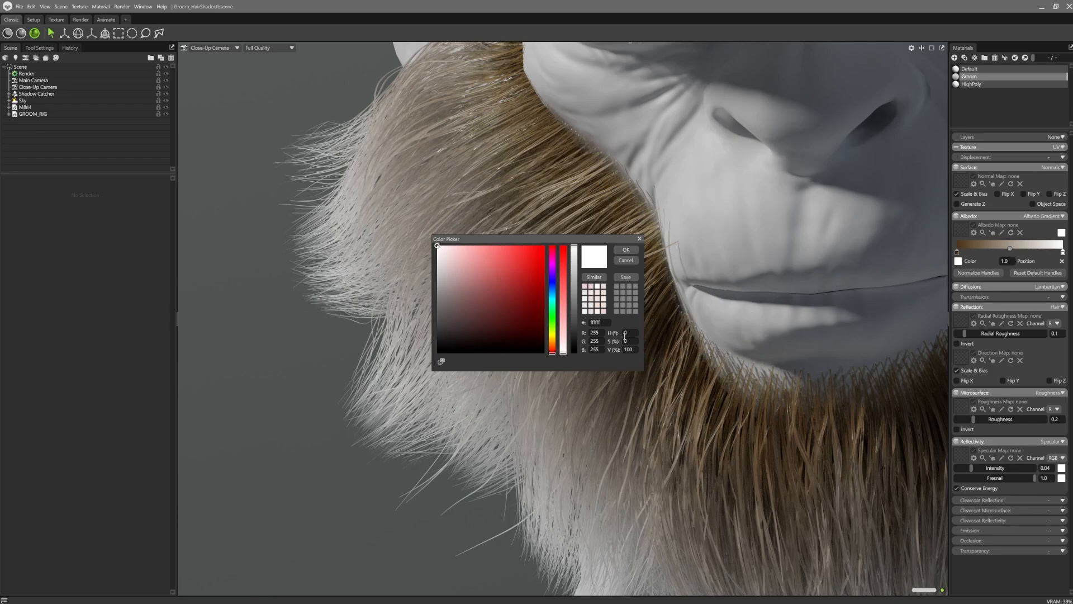
click(626, 250)
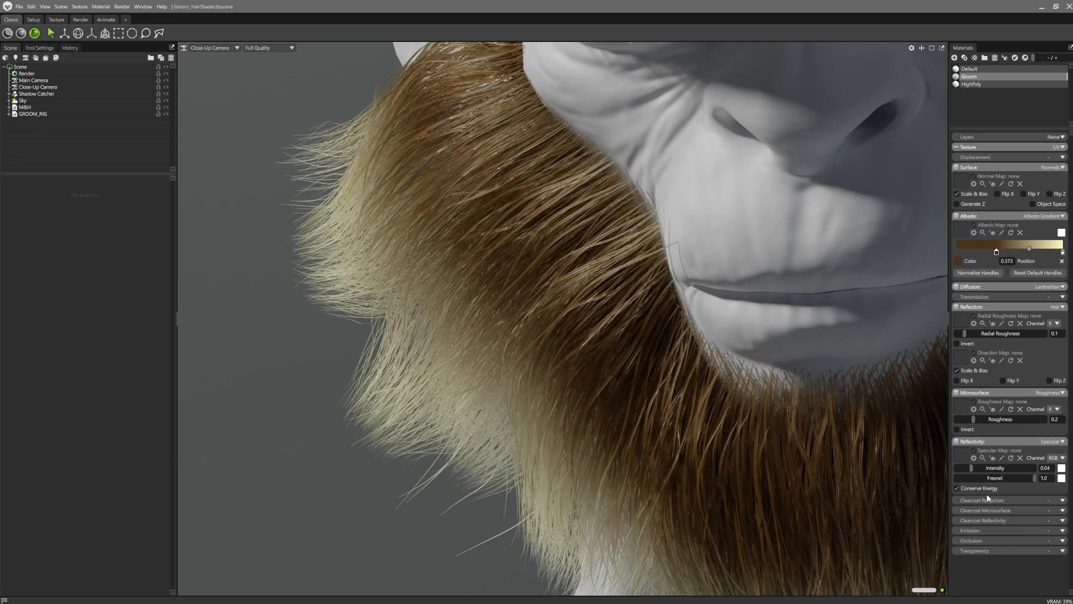
Step: Give Groom a Hair clearcoat reflection and an orange specular tint at intensity 0.1
click(1061, 500)
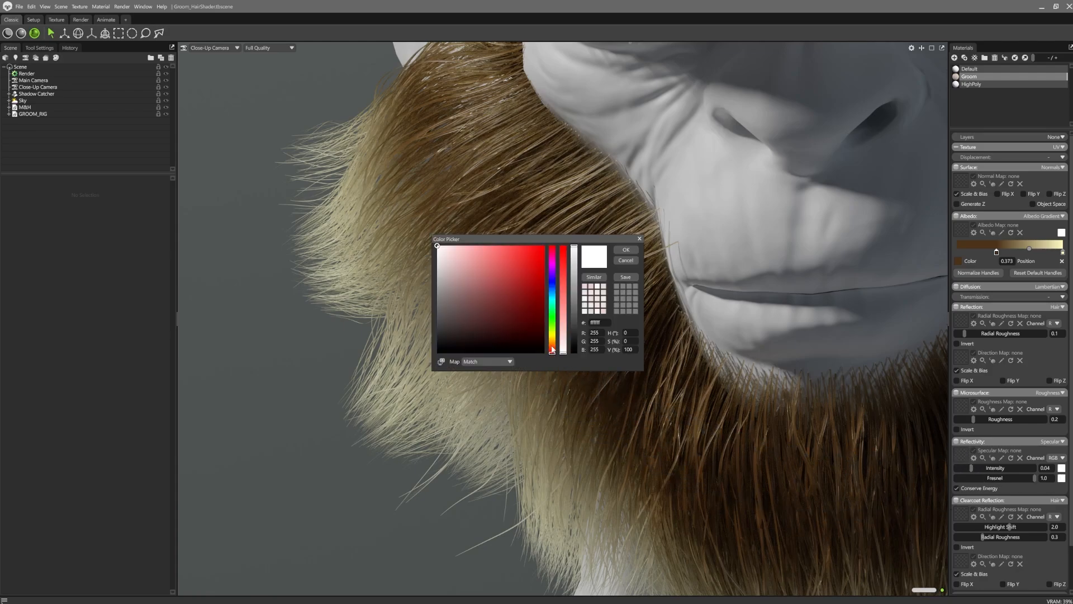
click(626, 250)
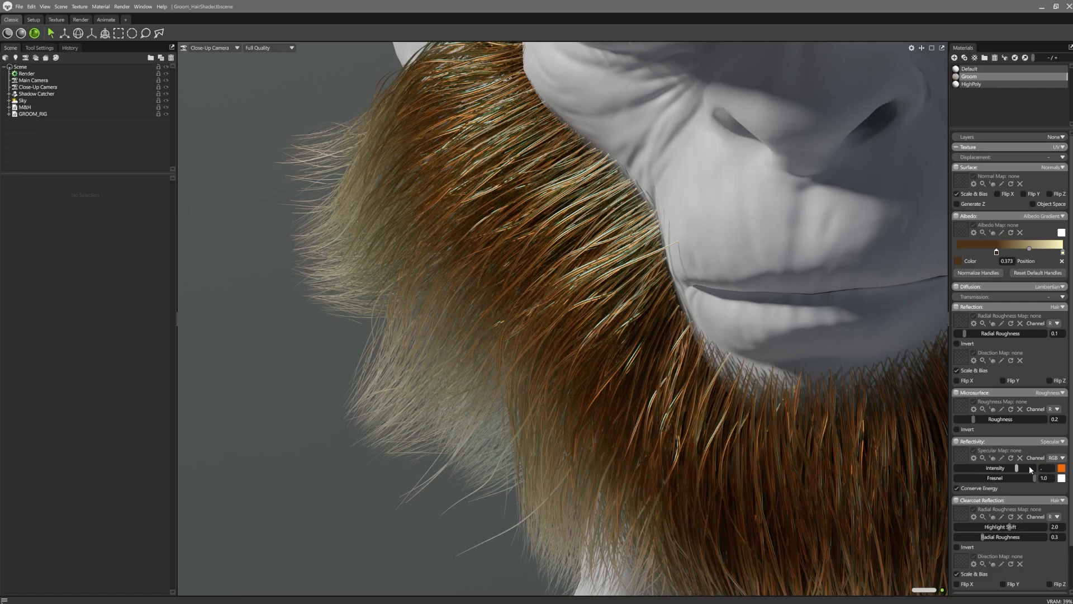
drag(1016, 467, 980, 467)
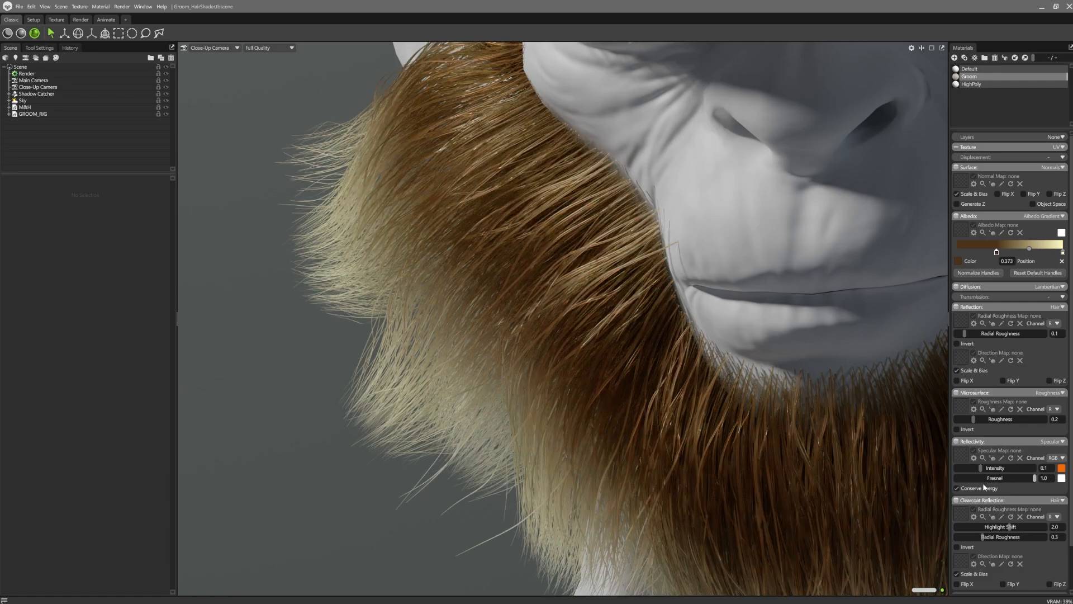
mouse_move(51, 114)
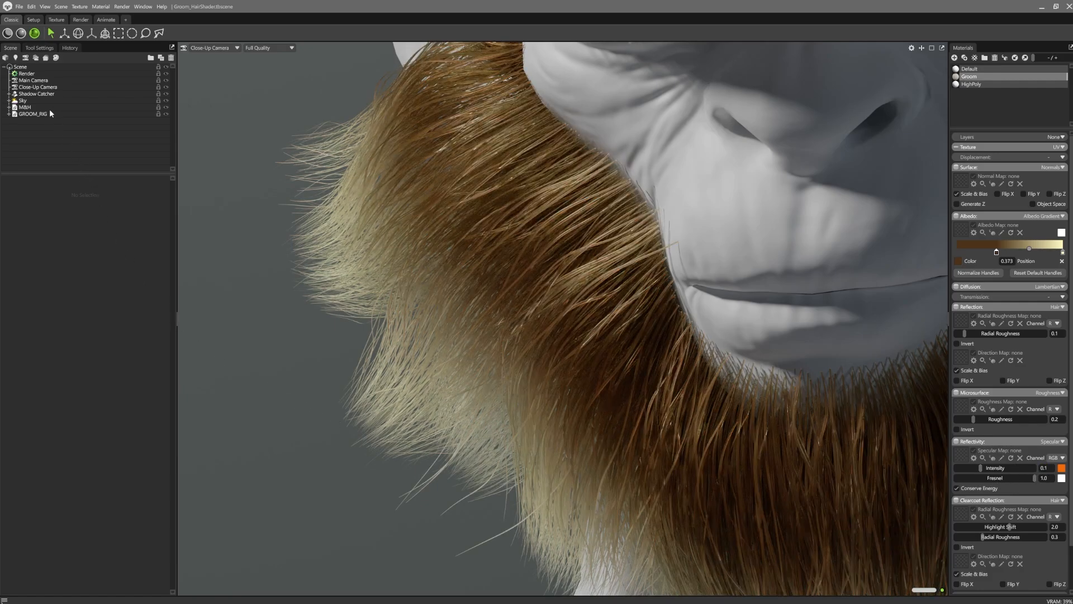
Step: Deselect the open material so only the cottage's Boards-to-Vertex Color material list shows
click(35, 34)
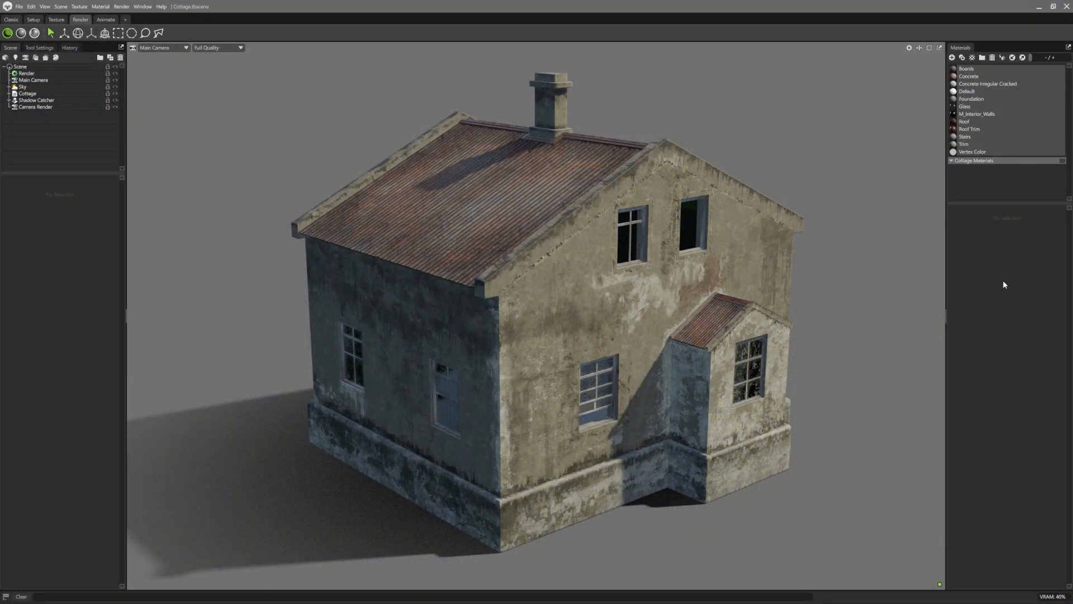
Step: Switch the Default material to Mask layering and add a Plaster material layer
click(967, 91)
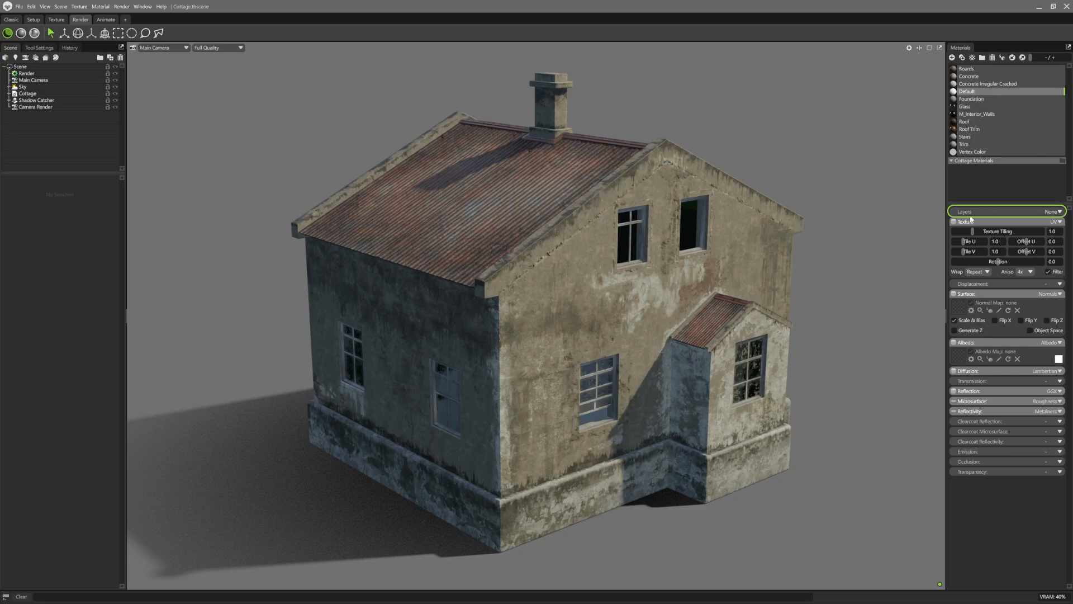
click(1057, 210)
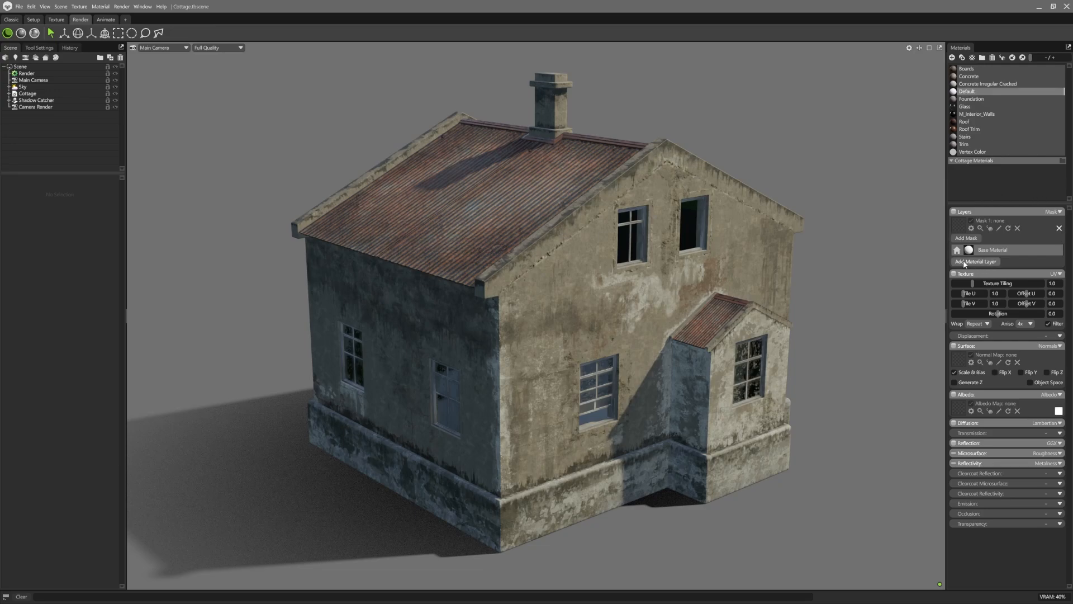
click(975, 261)
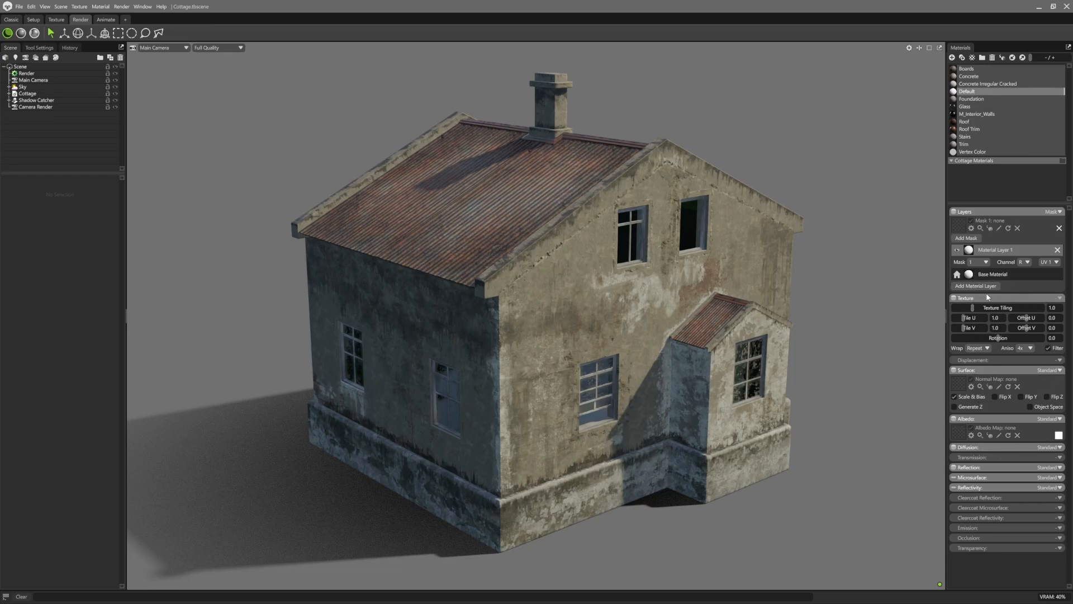
mouse_move(151, 98)
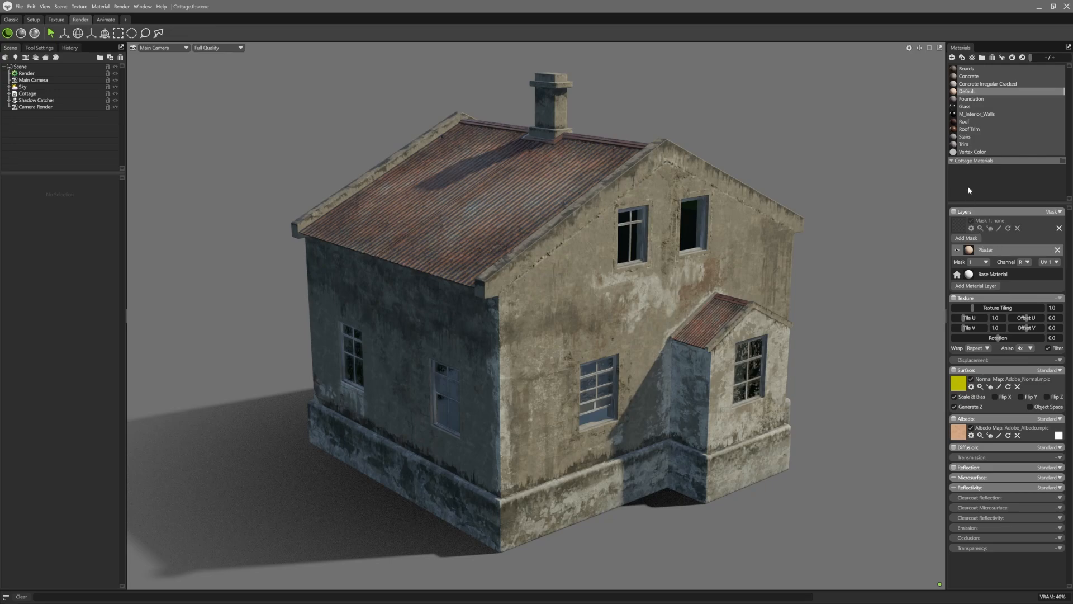
Step: Open Concrete and preview the first exterior concrete mask, including its alpha channel
click(968, 75)
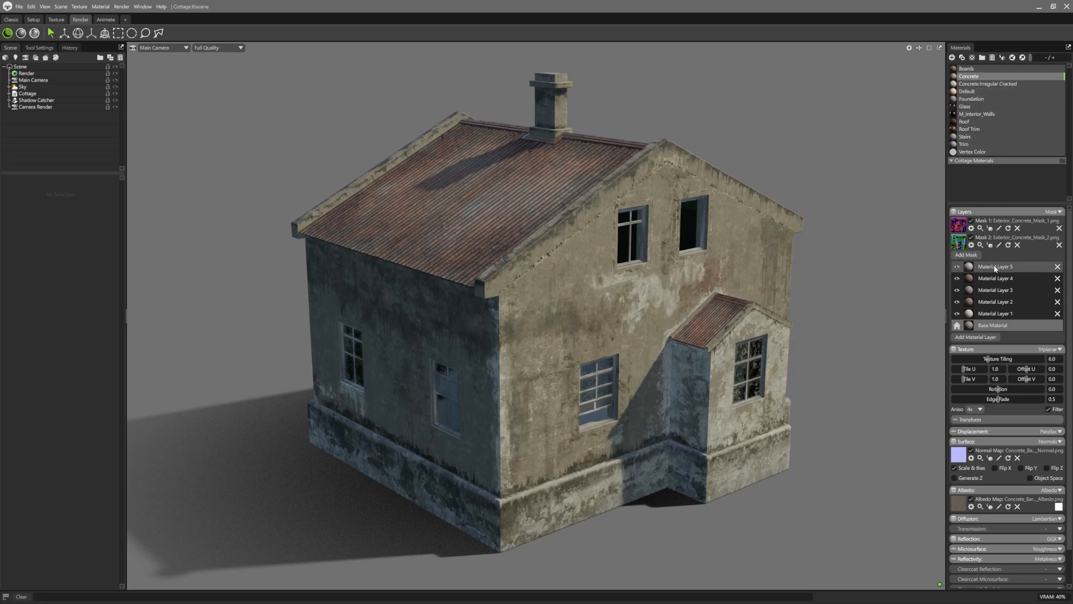
click(1056, 205)
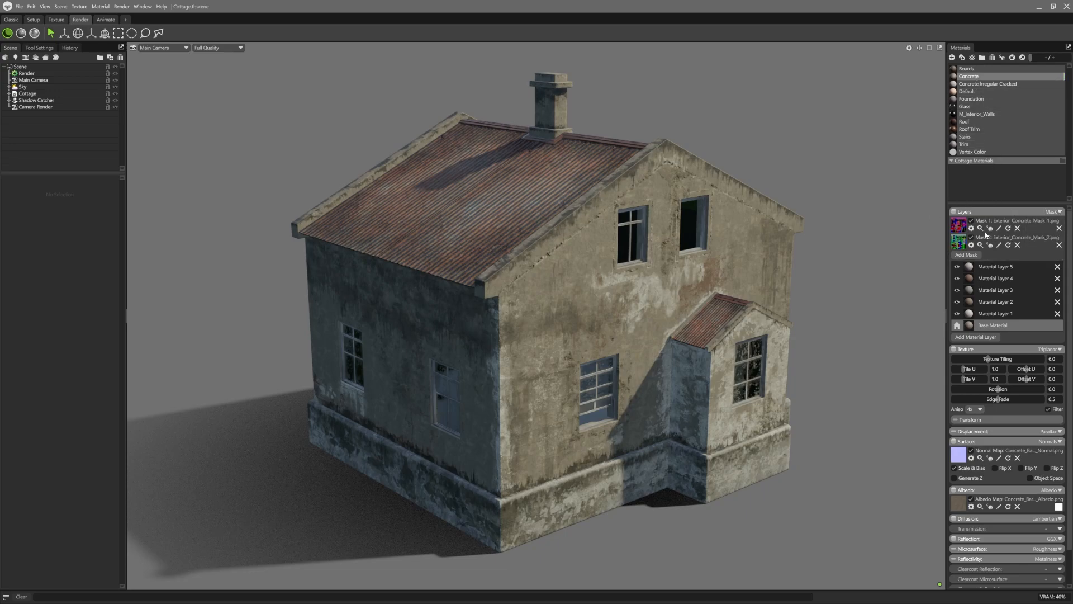
click(970, 229)
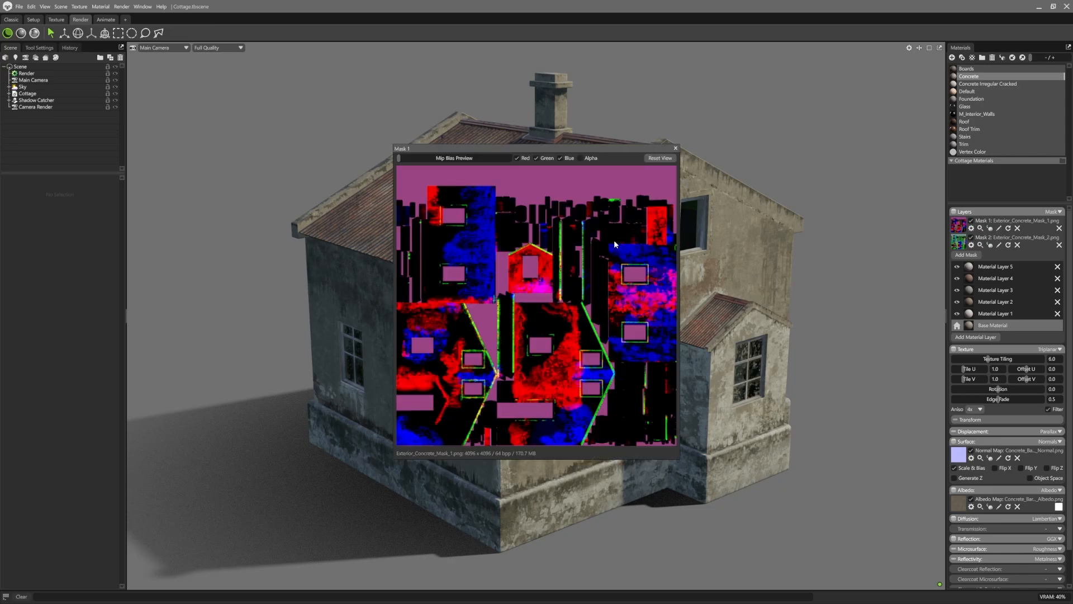
click(561, 158)
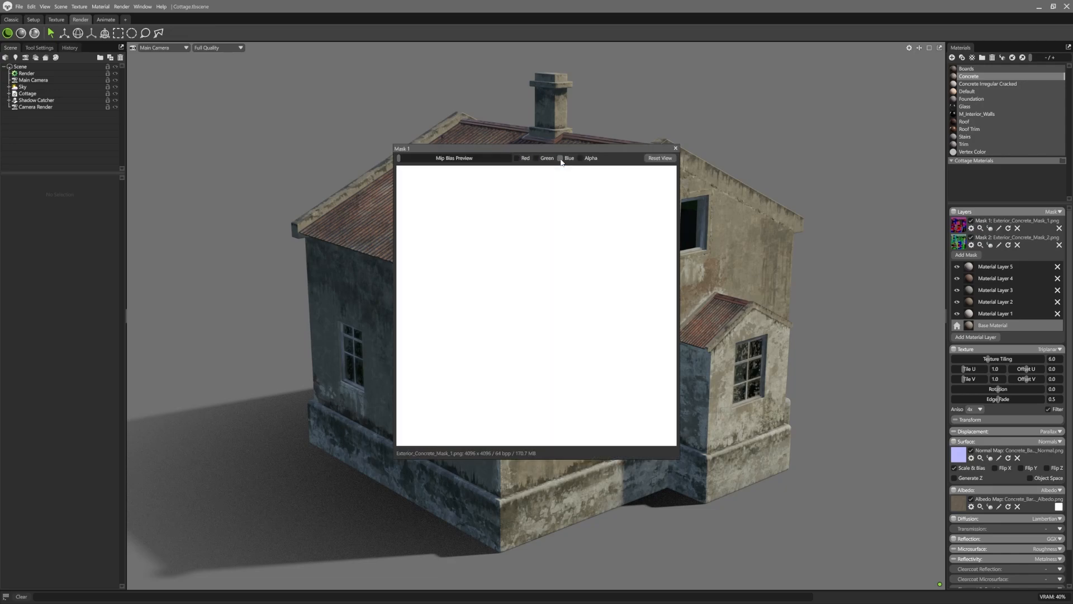
click(560, 158)
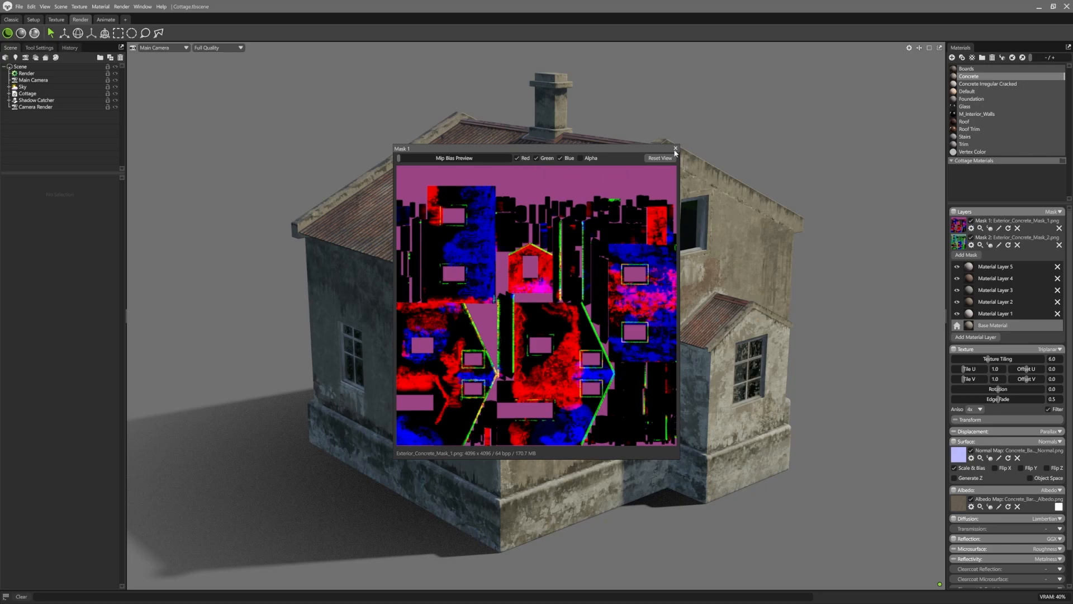
click(675, 148)
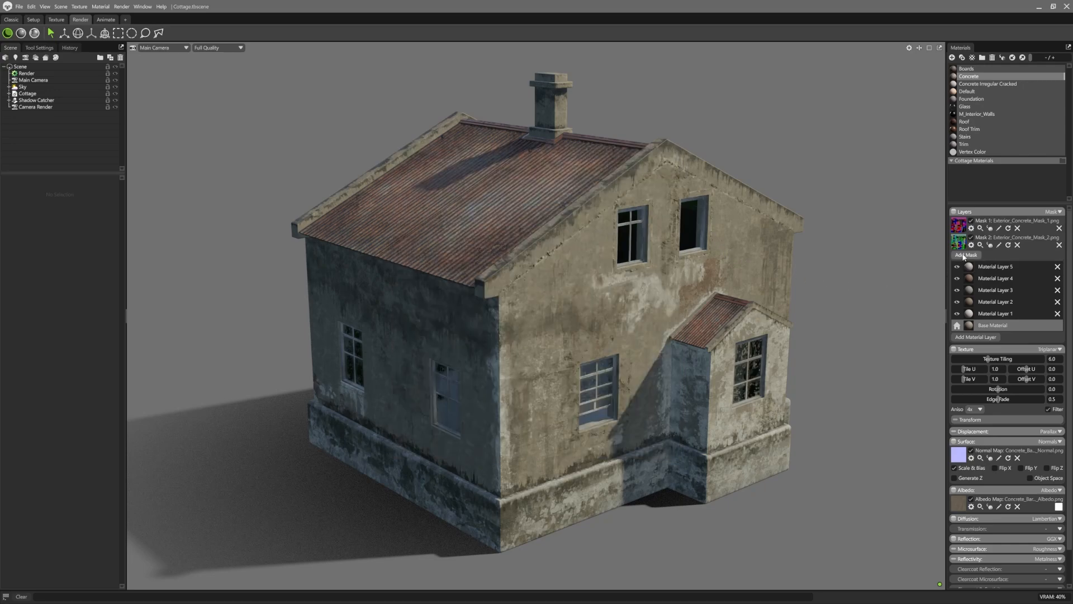
Step: Add Grunge_RGB_Mask as a third mask on Concrete
click(965, 255)
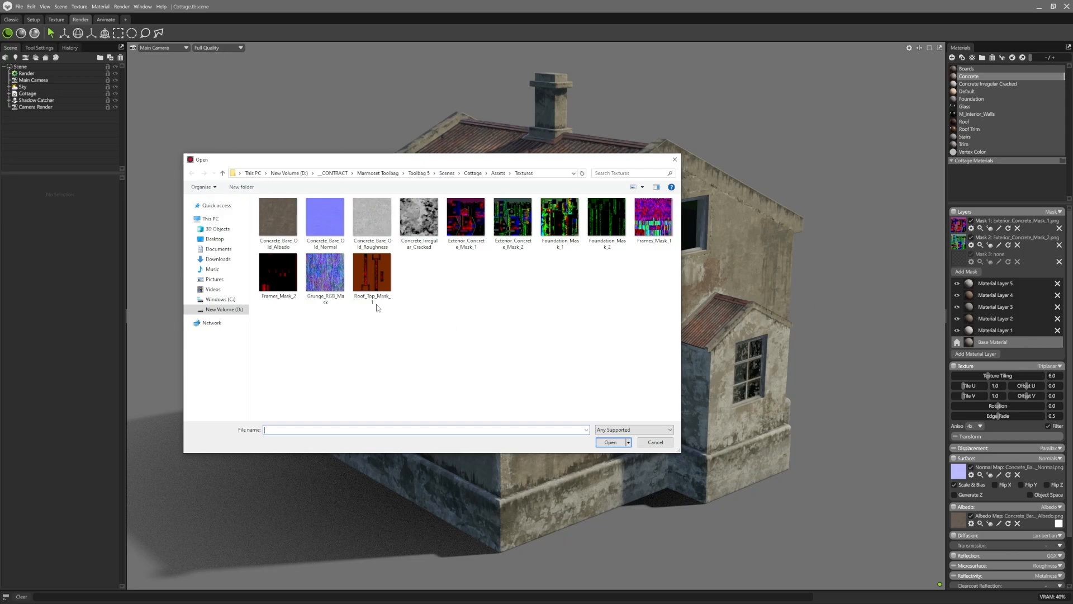
click(326, 271)
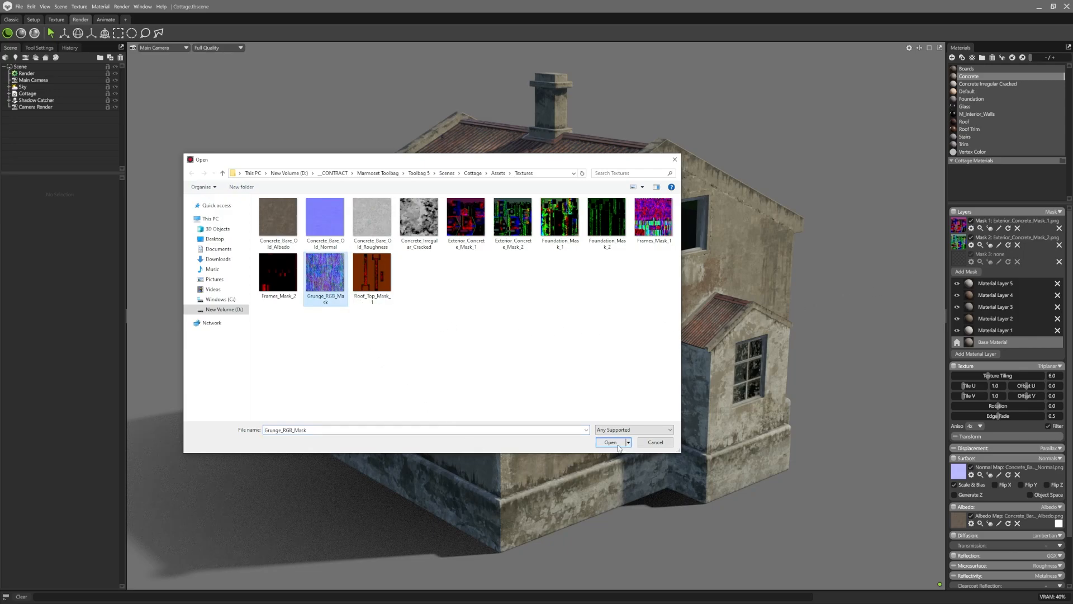
click(610, 442)
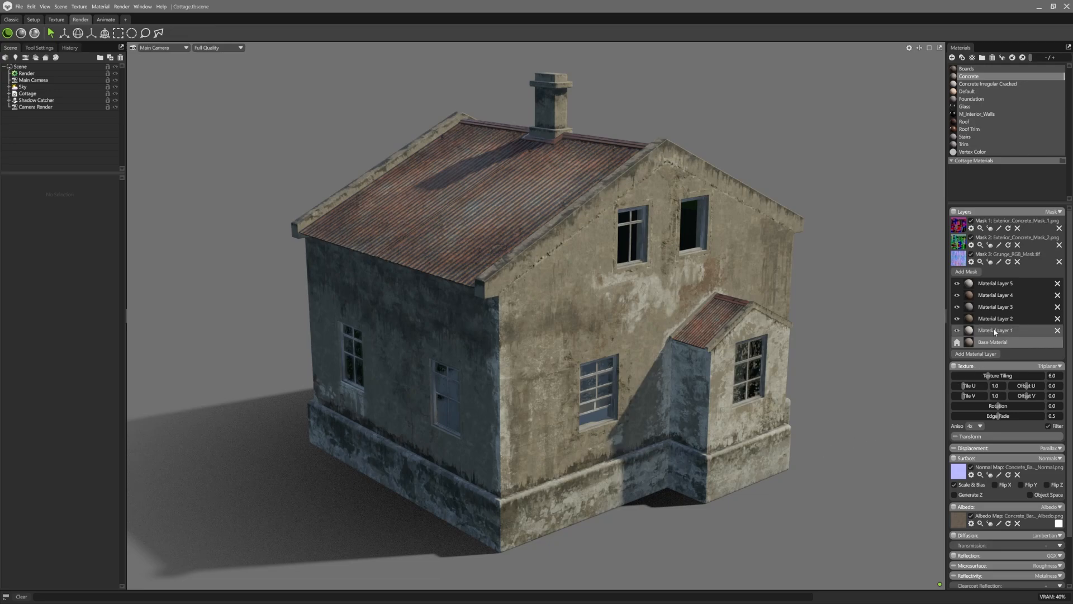
Step: Set Material Layer 1's mask channel and second UV set, then compare Layer 5 hidden and shown
click(994, 330)
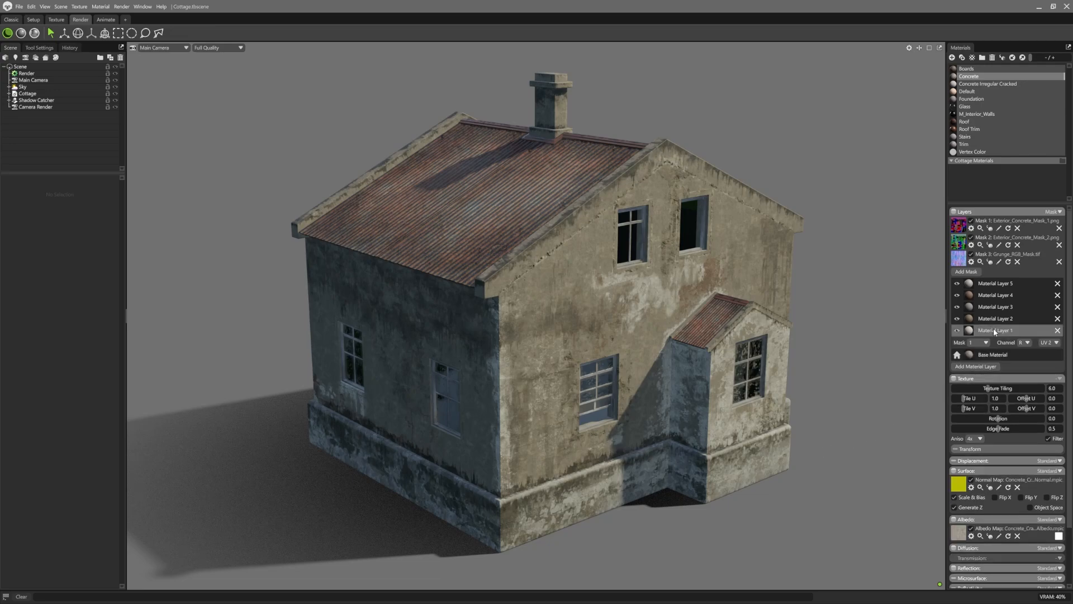
click(986, 343)
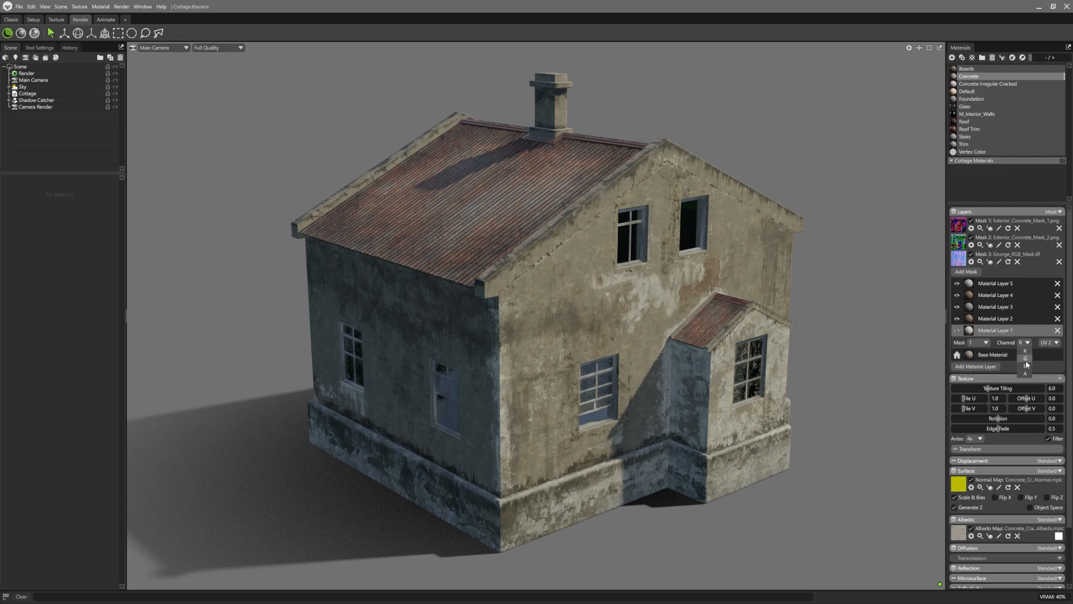
click(1025, 350)
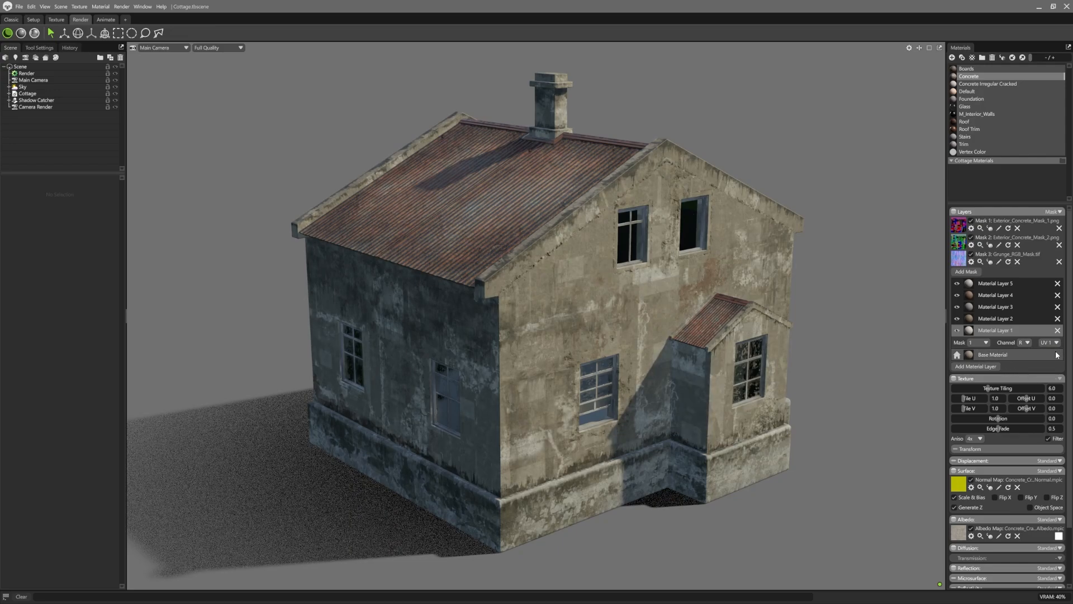
click(1048, 342)
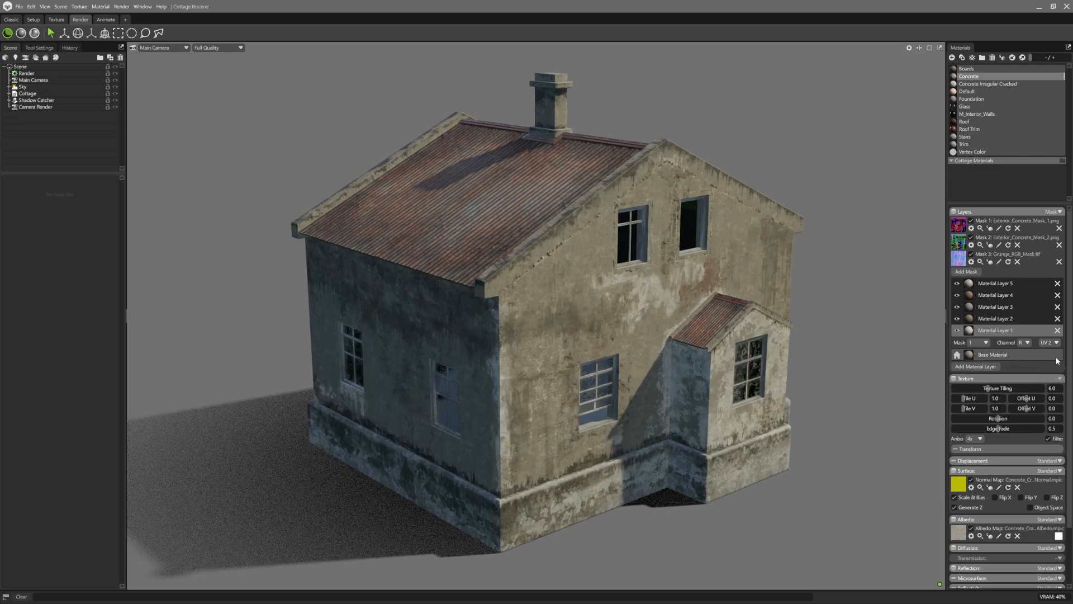
click(957, 283)
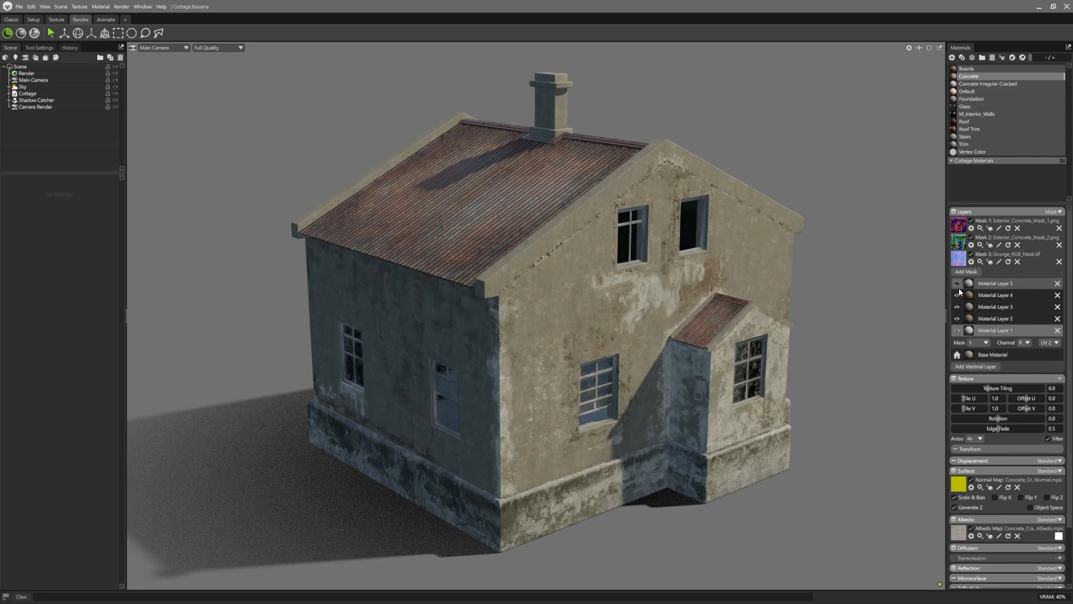
click(957, 283)
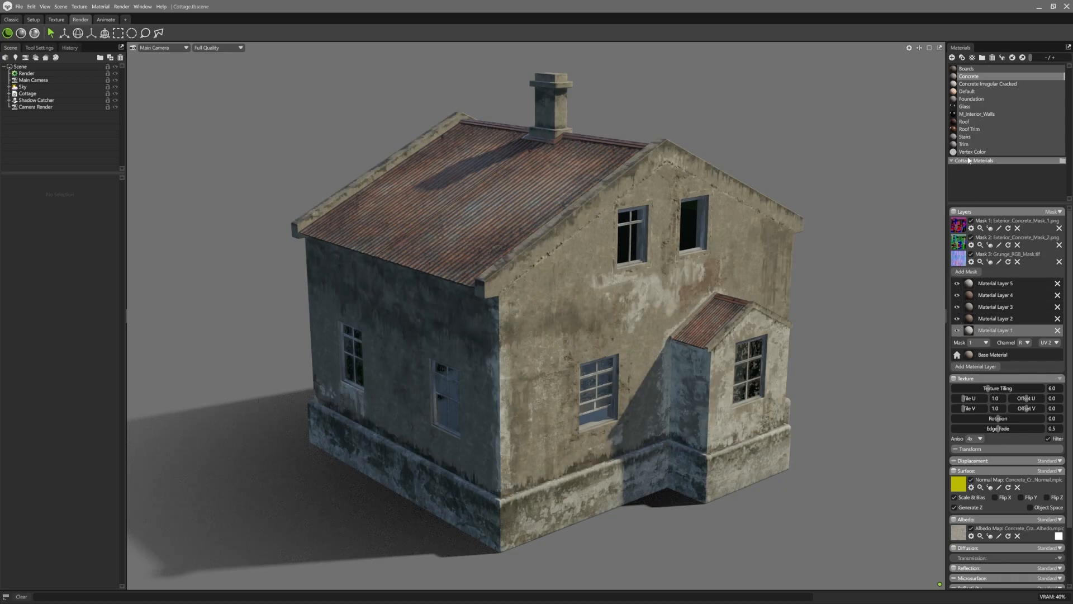
Step: Preview the roof's painted vertex colours with the Vertex Color material, then return to Roof
click(964, 121)
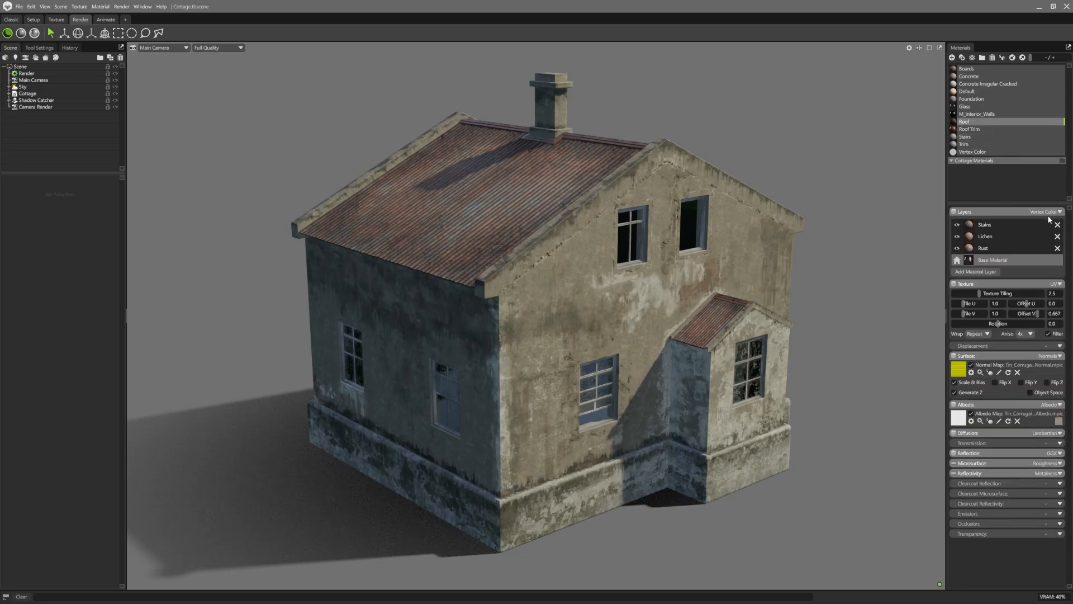
click(1052, 212)
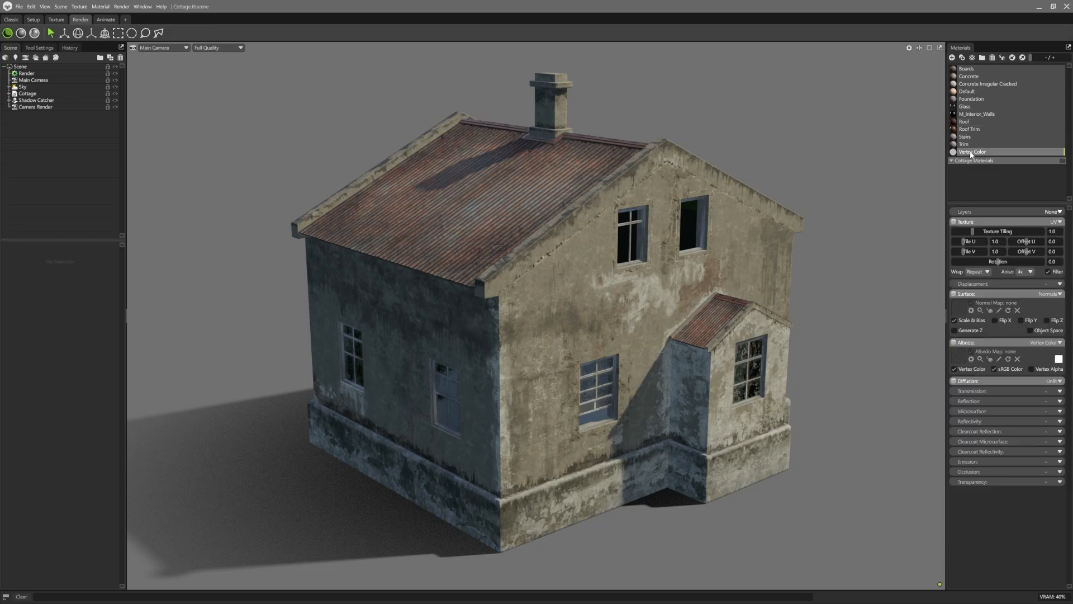
click(978, 152)
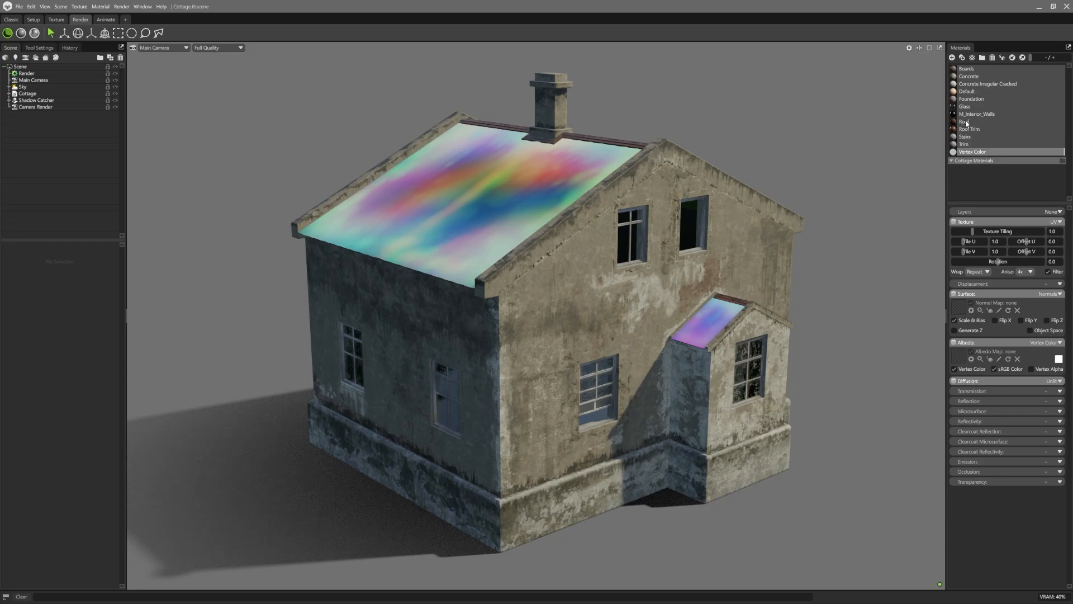
click(964, 121)
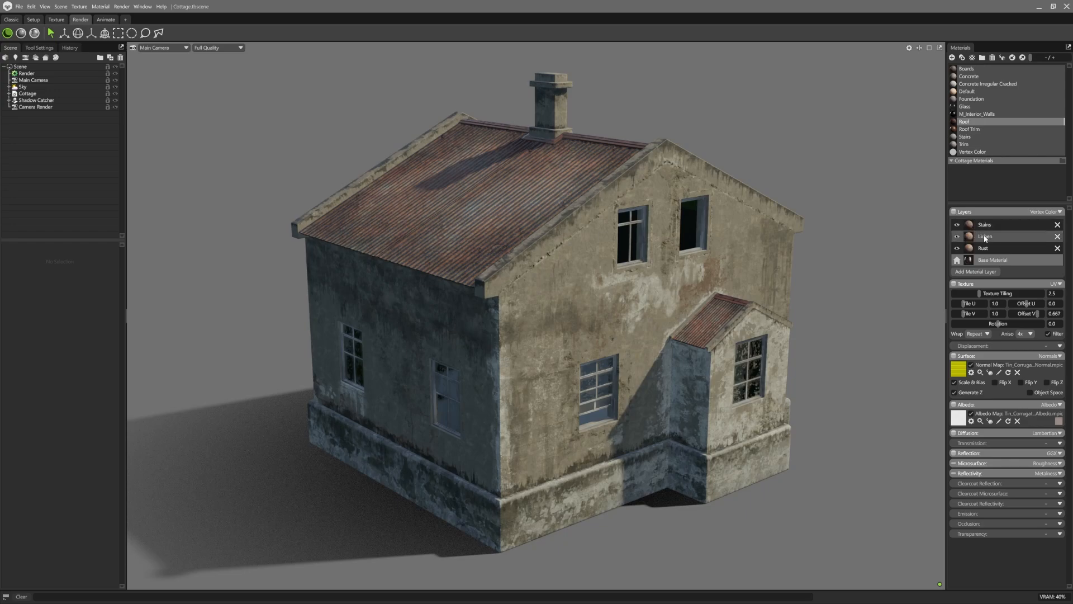
Step: Inspect which vertex colour channel drives the Roof's Stains layer
click(985, 236)
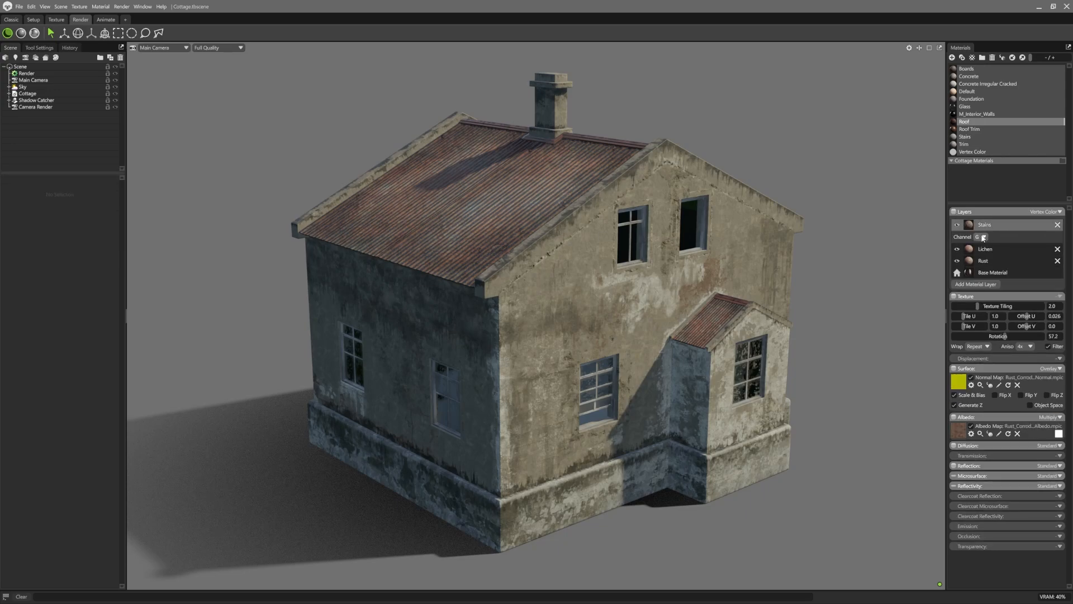
click(983, 260)
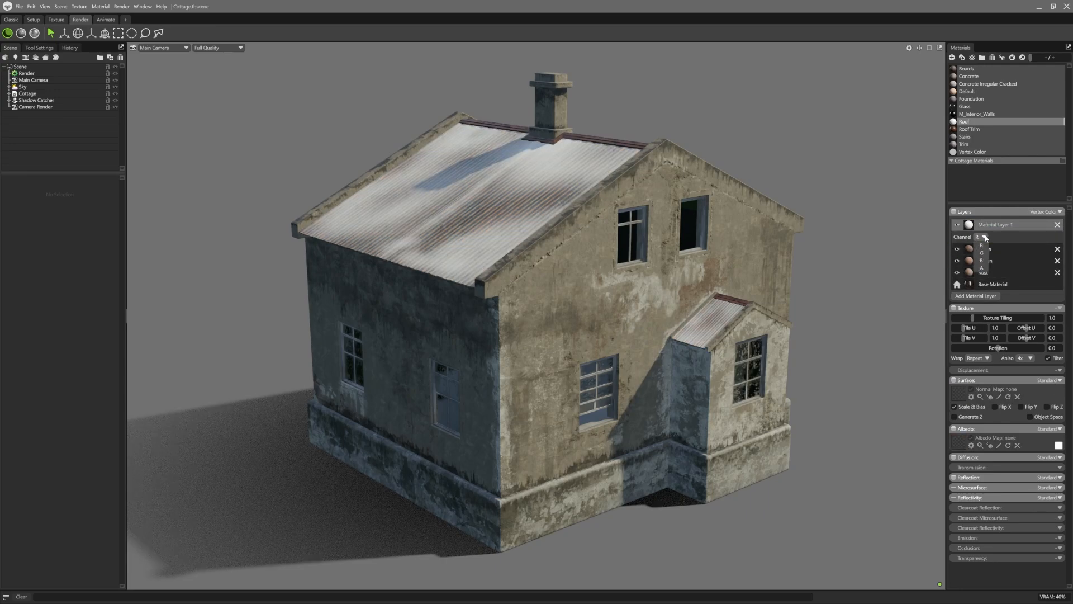
click(981, 237)
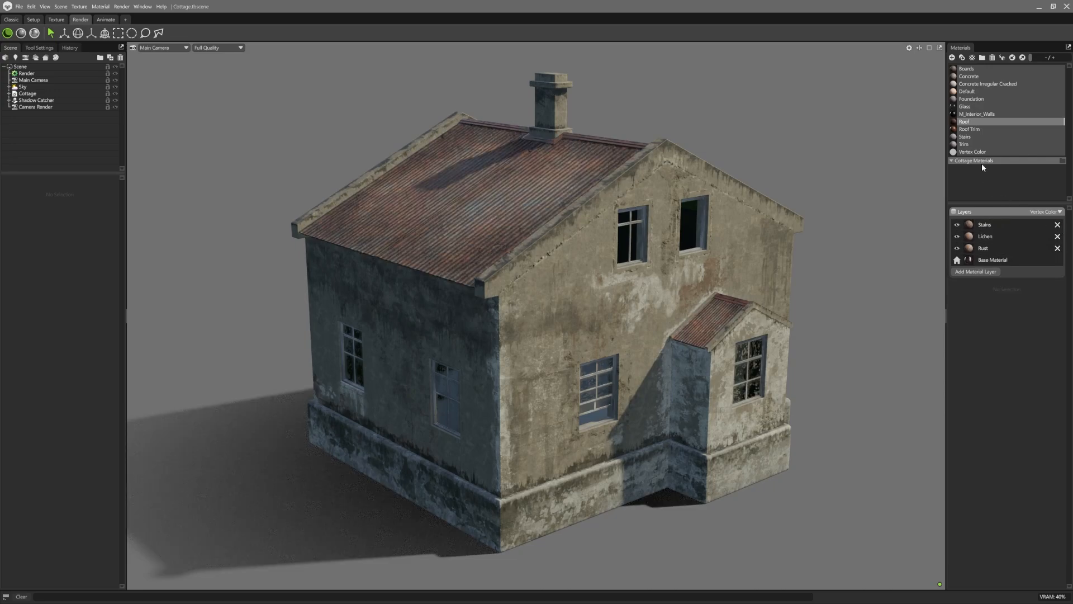
Step: Open Concrete Irregular Cracked and keep its layering mode at Height
click(988, 83)
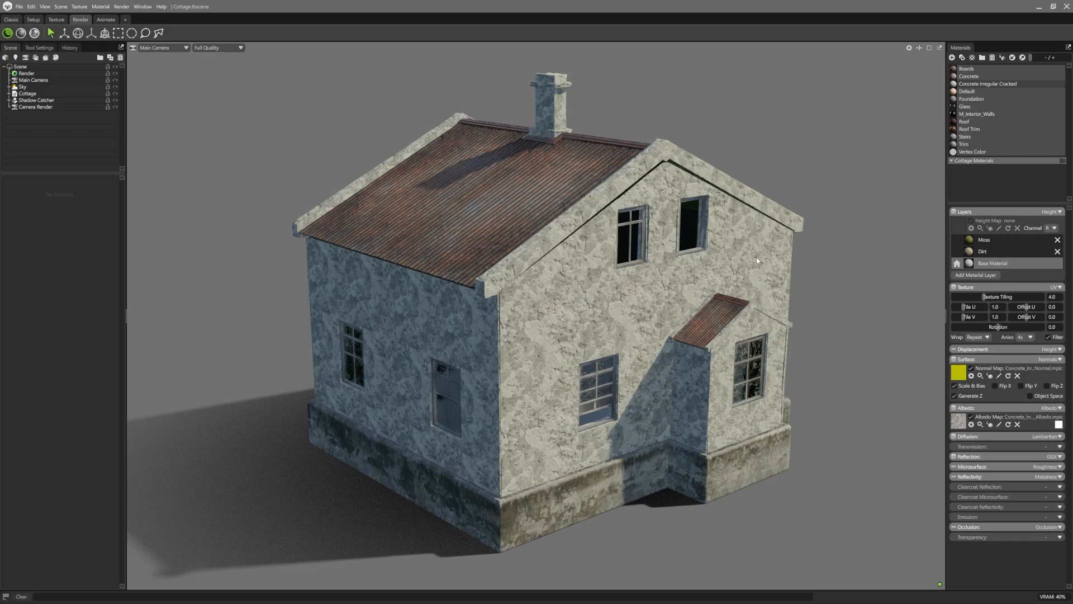
click(1046, 227)
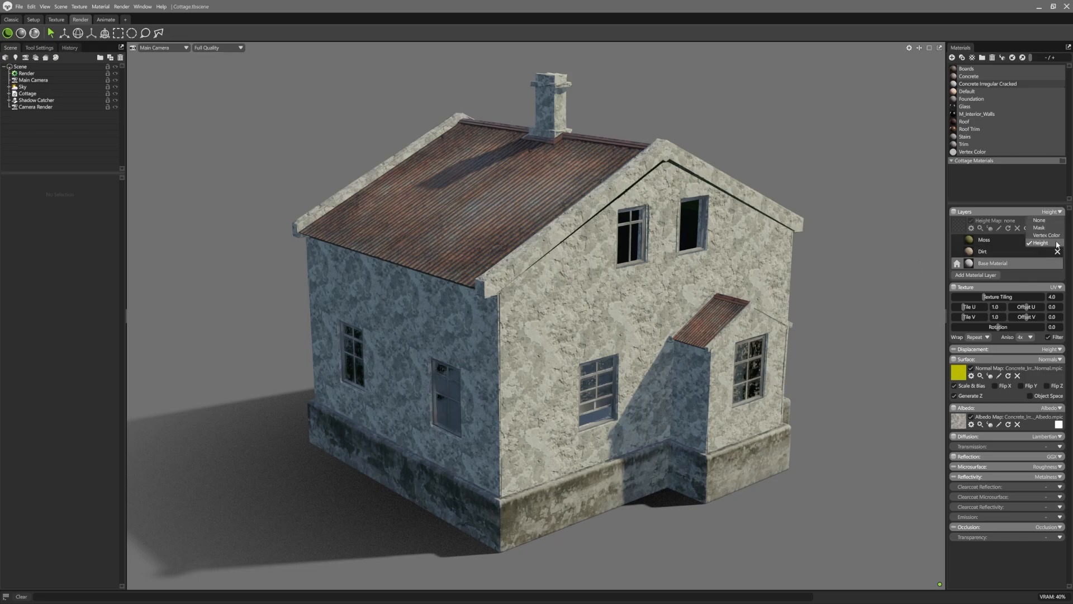
click(1040, 243)
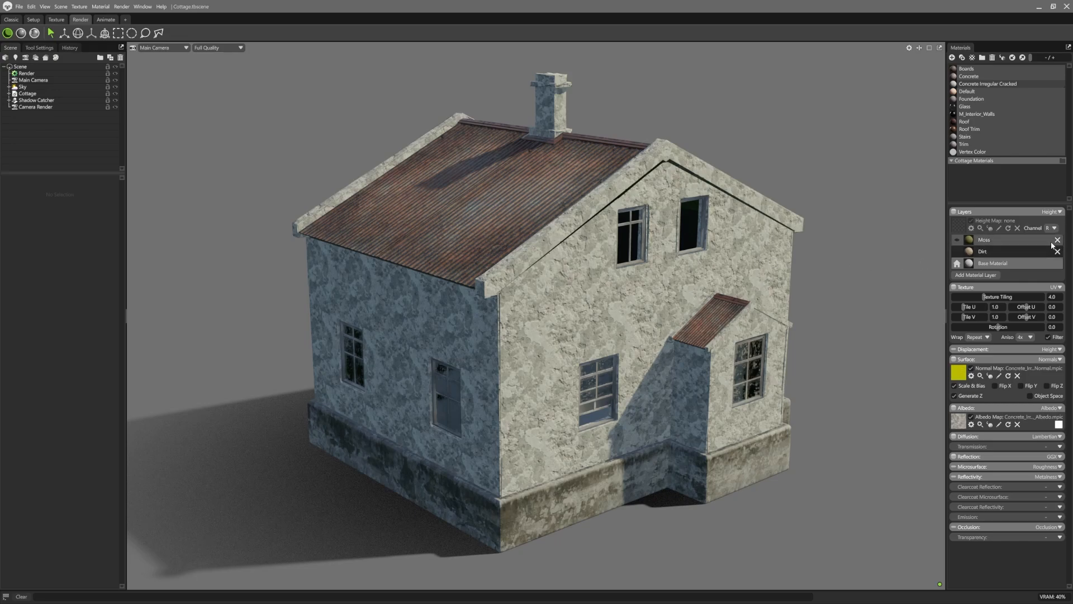
Step: Load Concrete_Irregular_Cracked as the height map and view it enlarged
click(973, 227)
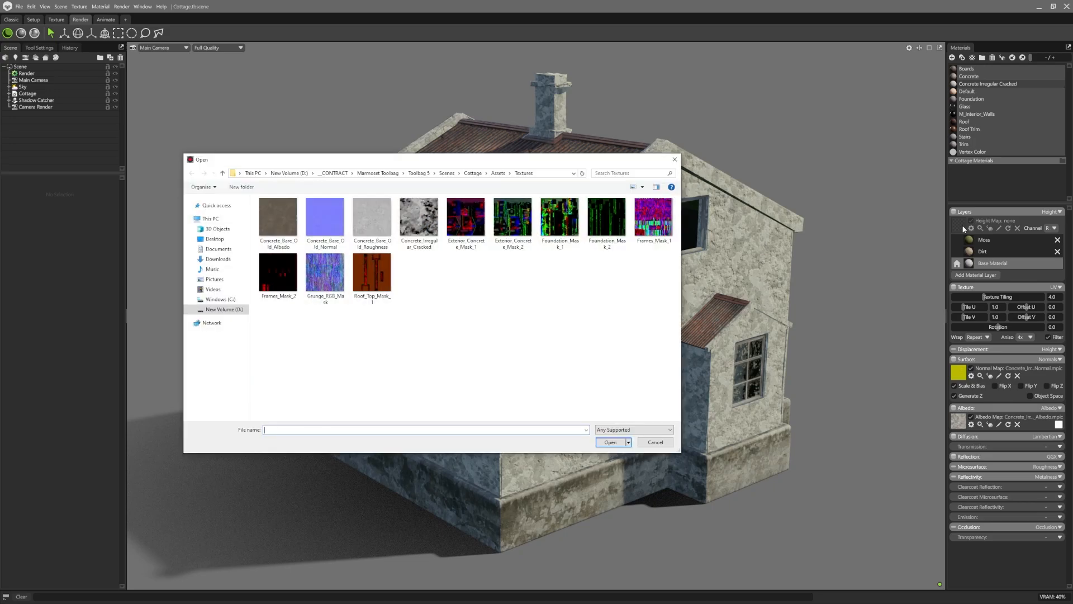
click(419, 218)
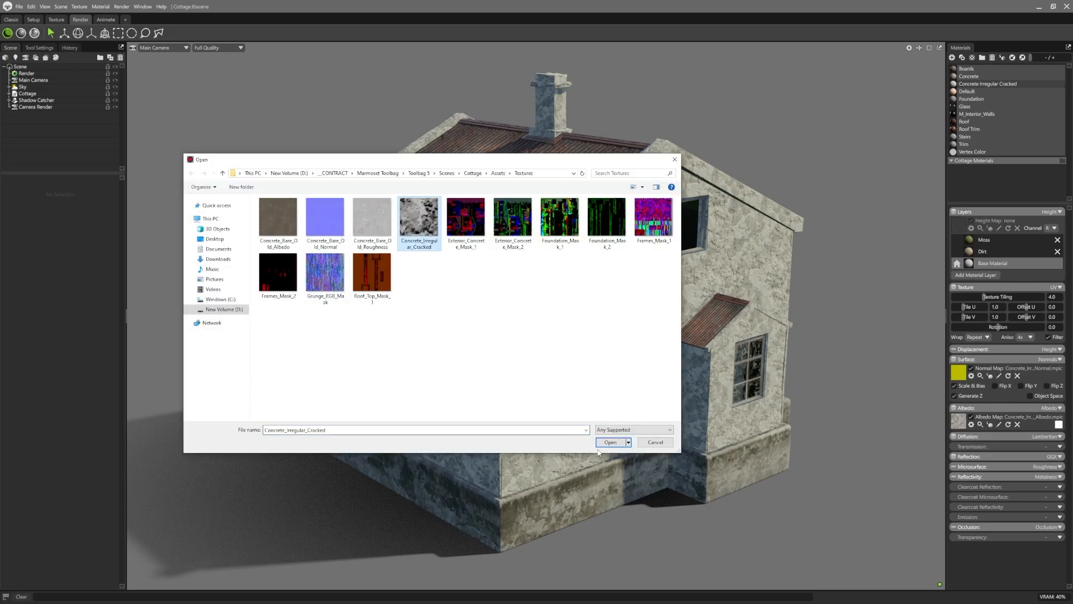
click(611, 442)
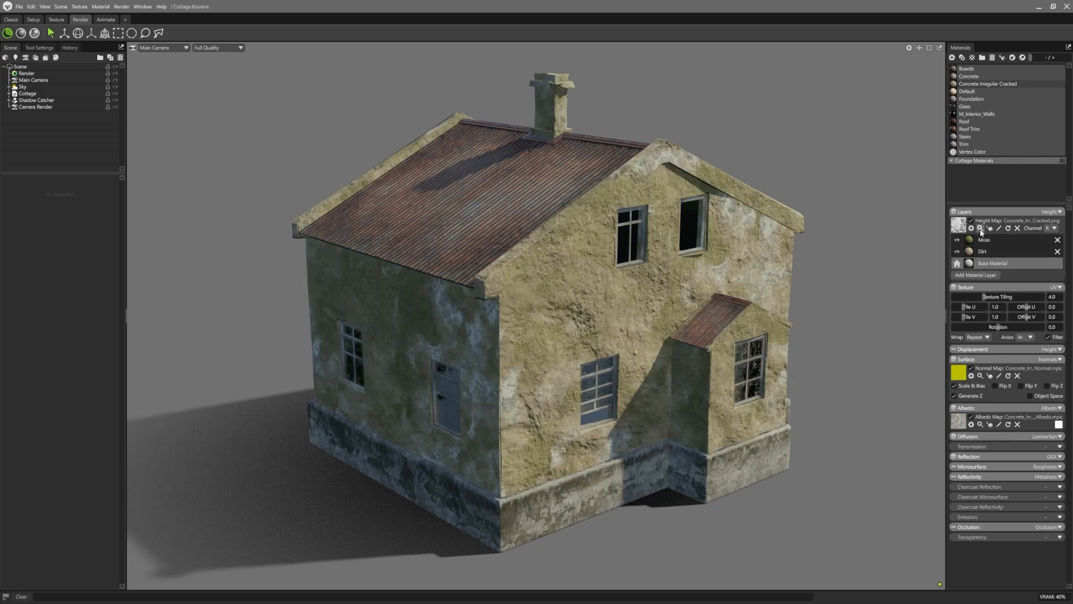
click(980, 228)
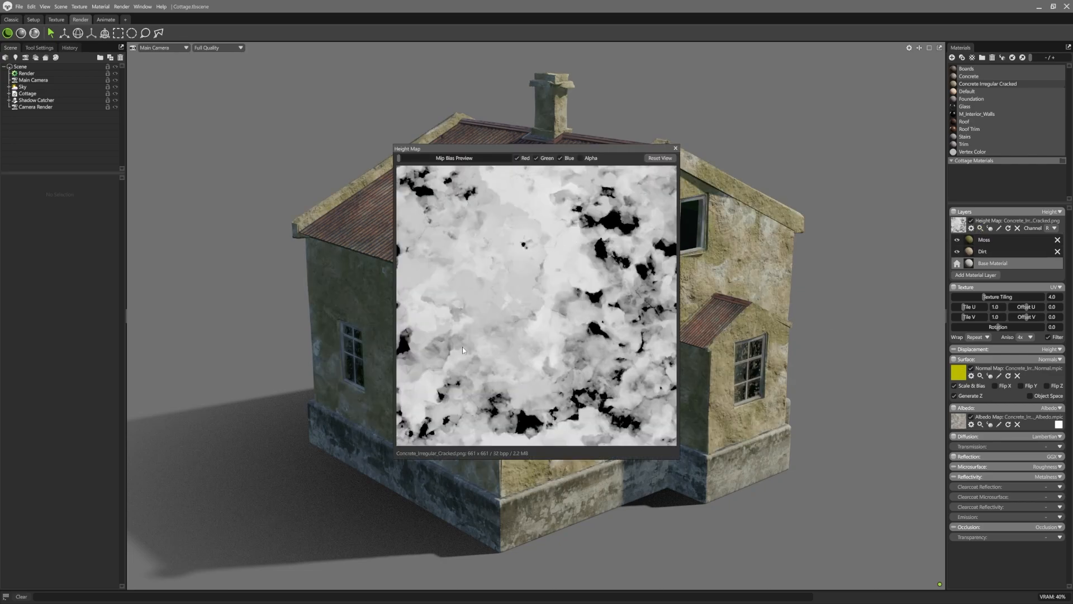
Step: Close the preview and set the Dirt layer's Albedo blend to Multiply
click(674, 148)
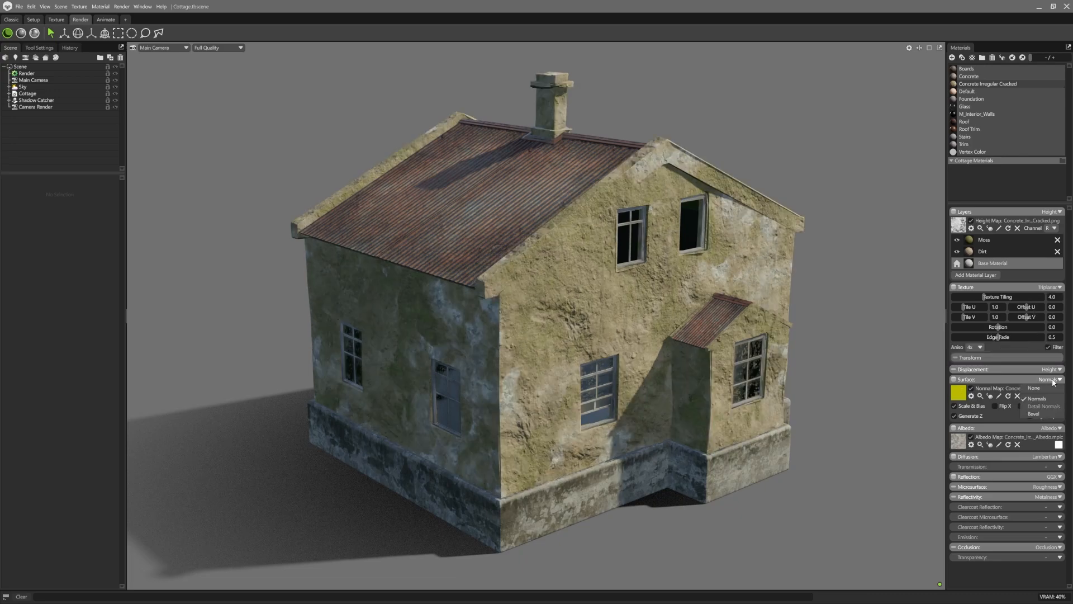
click(982, 251)
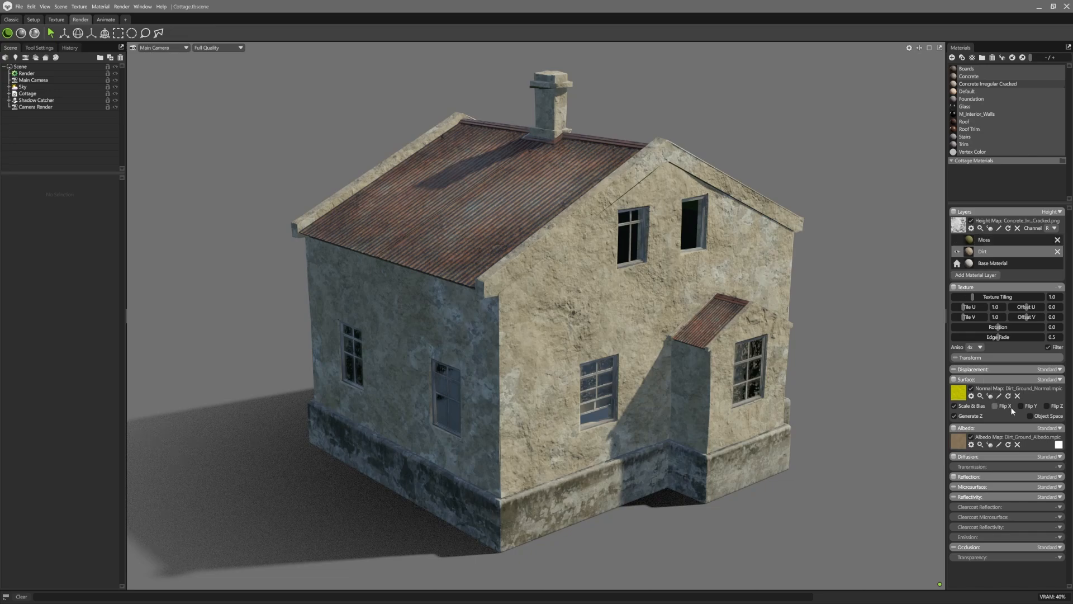
click(1053, 443)
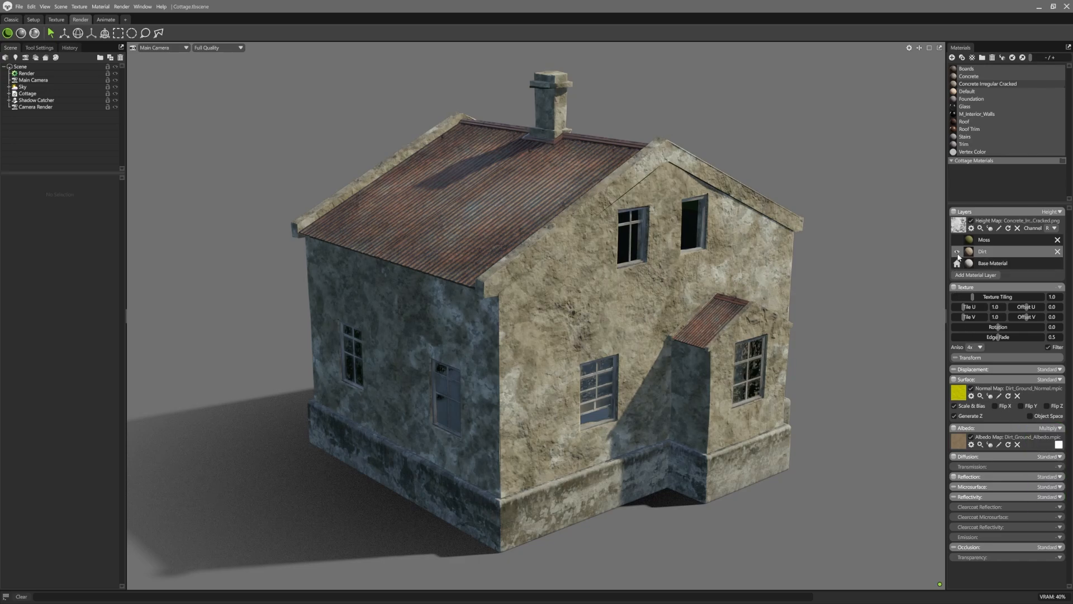
Step: Try Overlay for the Dirt layer's Surface blend, then set it to Disabled
click(957, 251)
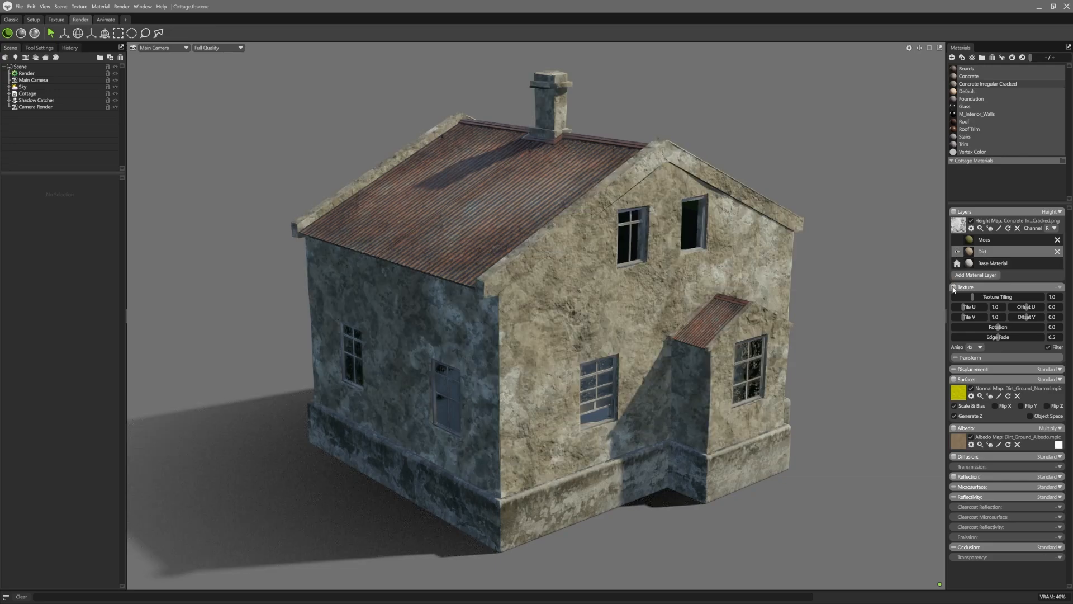
click(1062, 379)
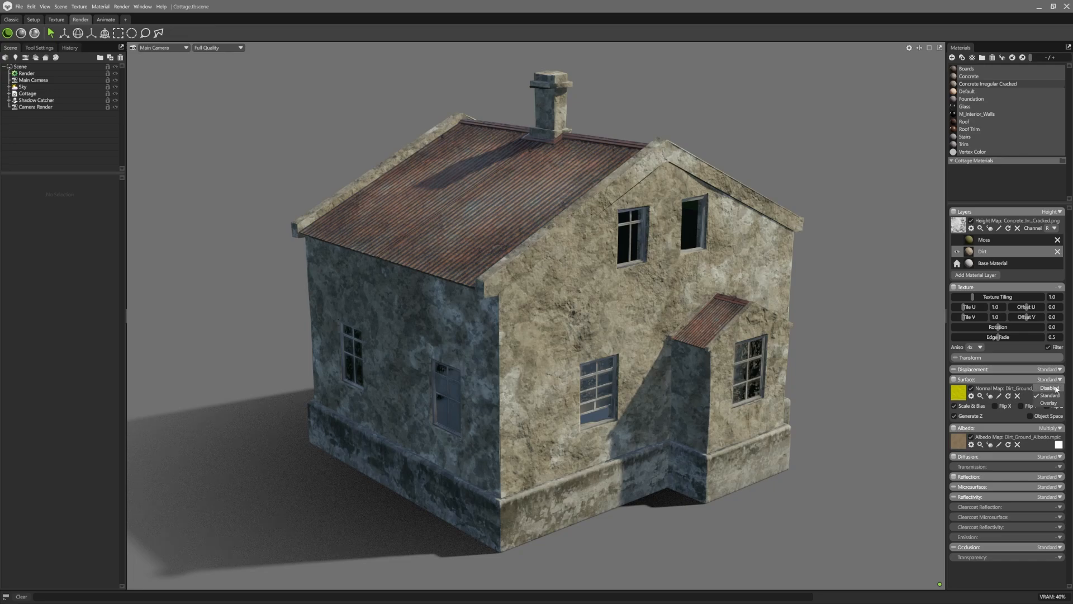
click(1044, 400)
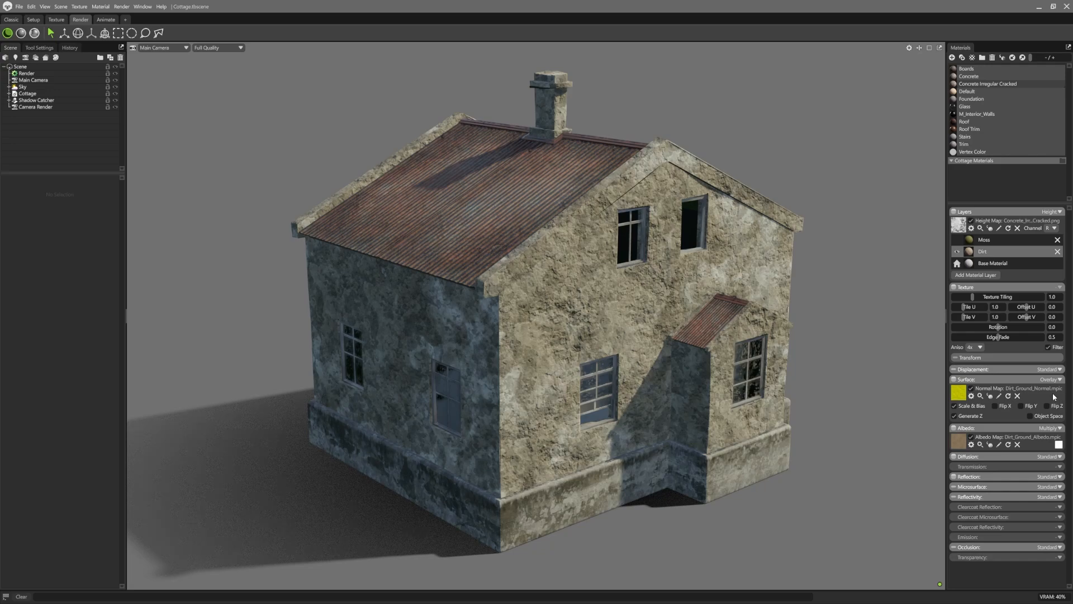
click(1059, 378)
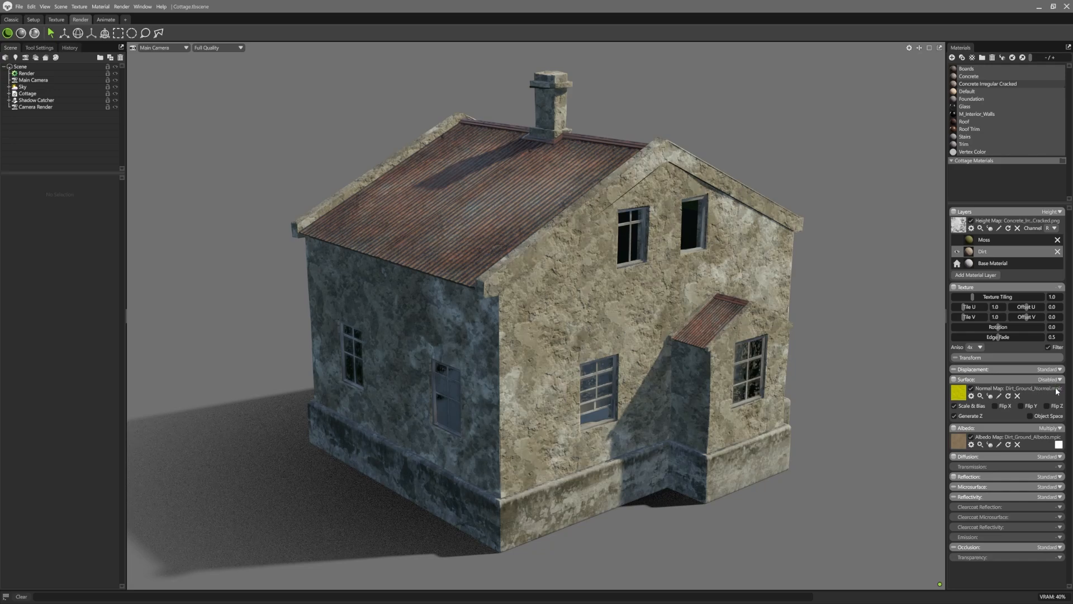
click(957, 251)
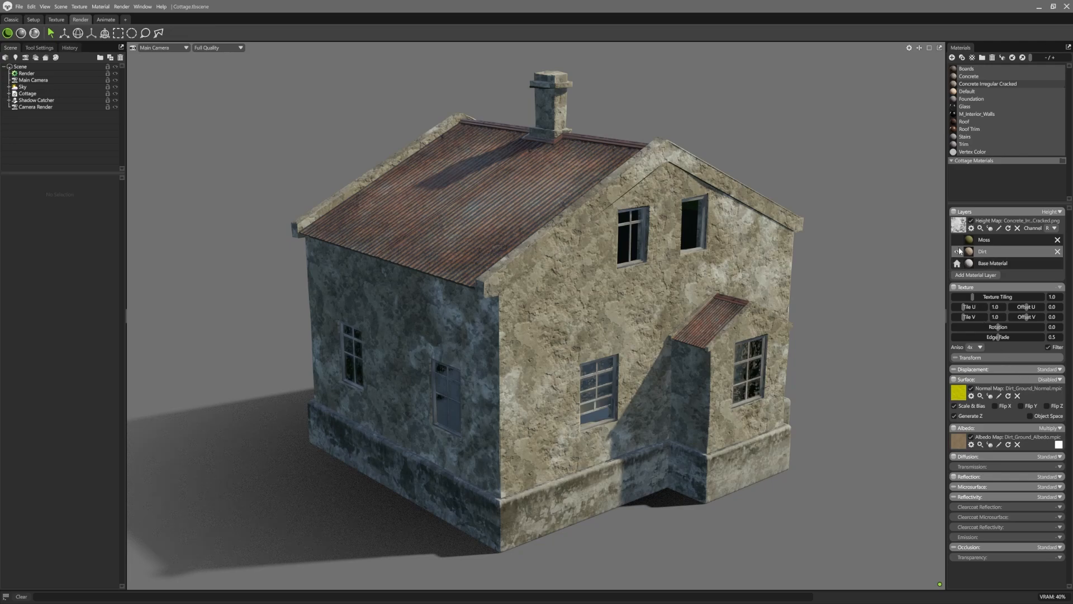
Step: Set the Moss layer's Surface blend to Overlay and adjust its texture tiling
click(956, 239)
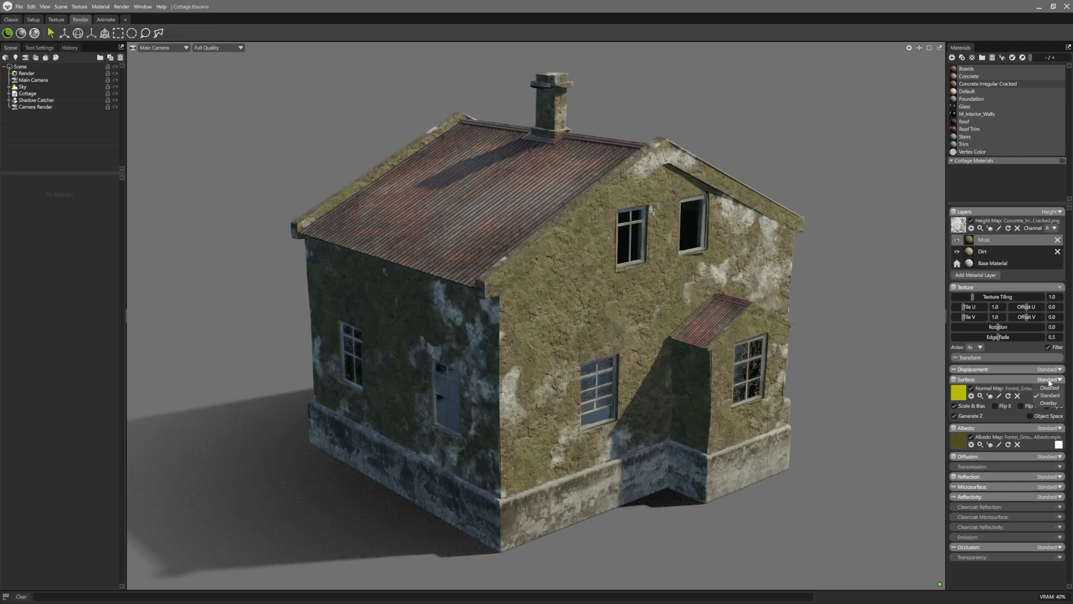
click(1054, 443)
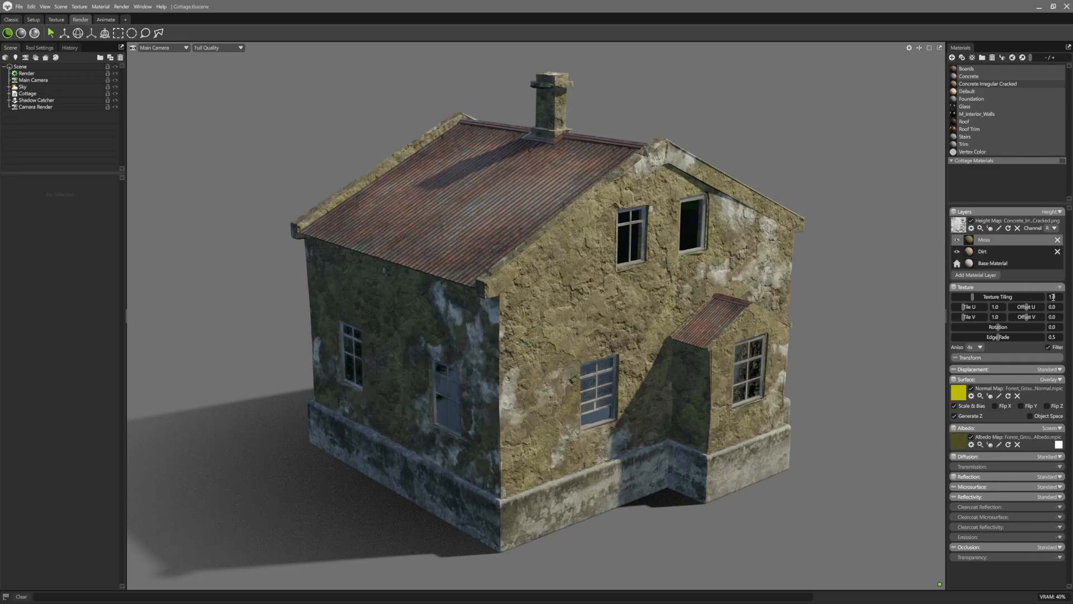
click(983, 251)
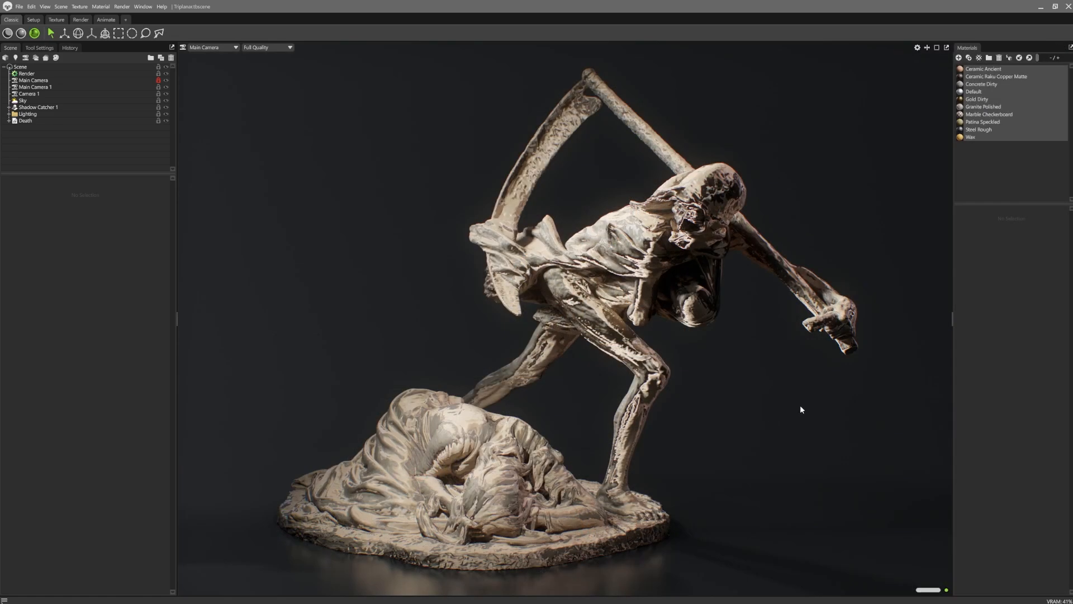
Step: Tile Marble Checkerboard at 5.0 and expand its triplanar Transform for editing
click(988, 114)
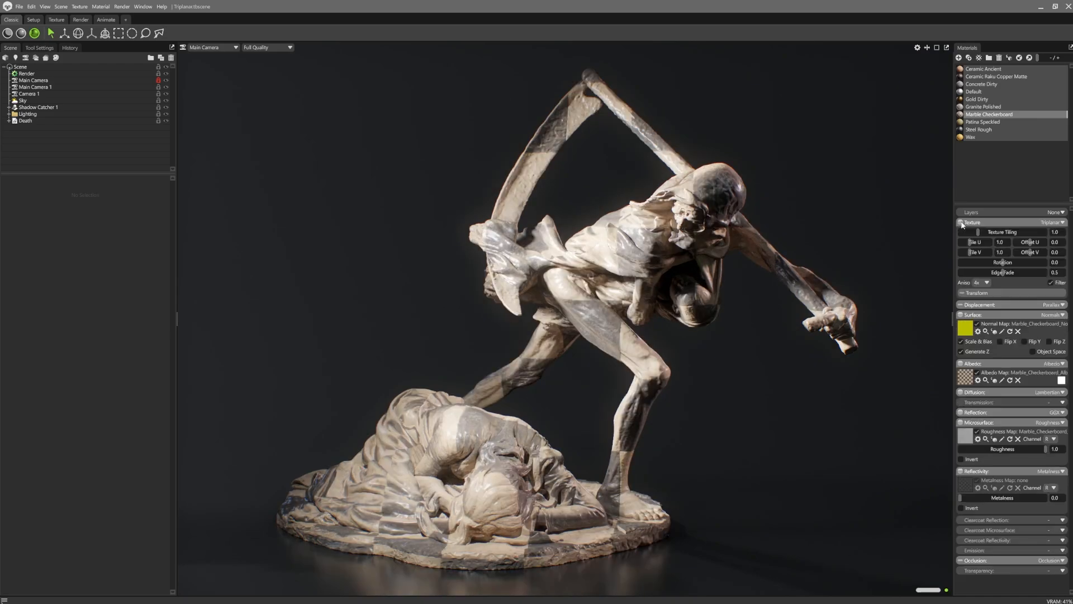
mouse_move(1018, 224)
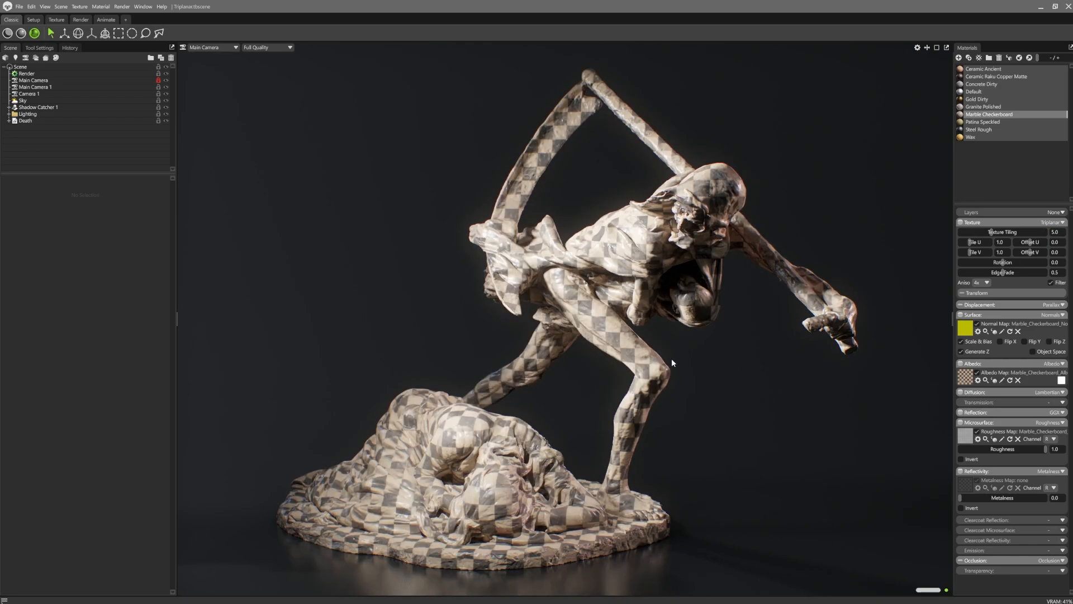
mouse_move(656, 405)
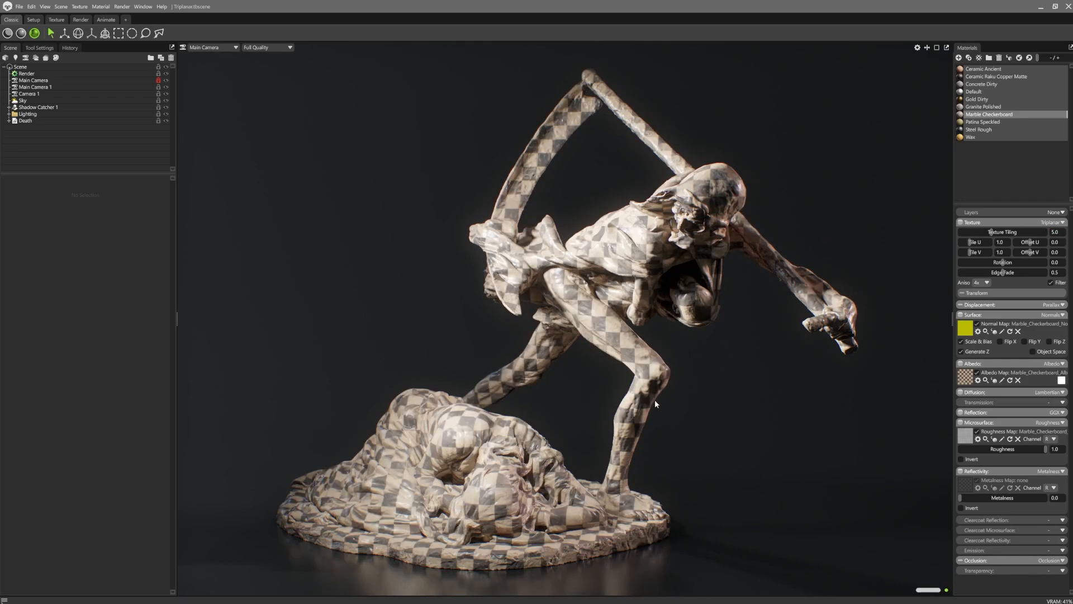
click(961, 293)
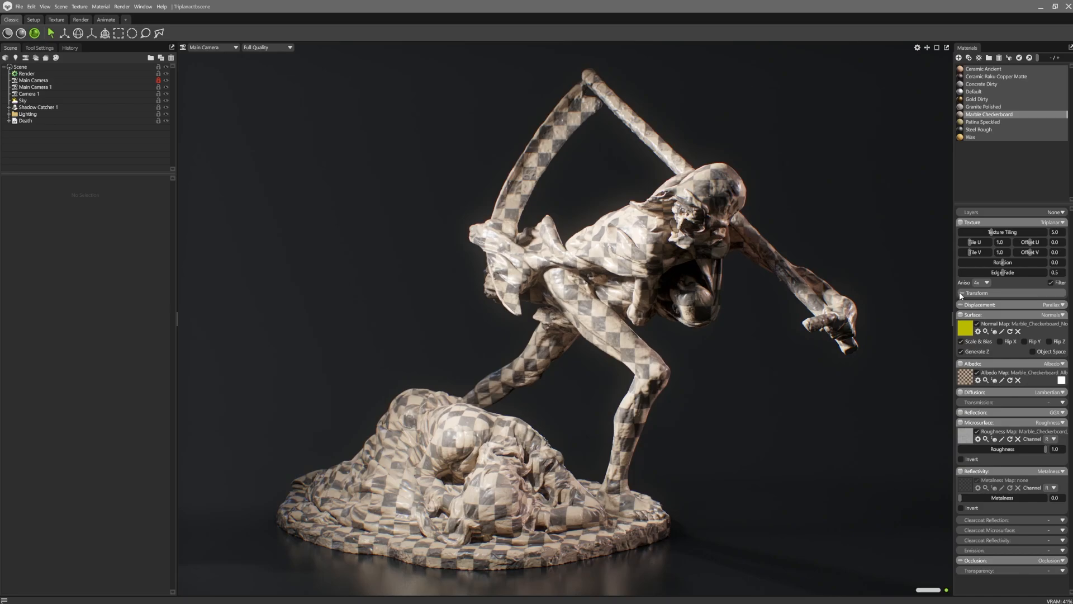
click(962, 293)
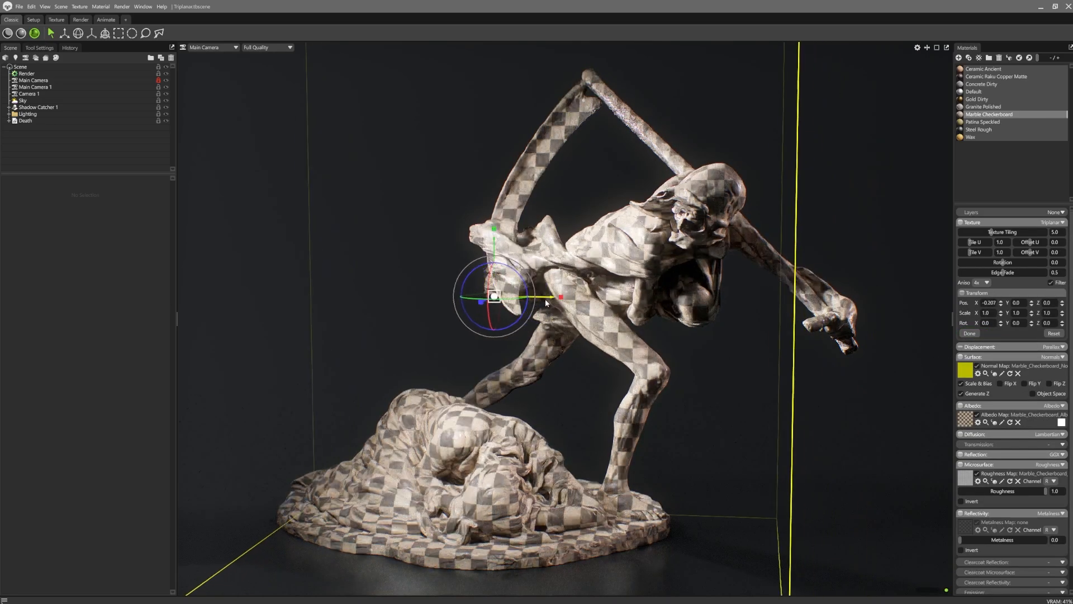
Step: Drag the checker projection to X 0.165 and scale 1.113, then toggle Wireframe and back
drag(493, 296, 601, 296)
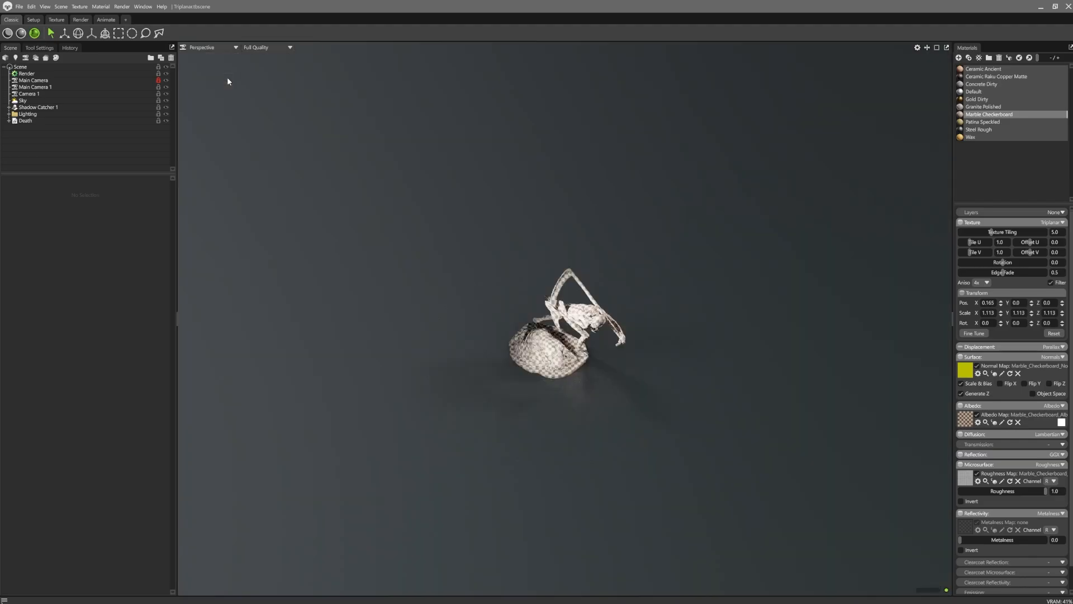
click(266, 47)
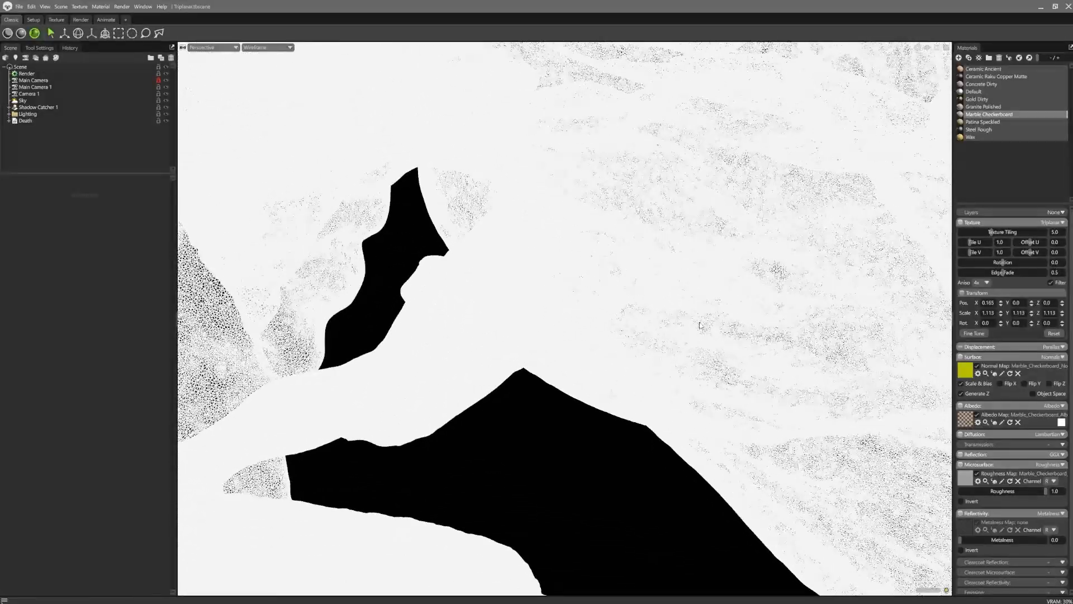
click(212, 47)
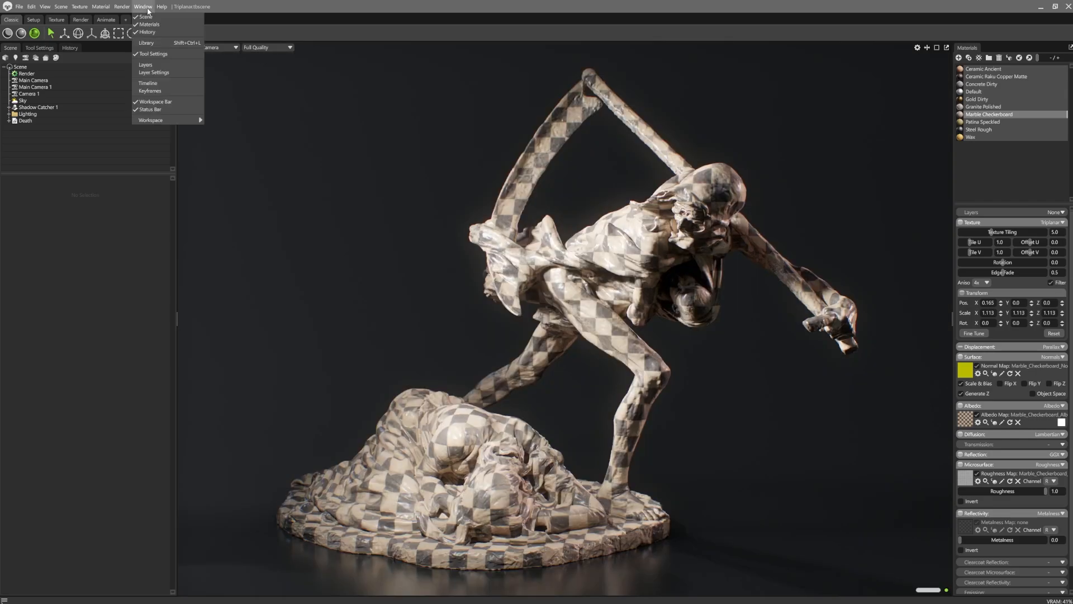
Step: Browse the library's Ceramic materials and turn on layering for Ceramic Ancient Worn, adding a layer
click(146, 42)
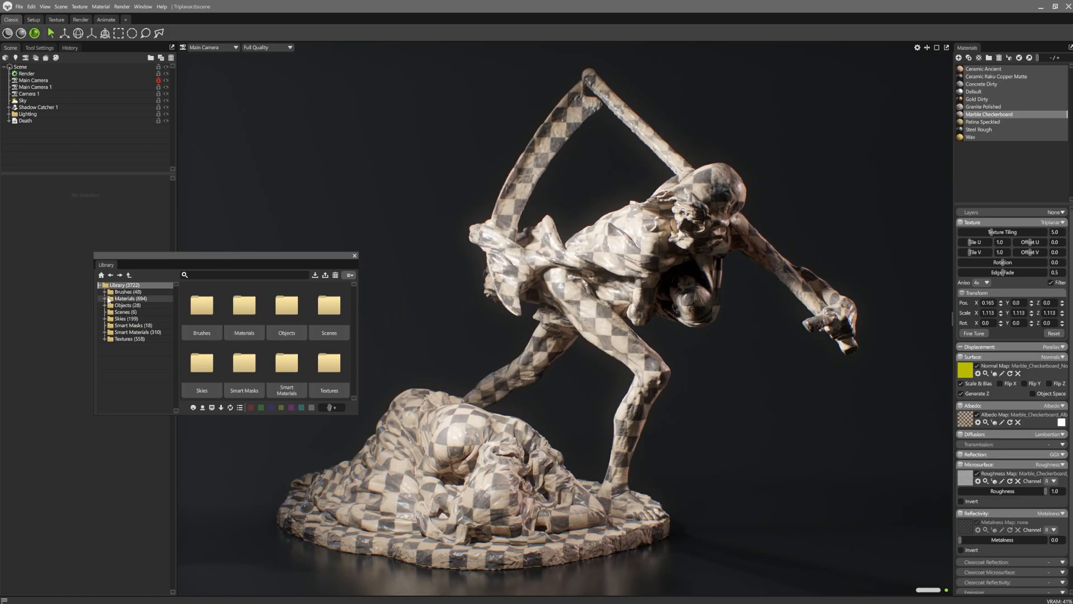
click(104, 298)
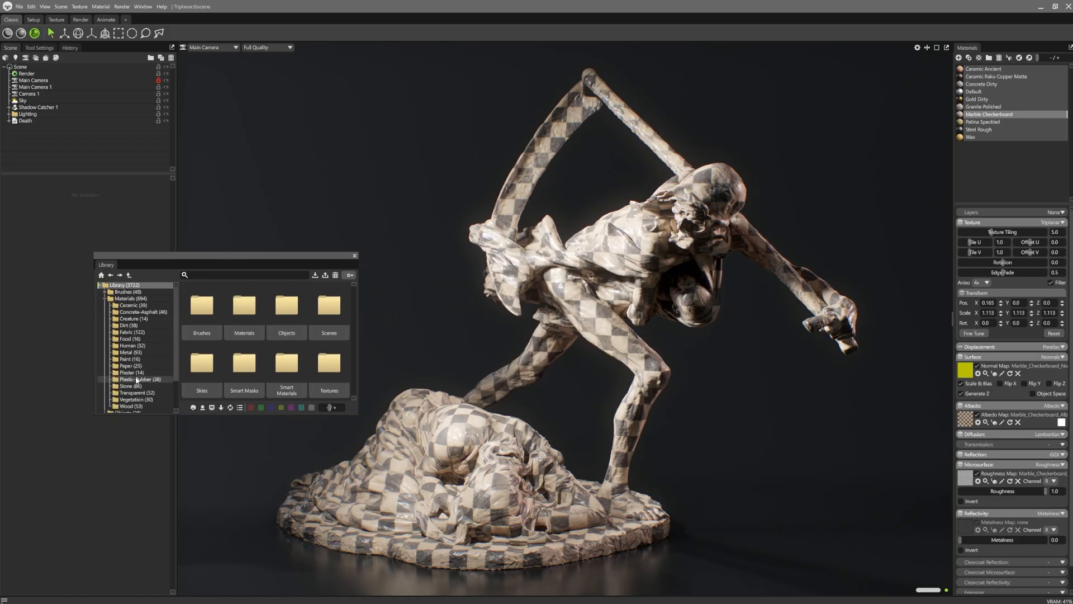
click(132, 304)
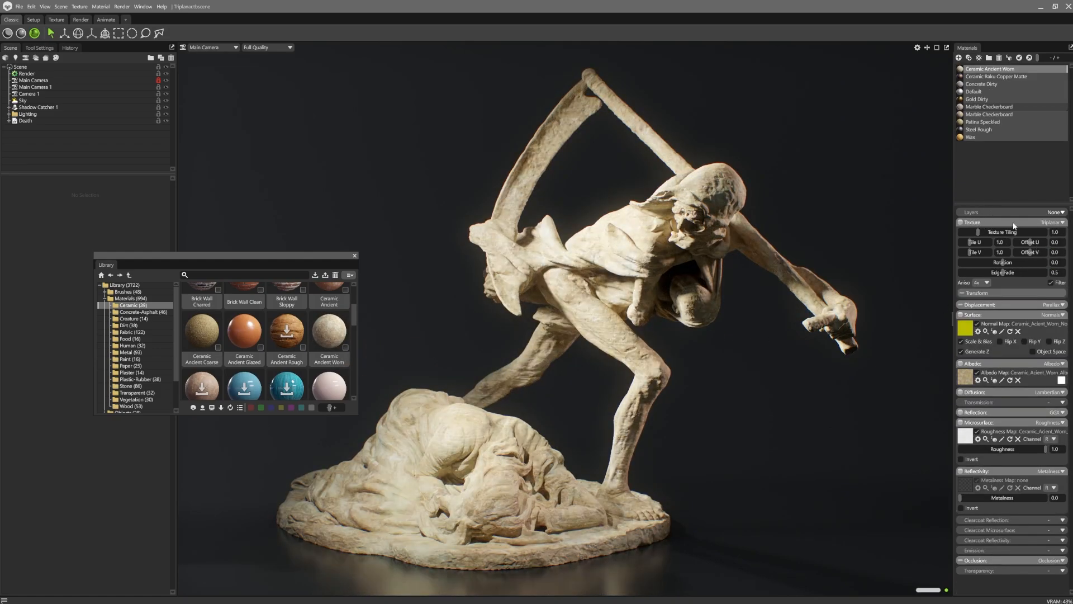
click(1051, 212)
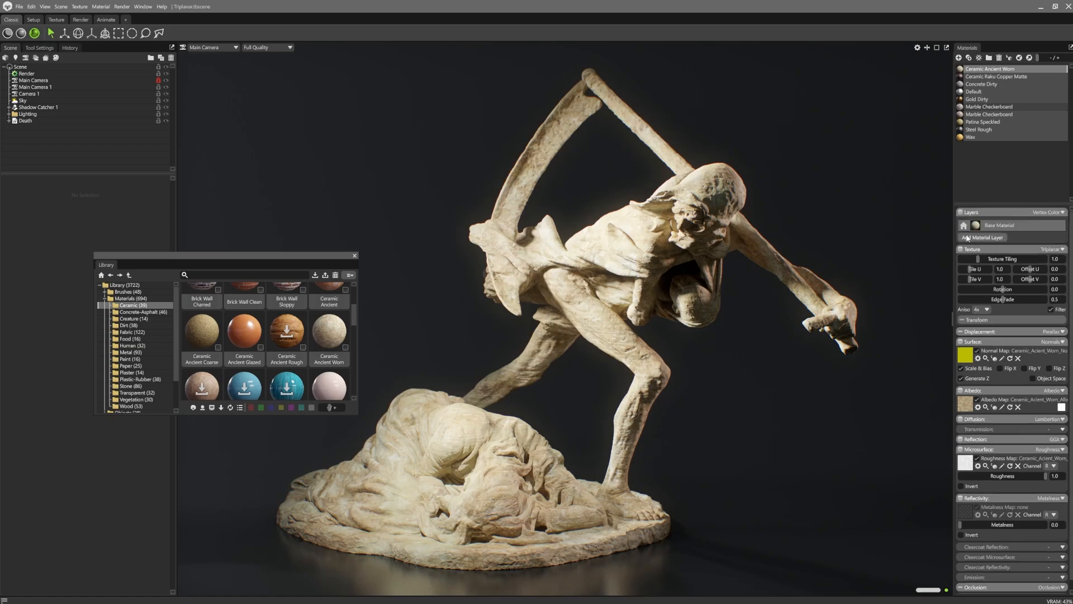
click(982, 238)
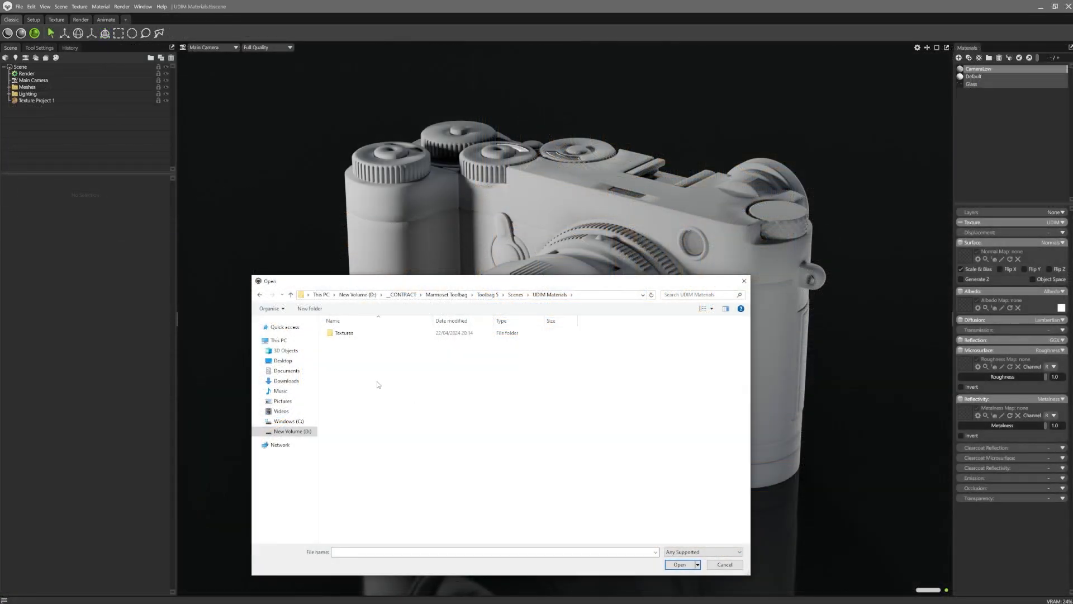
Step: Show the grey camera model's CameraLow material properties, with its texture slots still empty
double_click(343, 333)
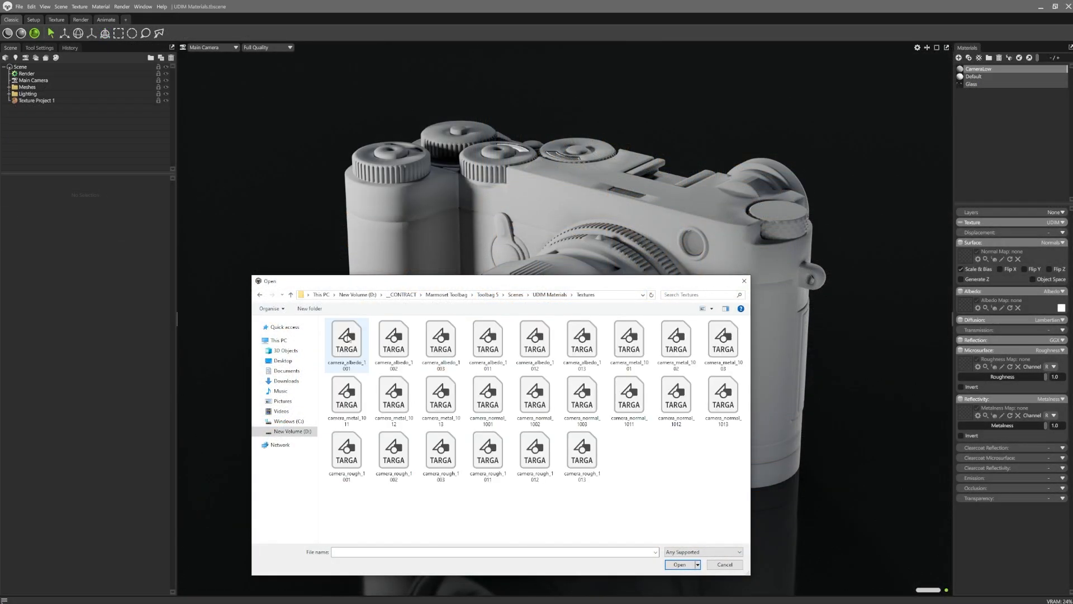
mouse_move(357, 370)
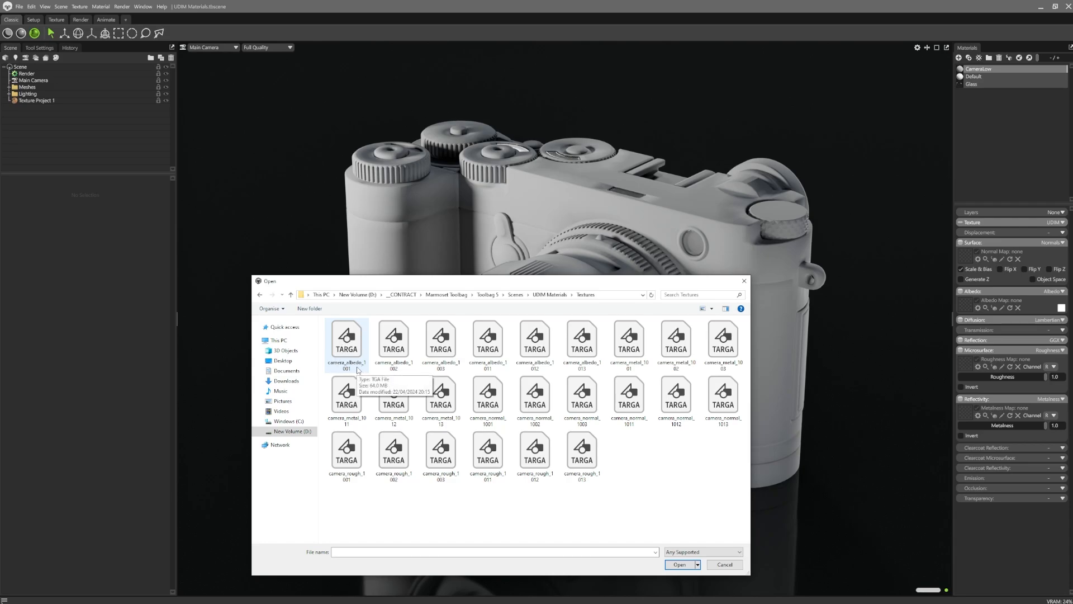
mouse_move(339, 368)
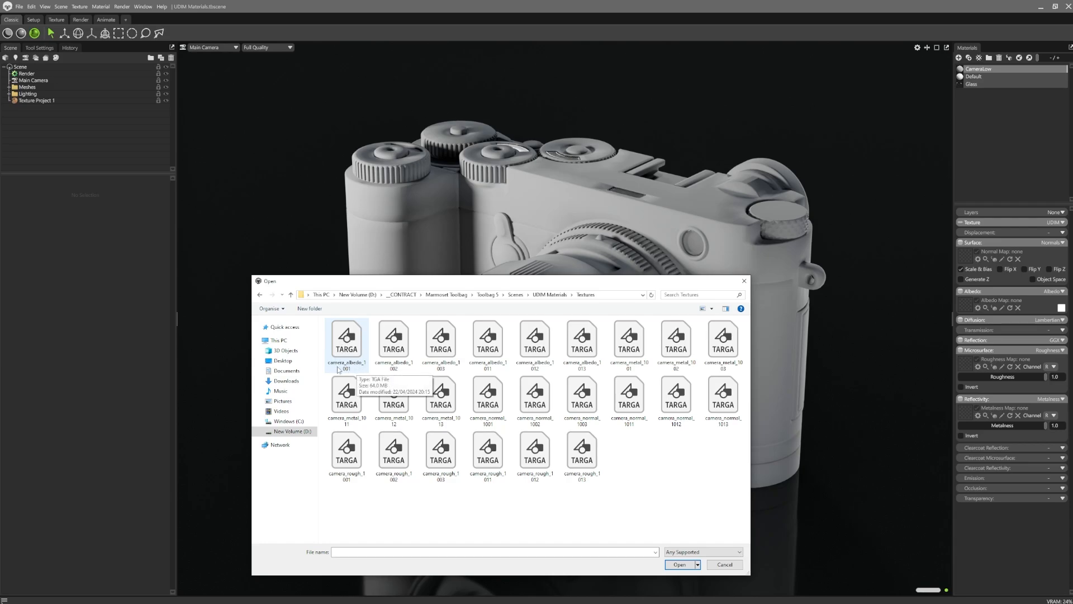
click(393, 340)
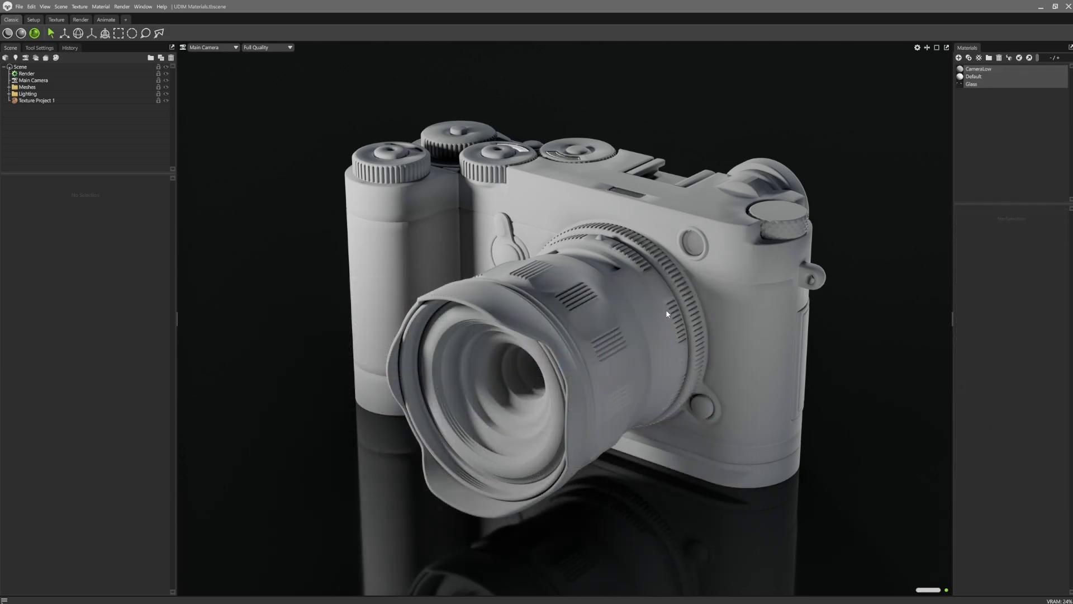
click(978, 68)
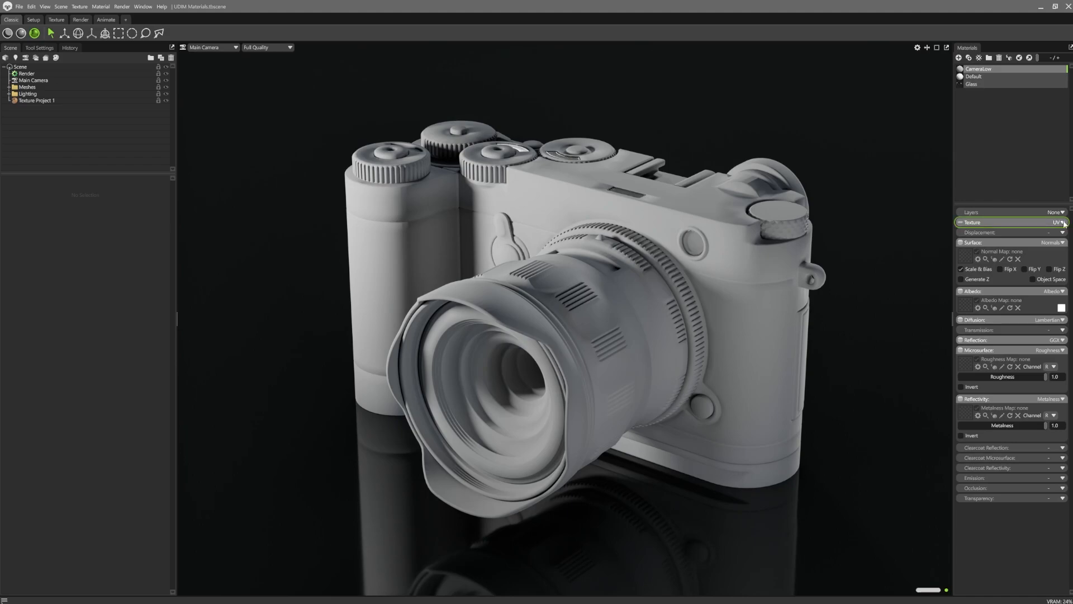
Step: Switch CameraLow's texture mapping to UDIM and load camera_albedo_1001 from the Textures folder
click(1051, 221)
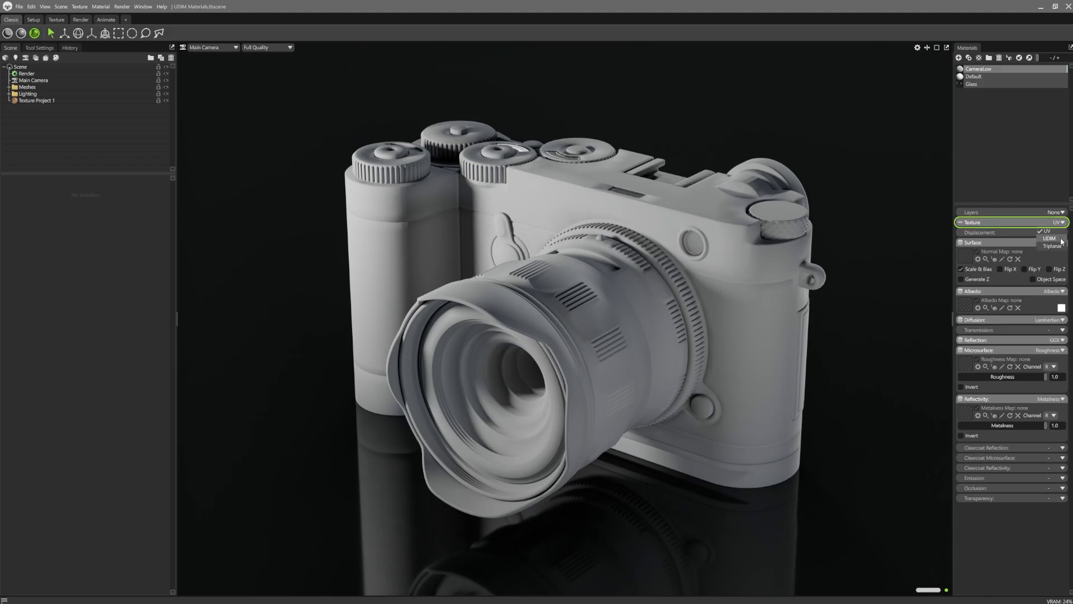
click(1049, 239)
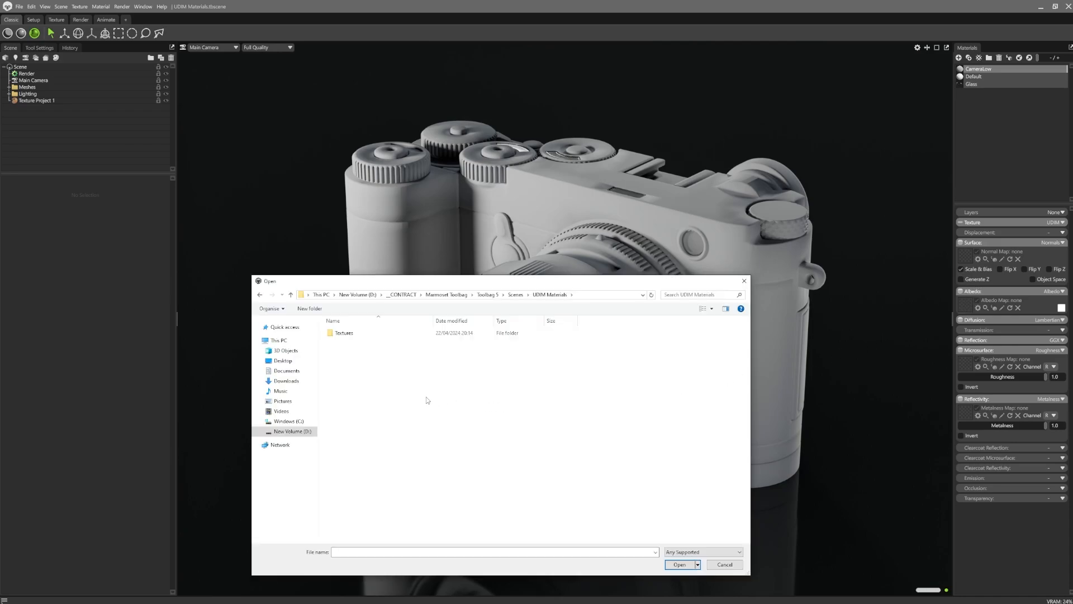
double_click(345, 332)
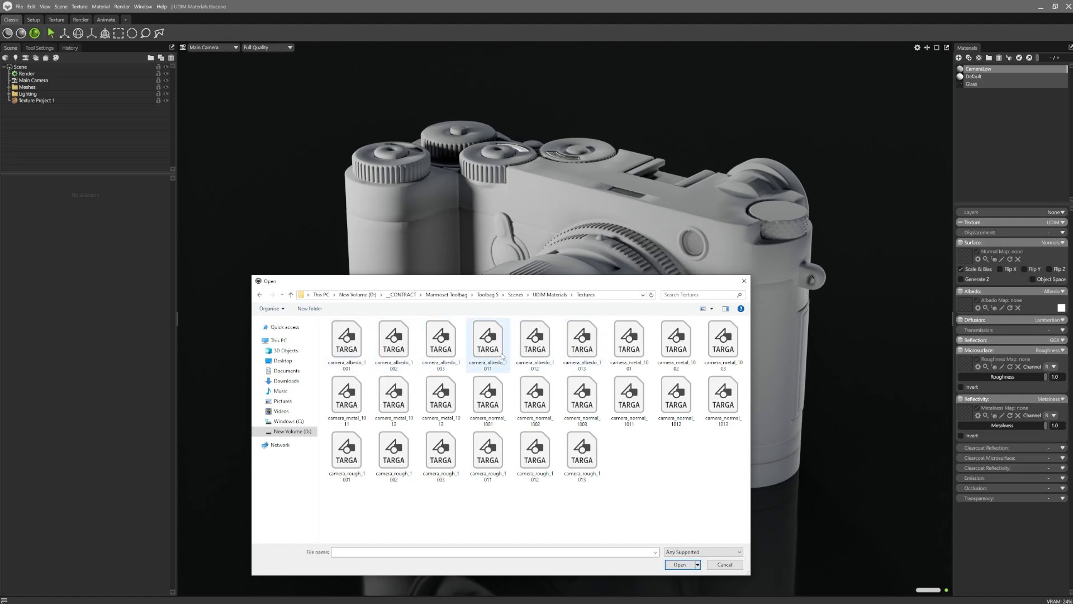
click(347, 342)
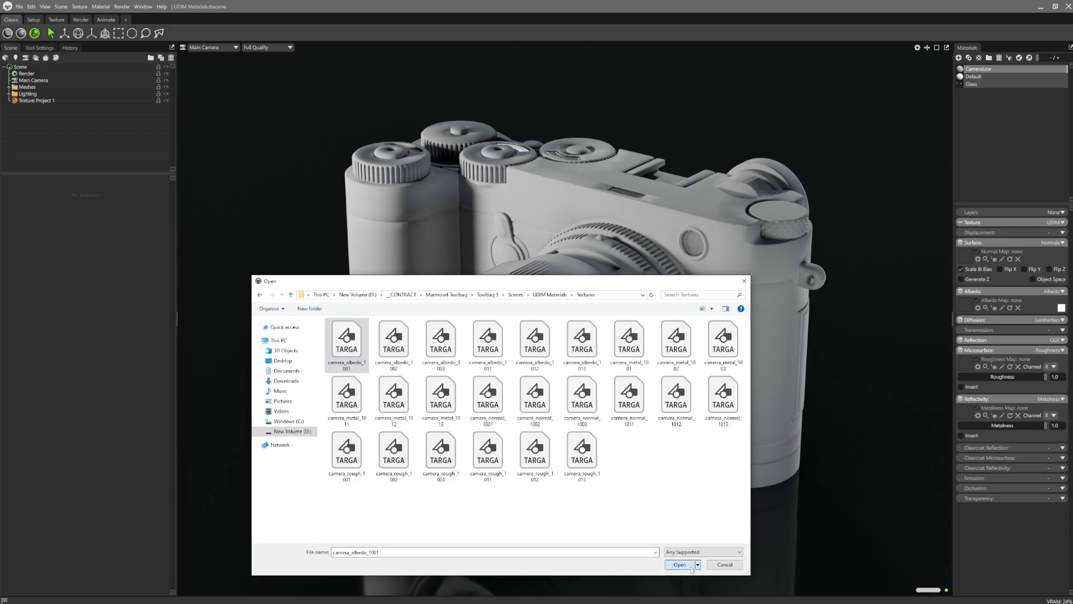
click(680, 564)
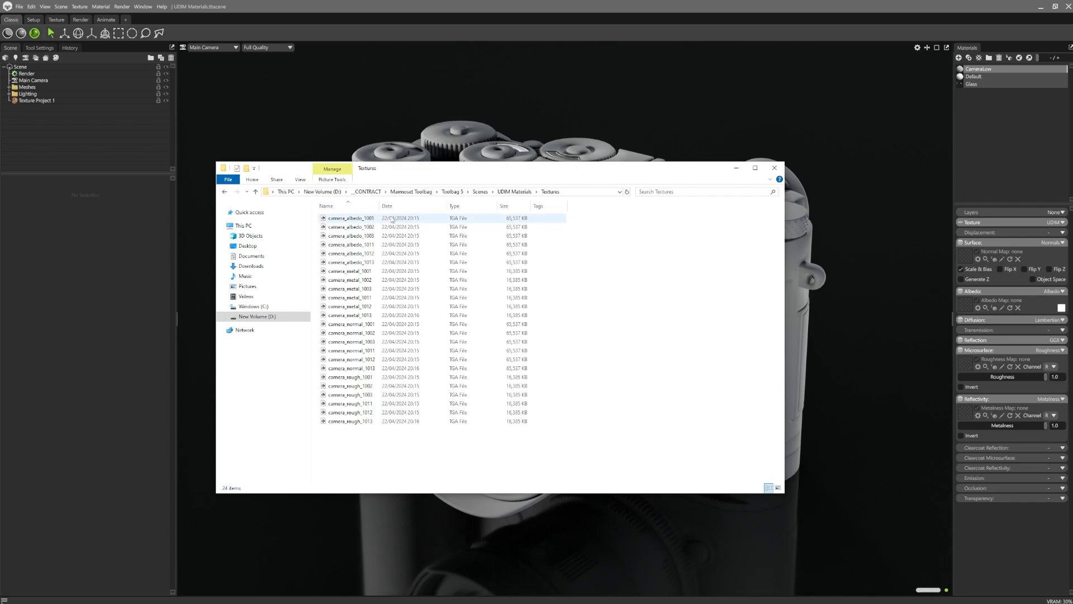
Step: Drag all UDIM texture files onto CameraLow to fill its normal, albedo, roughness and metalness maps
key(ctrl+a)
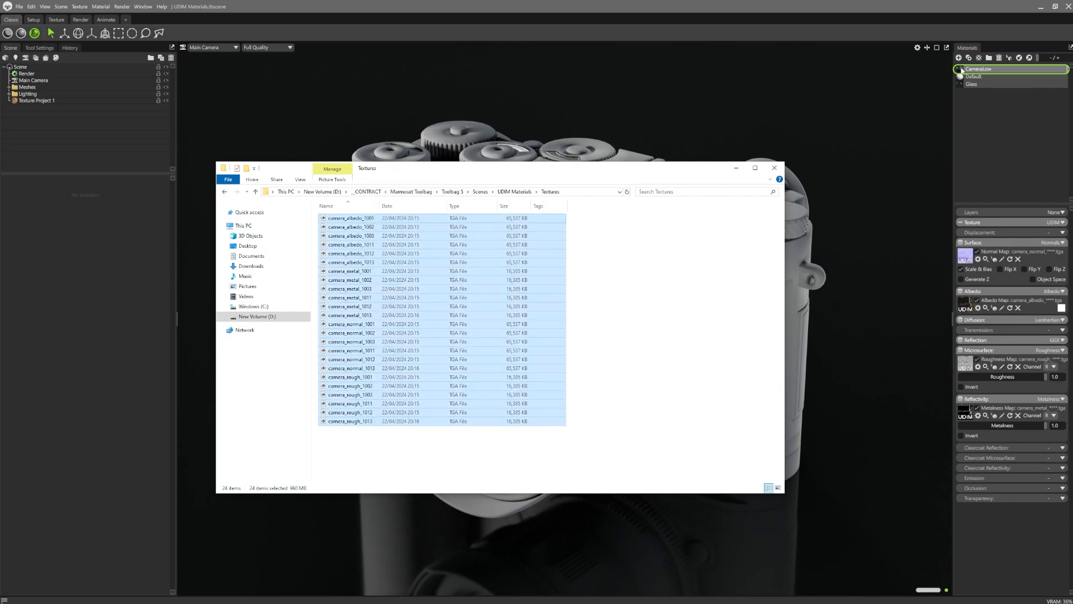
click(774, 167)
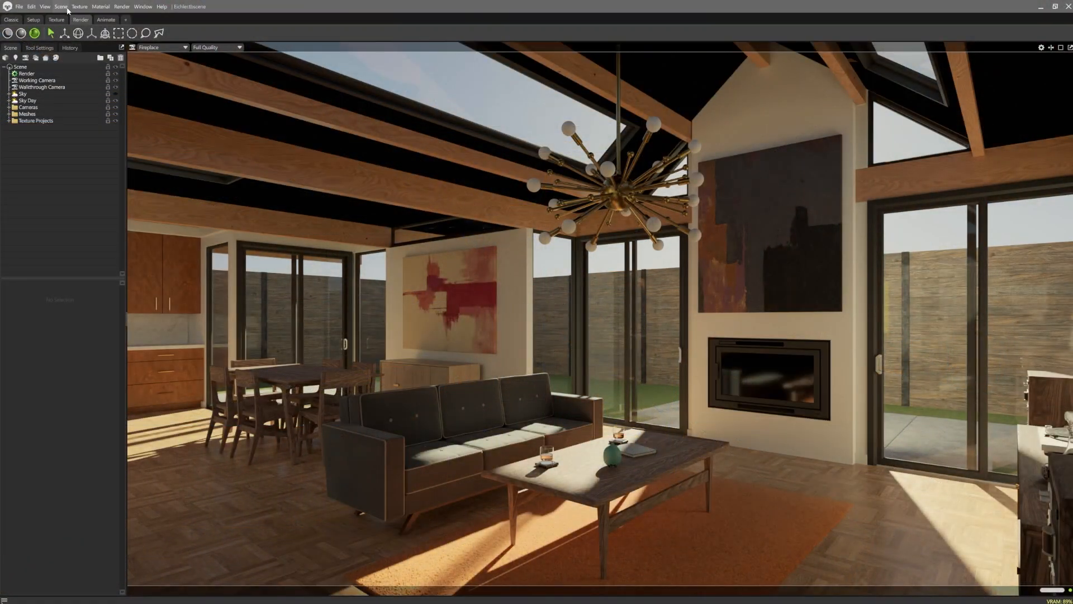
Step: Add a Sky object to the living-room scene and set its source to Procedural
click(63, 6)
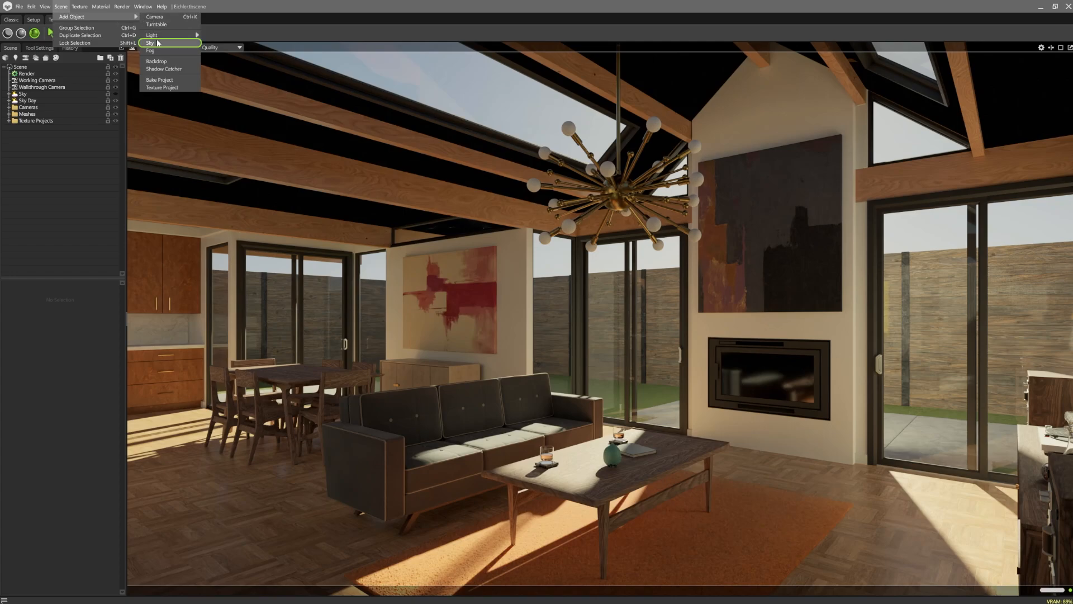
click(150, 43)
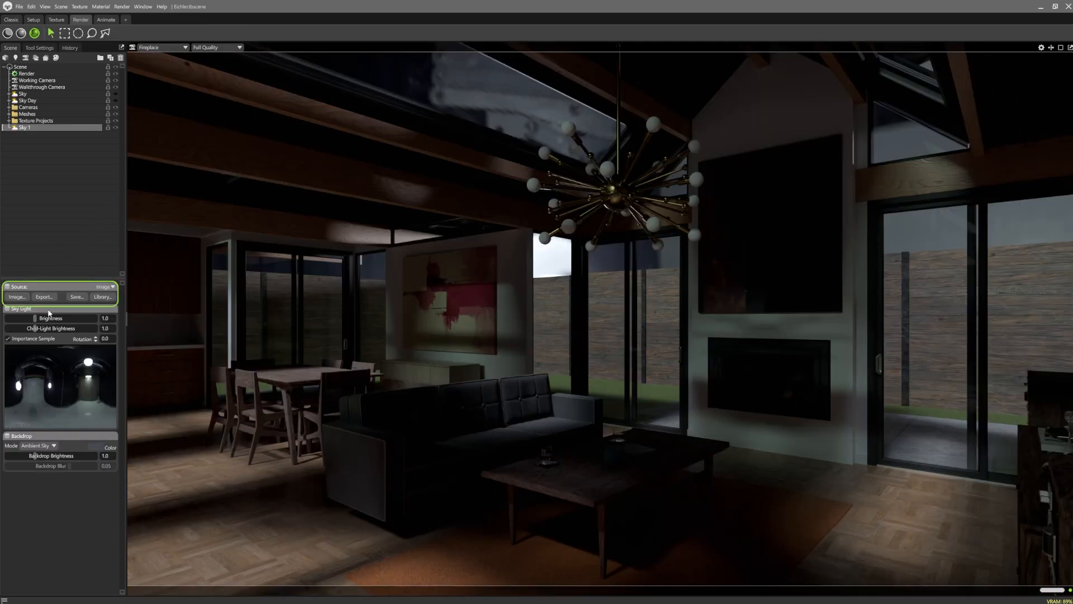
click(106, 286)
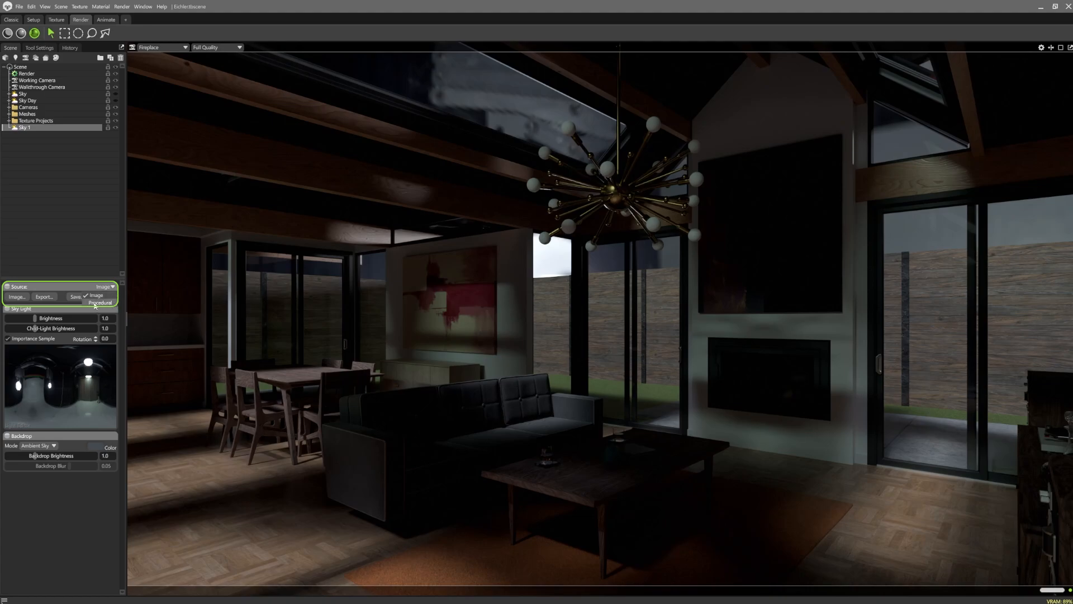
click(100, 302)
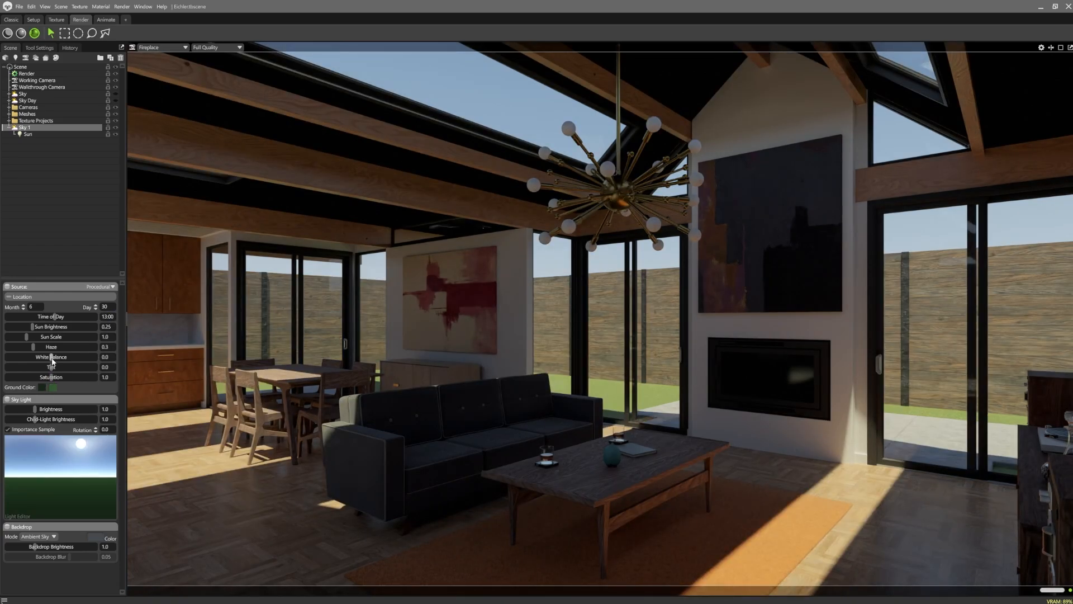
Step: Lower the procedural sky's White Balance to 0.292 for warmer light
drag(61, 356, 21, 357)
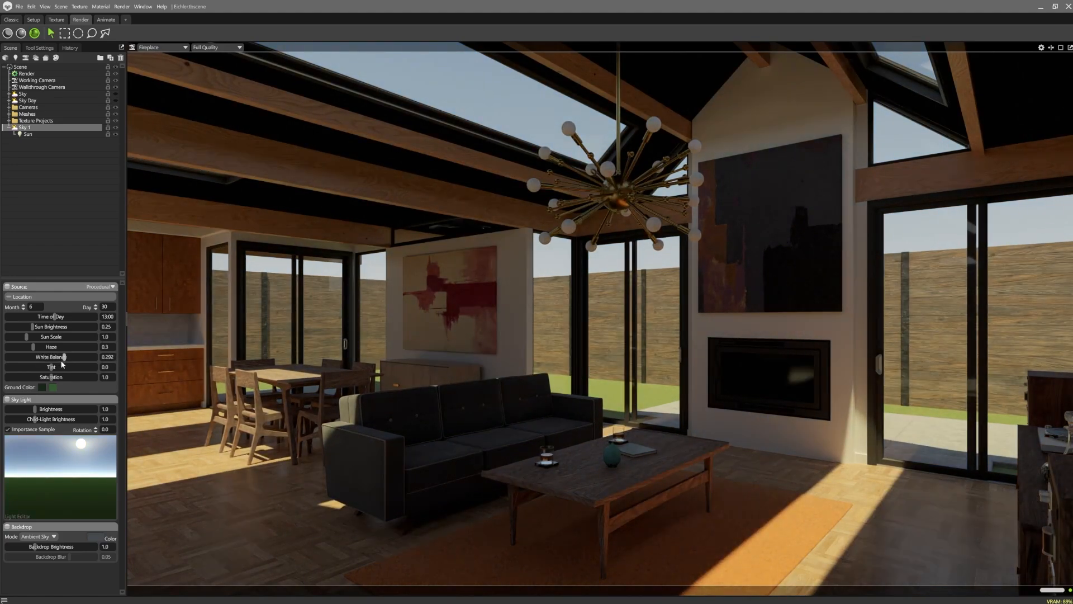
mouse_move(38, 378)
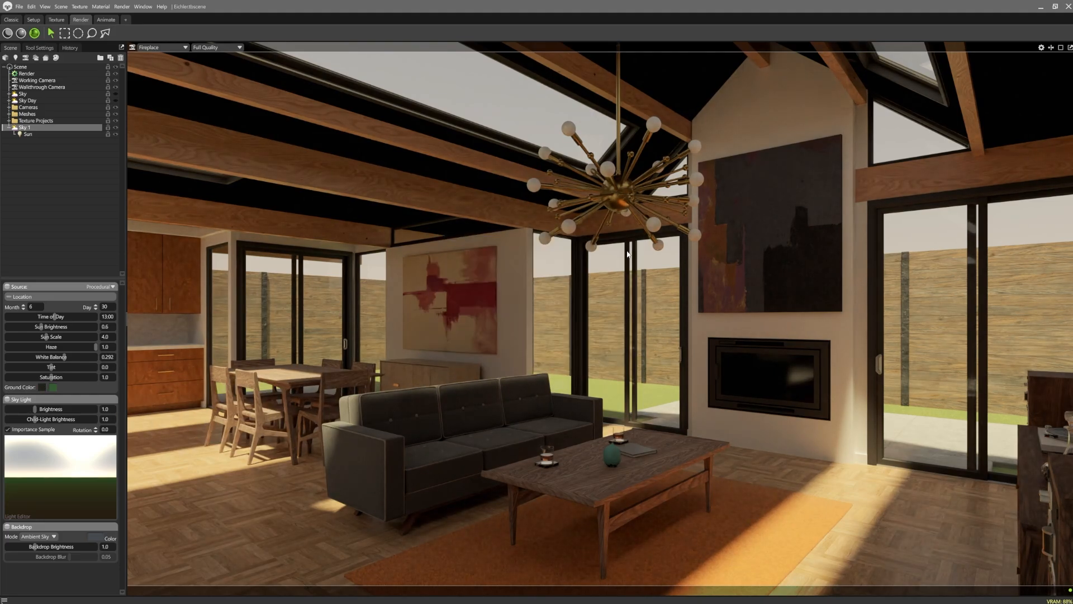
Step: Edit the sky's ground colour, then view the living room from the Stereo camera
click(51, 386)
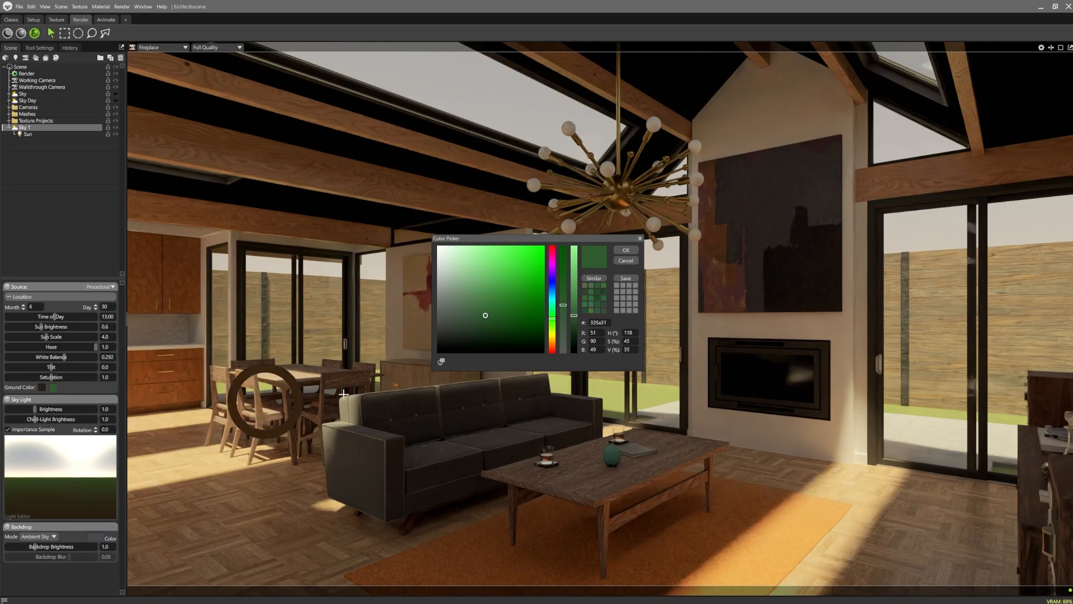
click(625, 260)
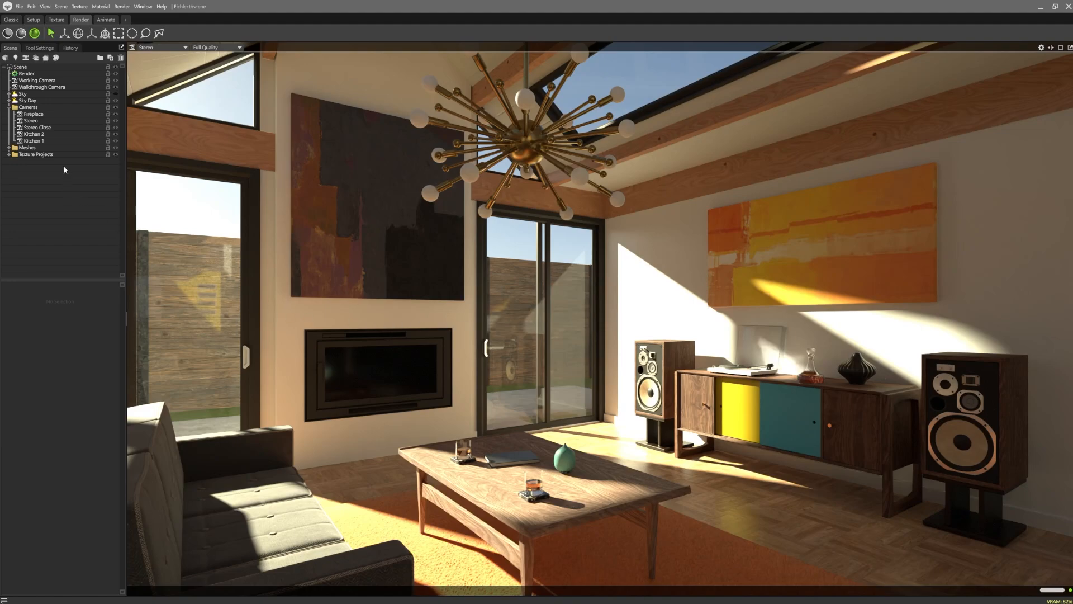
Step: Set the Stereo camera's post-effect tone mapping to AgX
click(30, 121)
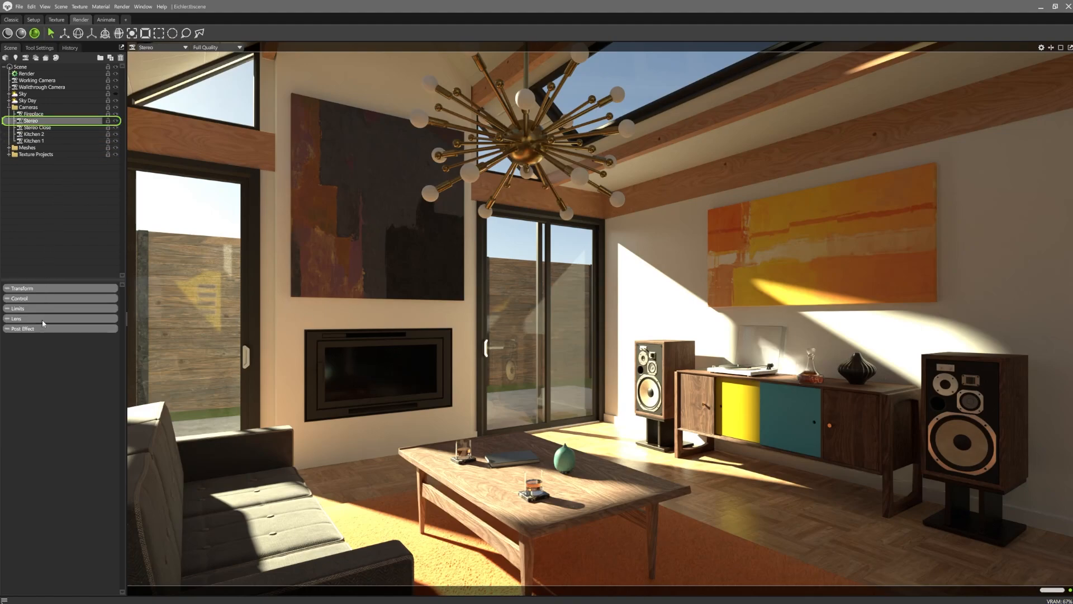
click(23, 328)
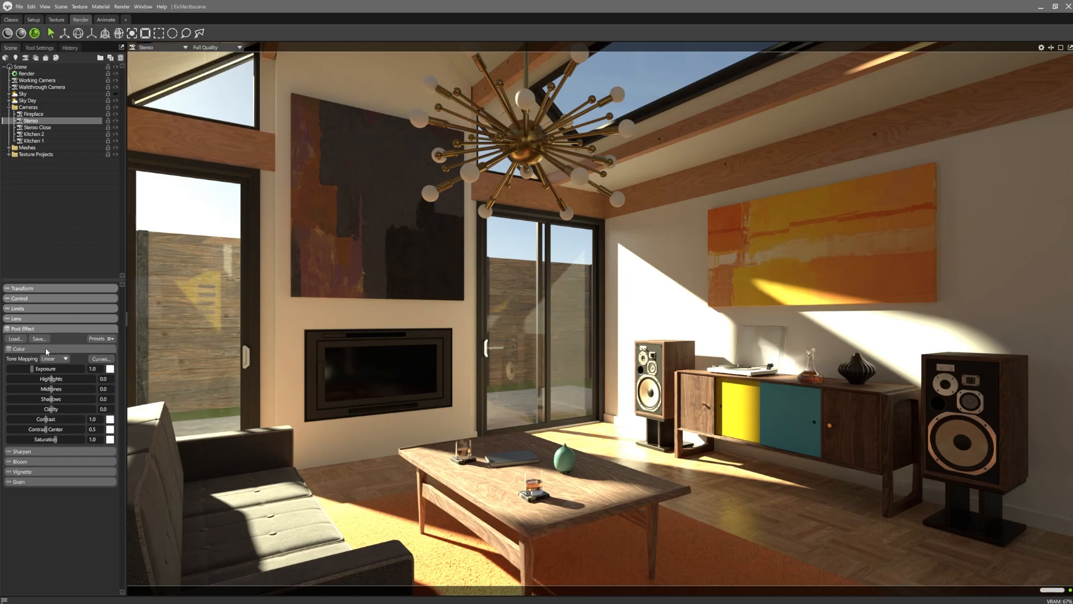
click(67, 359)
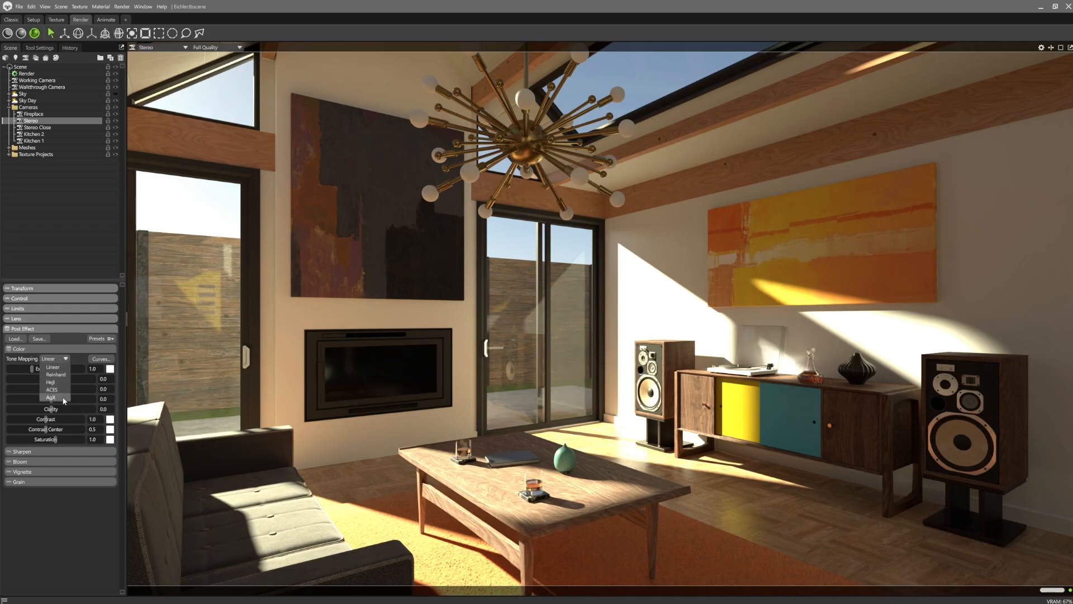
click(50, 398)
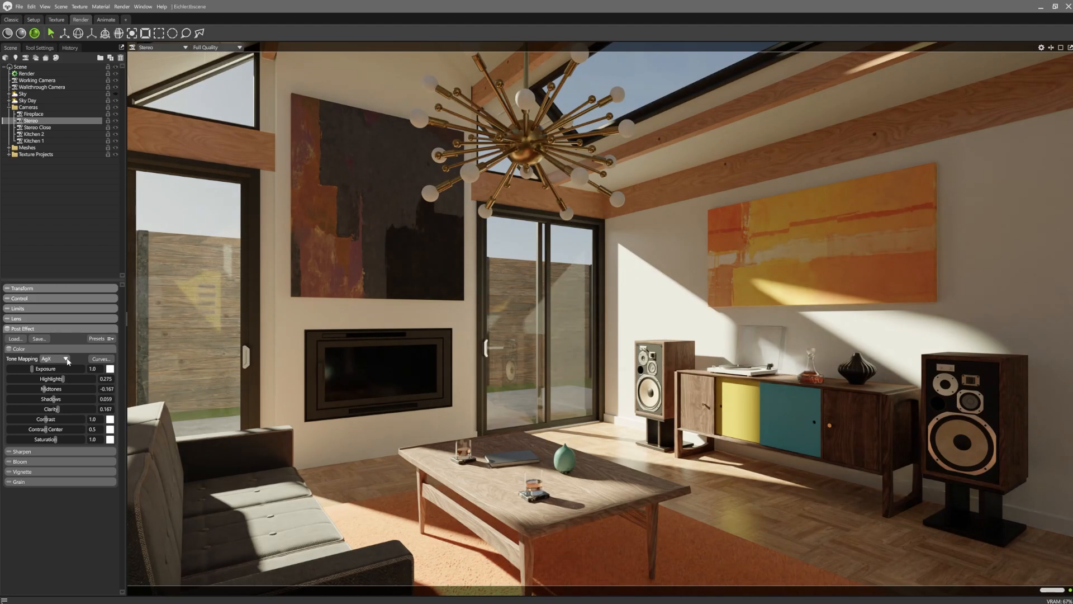
Step: Compare ACES against AgX tone mapping, keep AgX, and add a new camera
click(66, 358)
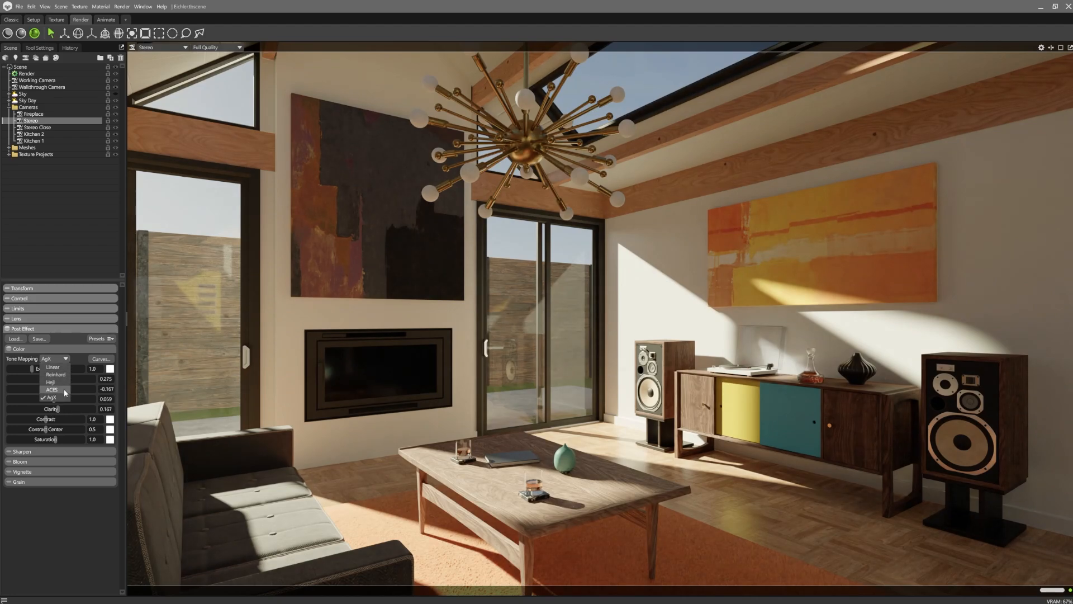
click(51, 389)
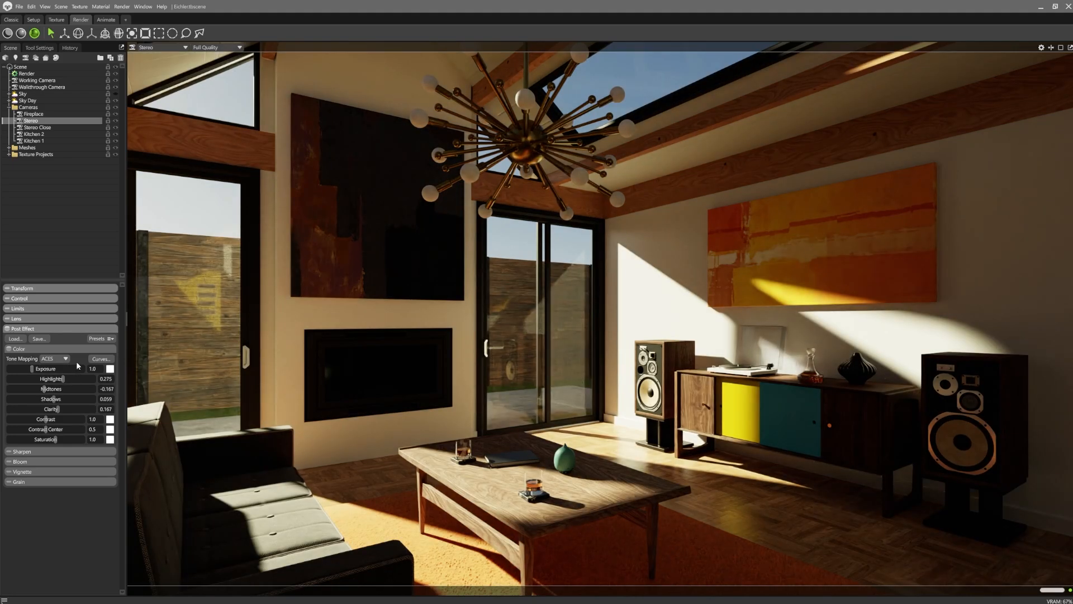
click(54, 359)
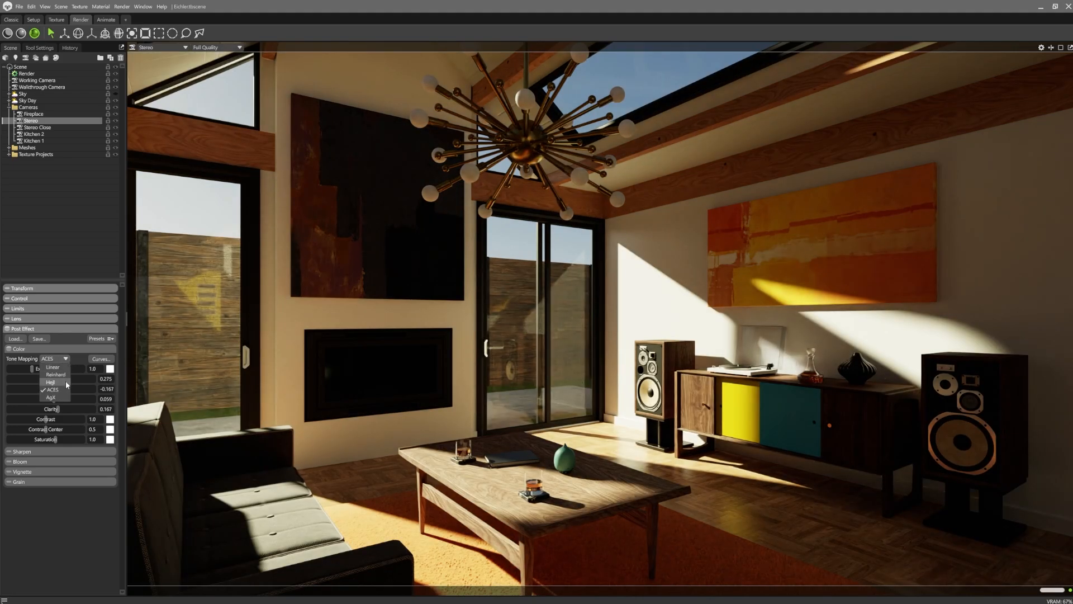
click(50, 396)
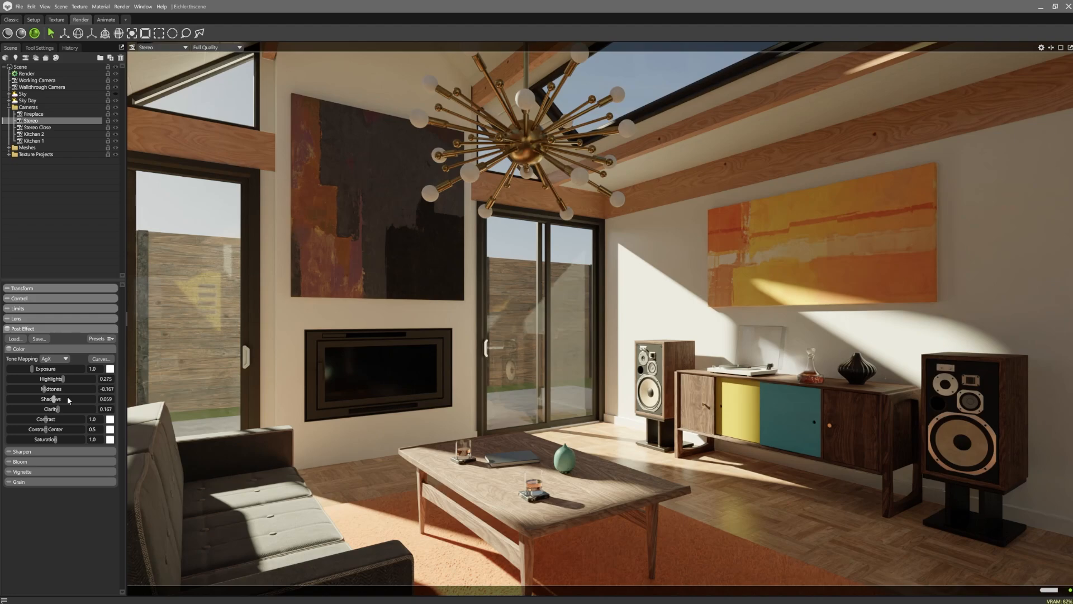
click(58, 7)
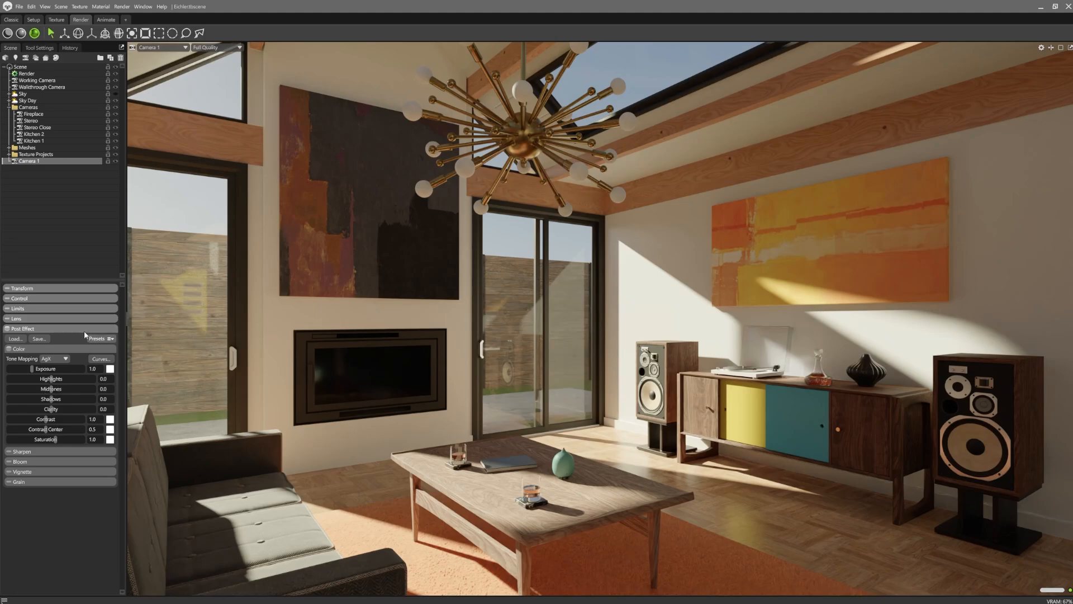
mouse_move(47, 386)
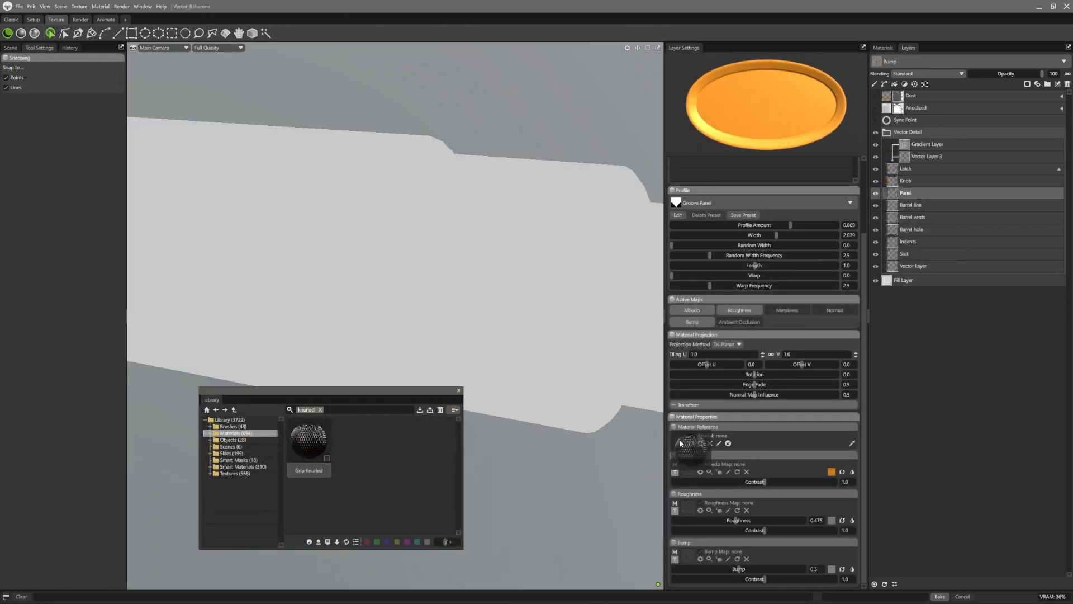
Step: Apply the Grip Knurled library material to the cylinder's Panel layer
double_click(308, 439)
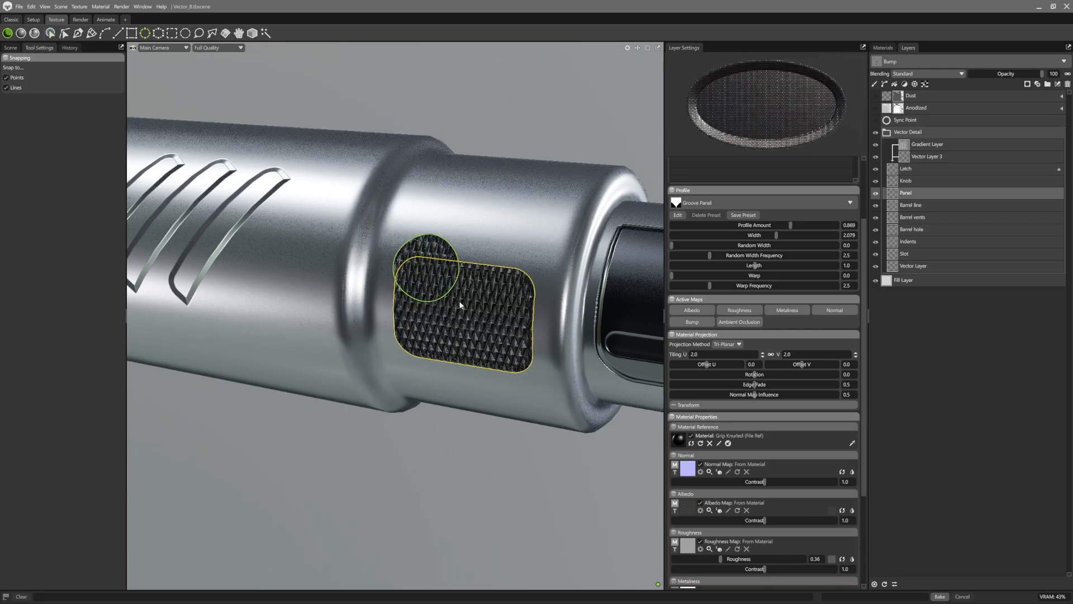